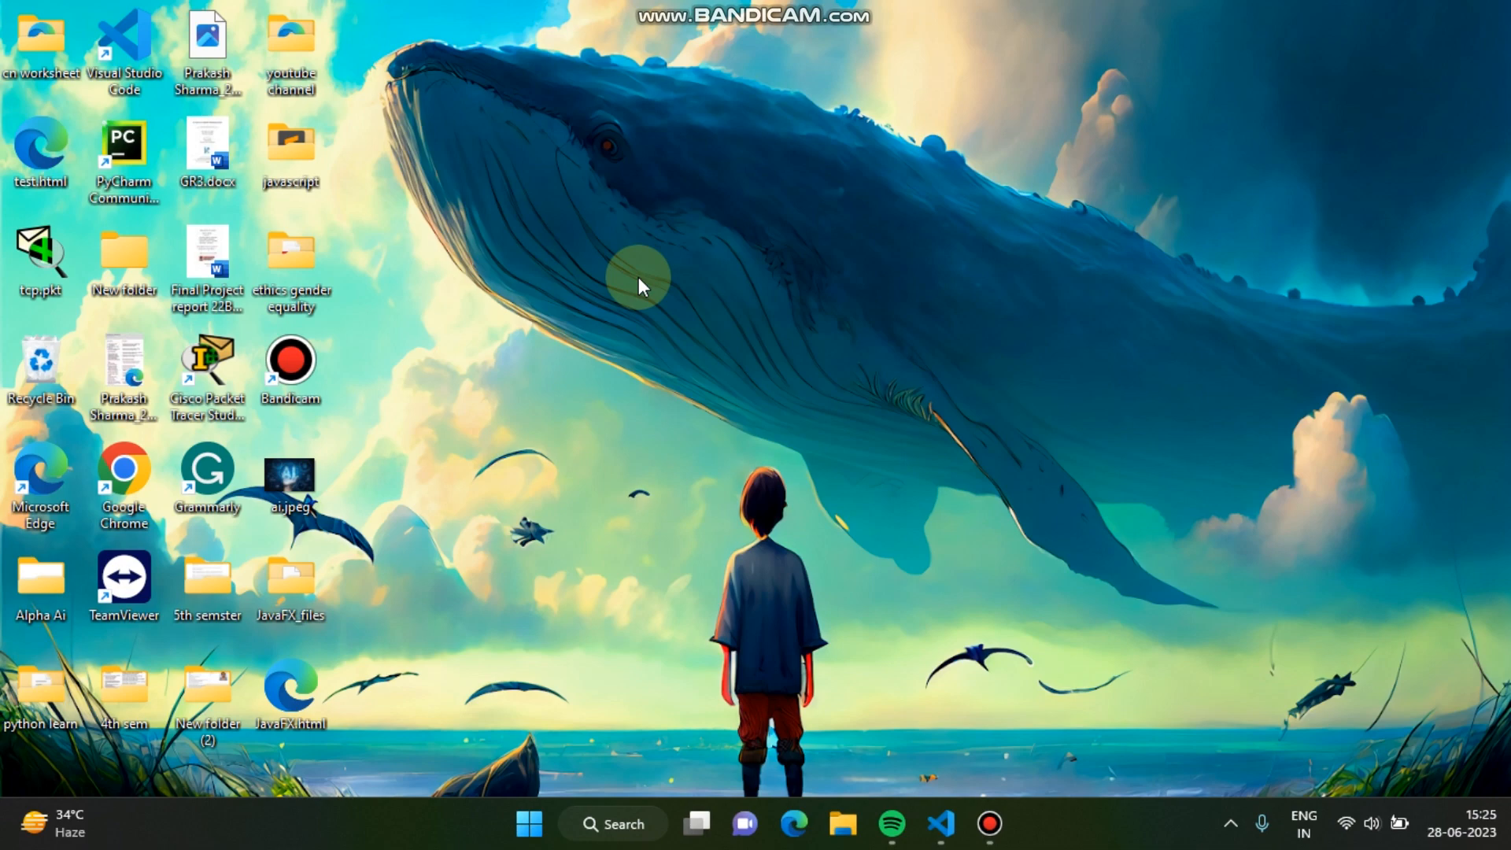
Launch Visual Studio Code from the taskbar with arrow_move.py showing.
left_click(940, 823)
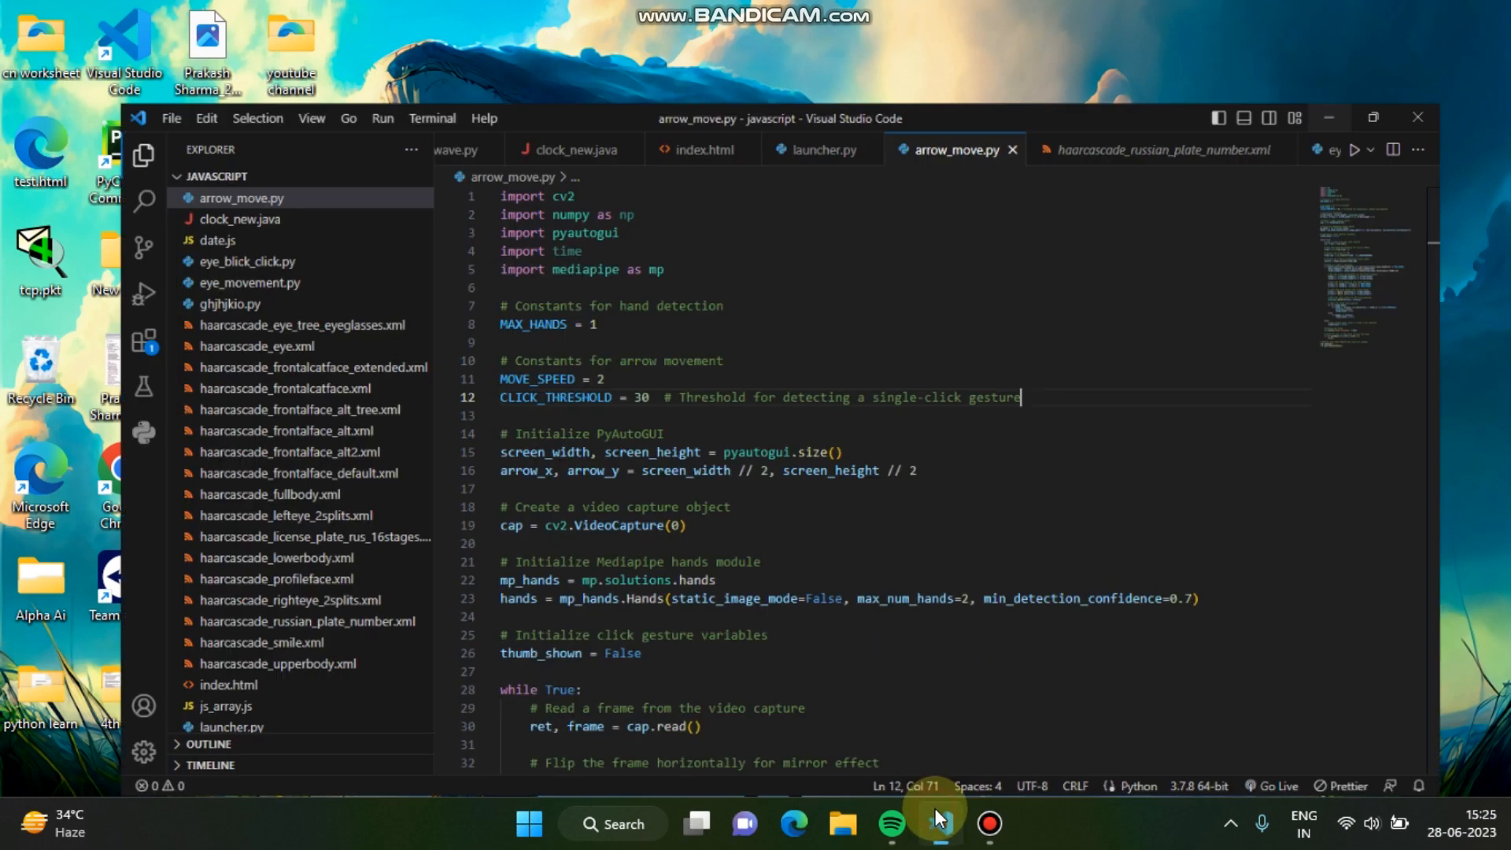
Maximize the VS Code window and scroll to the setup code of arrow_move.py.
left_click(939, 818)
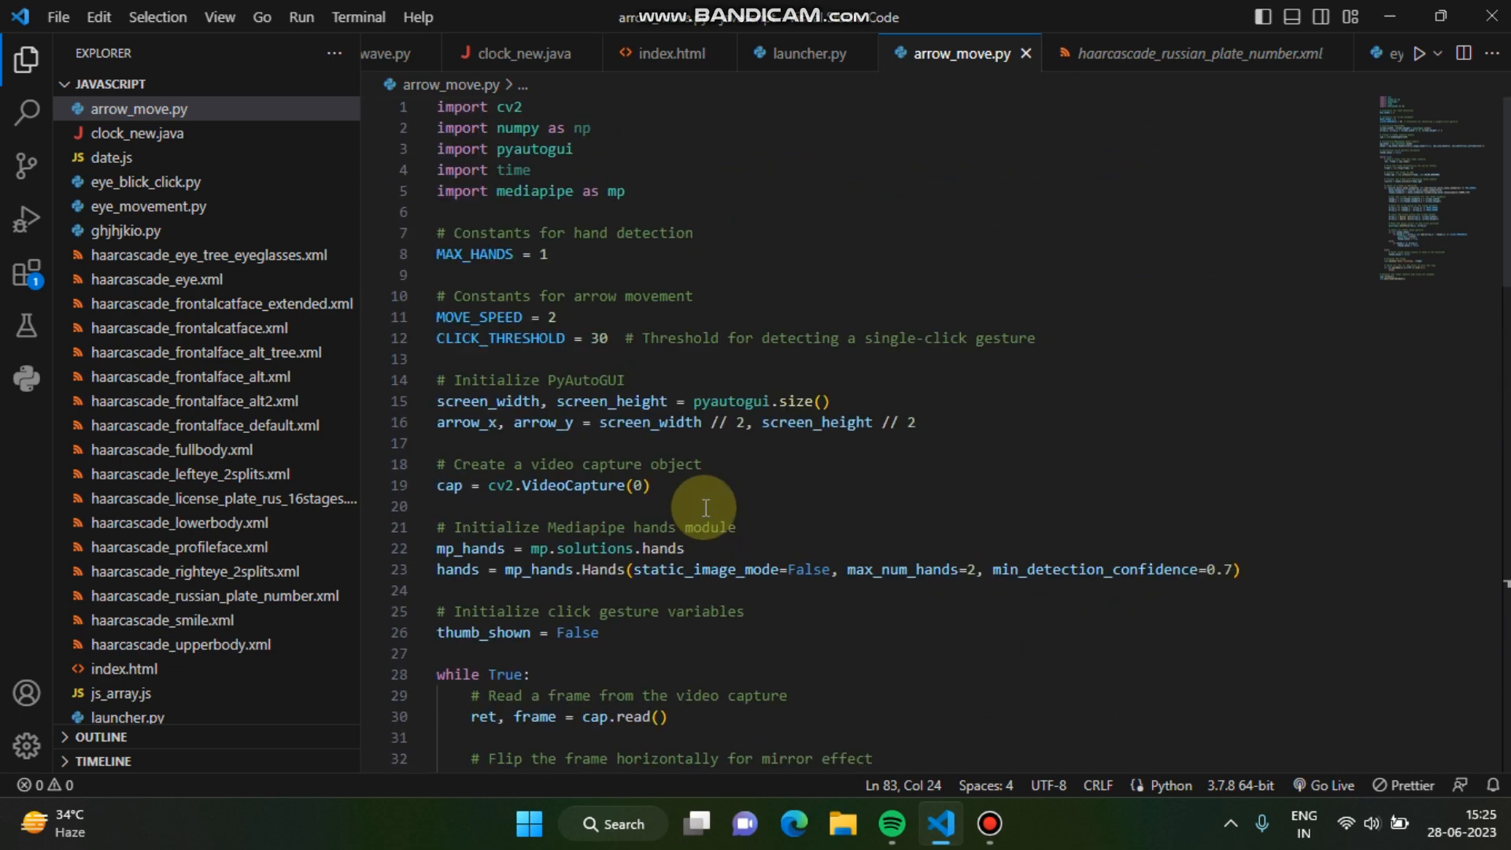
scroll("down", 3)
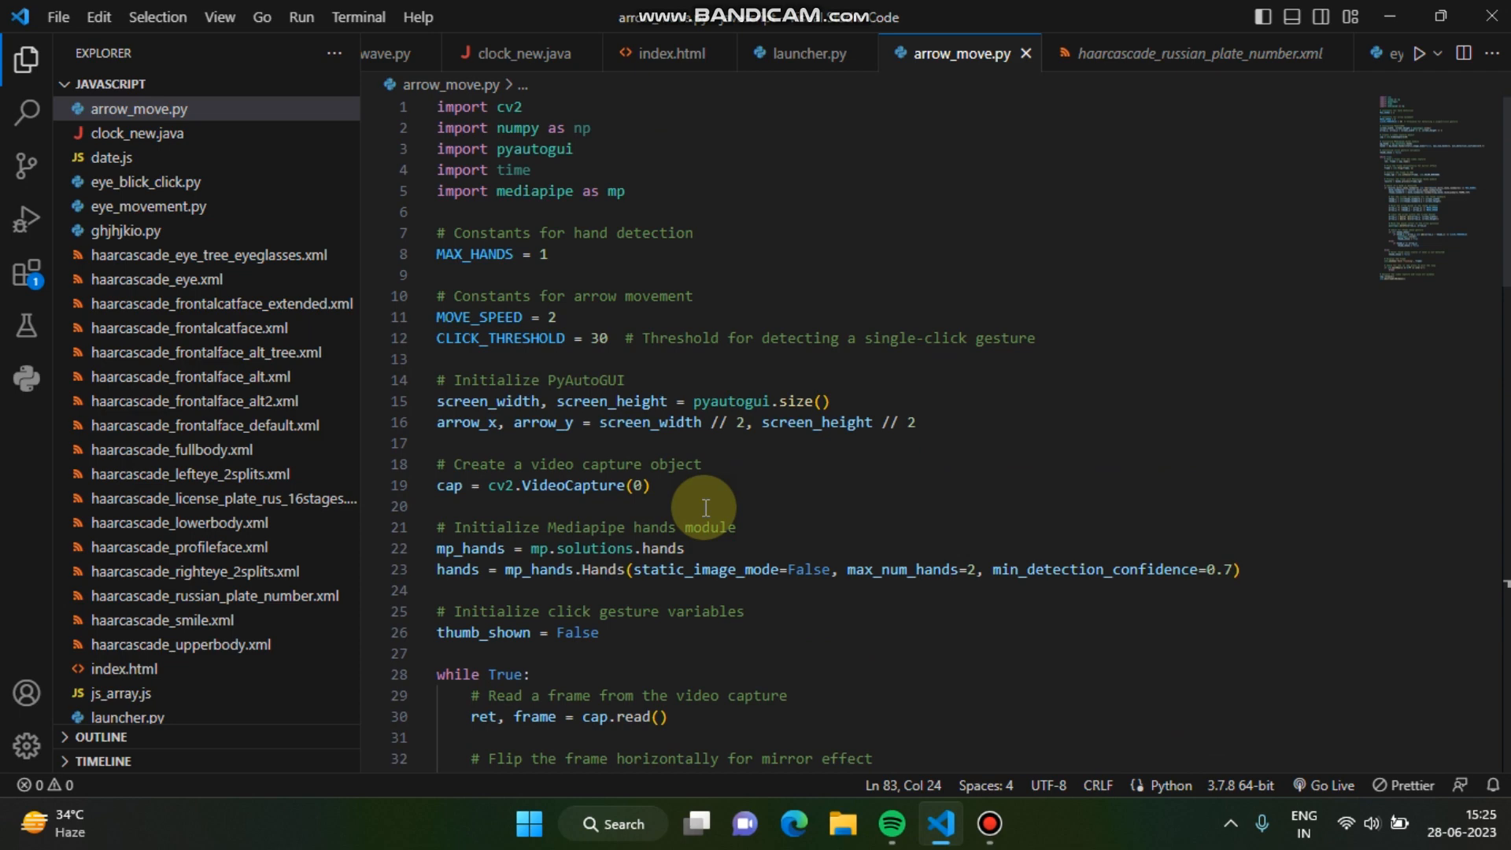
mouse_move(1330, 366)
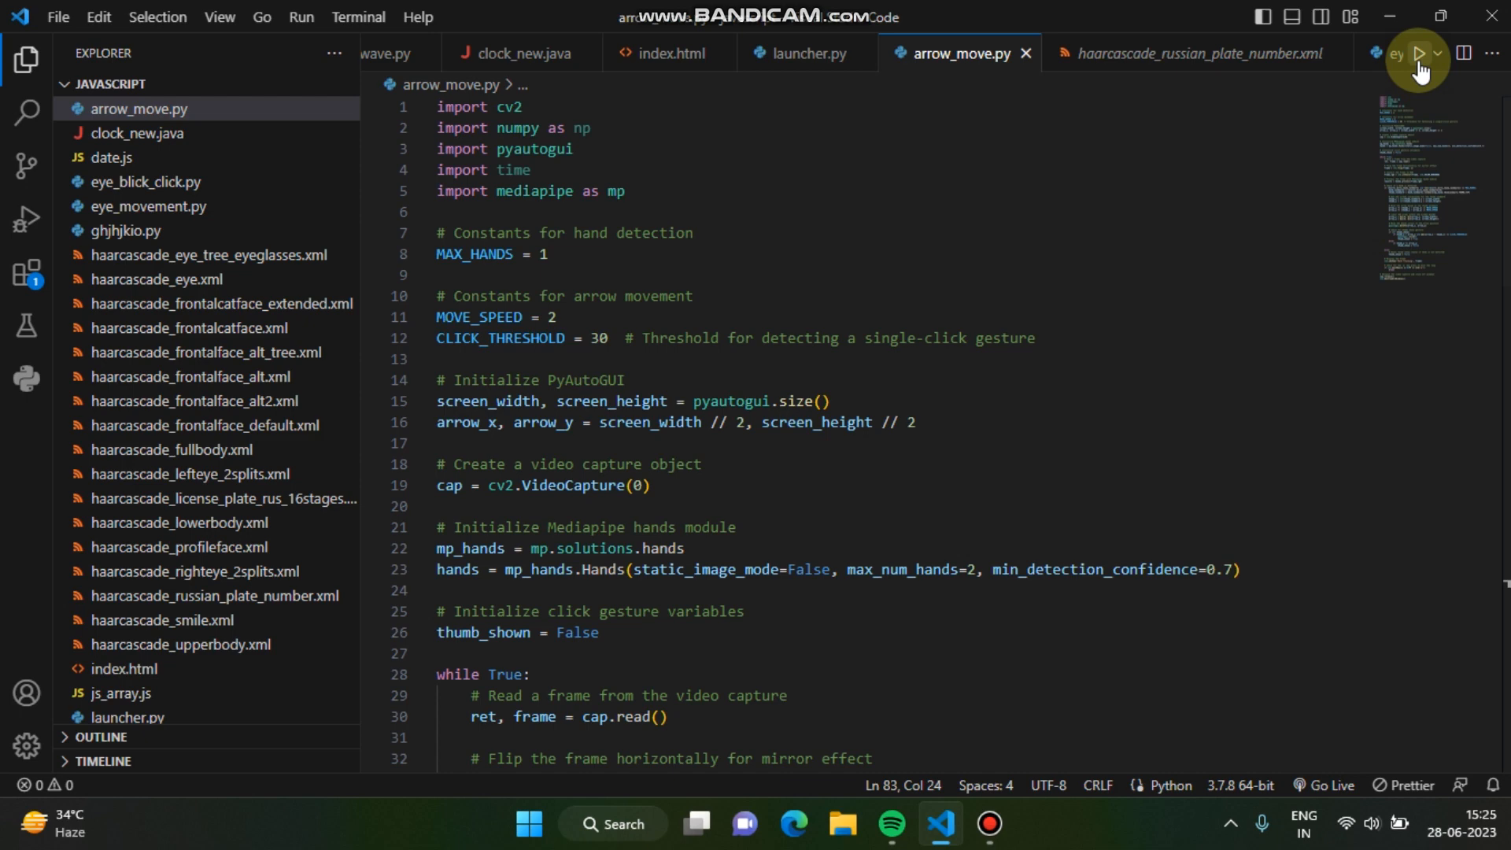
mouse_move(1418, 53)
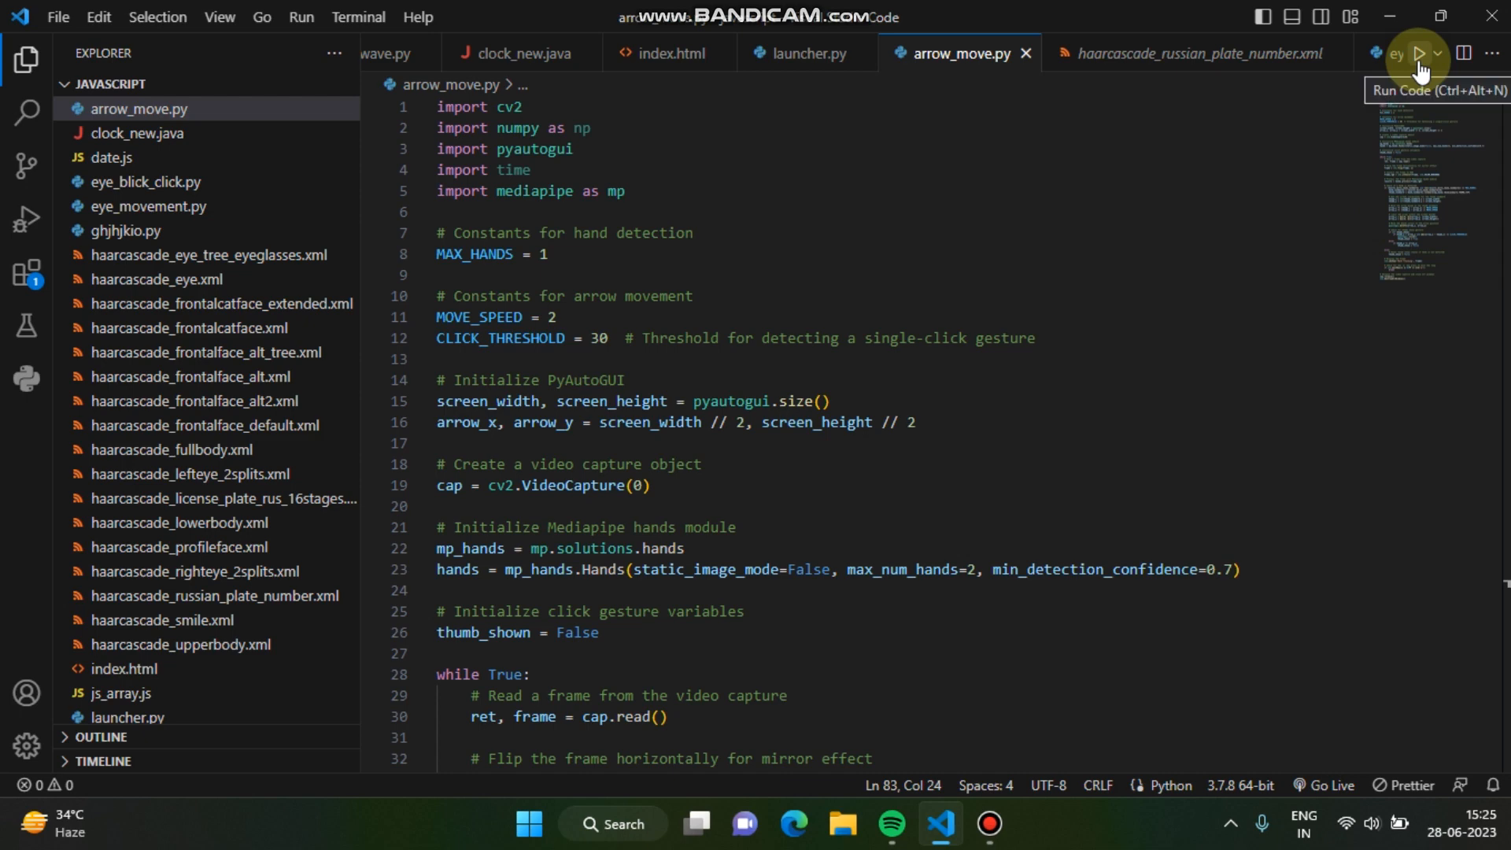
Start arrow_move.py with Run Code so it launches in the terminal.
left_click(1418, 54)
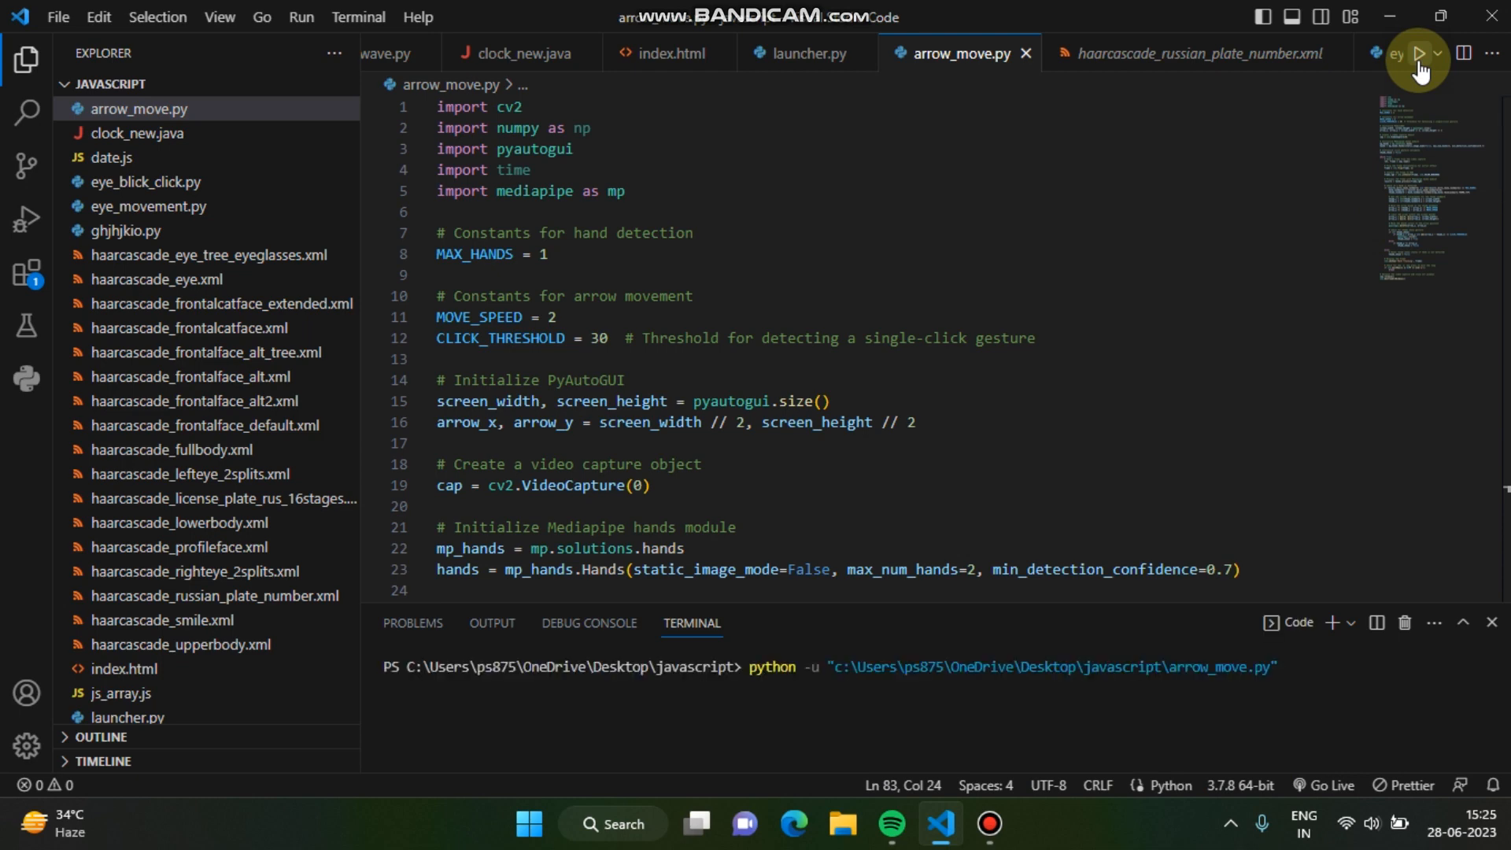
mouse_move(1092, 193)
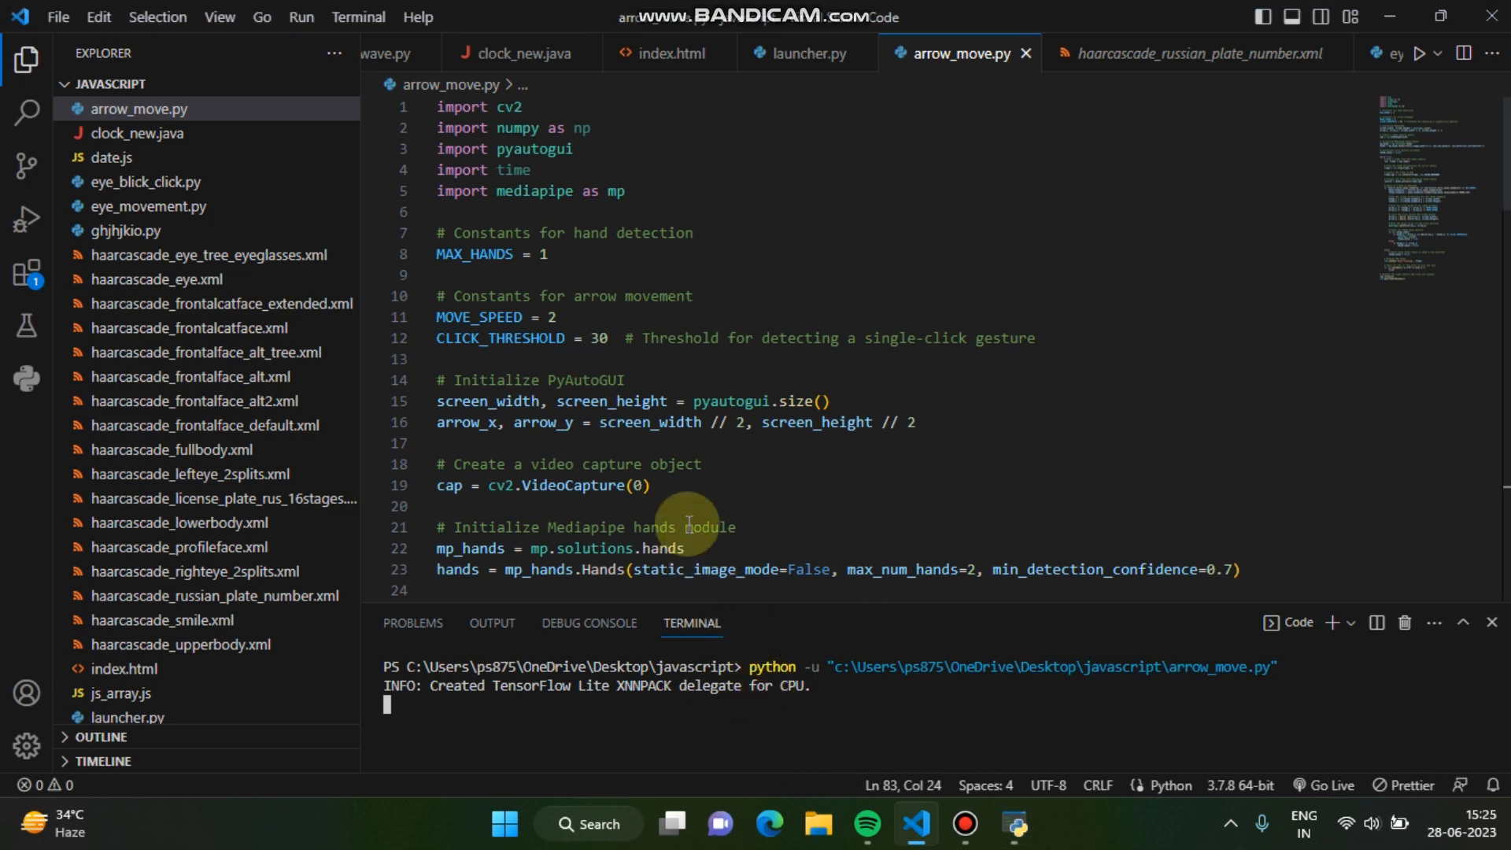
mouse_move(617, 366)
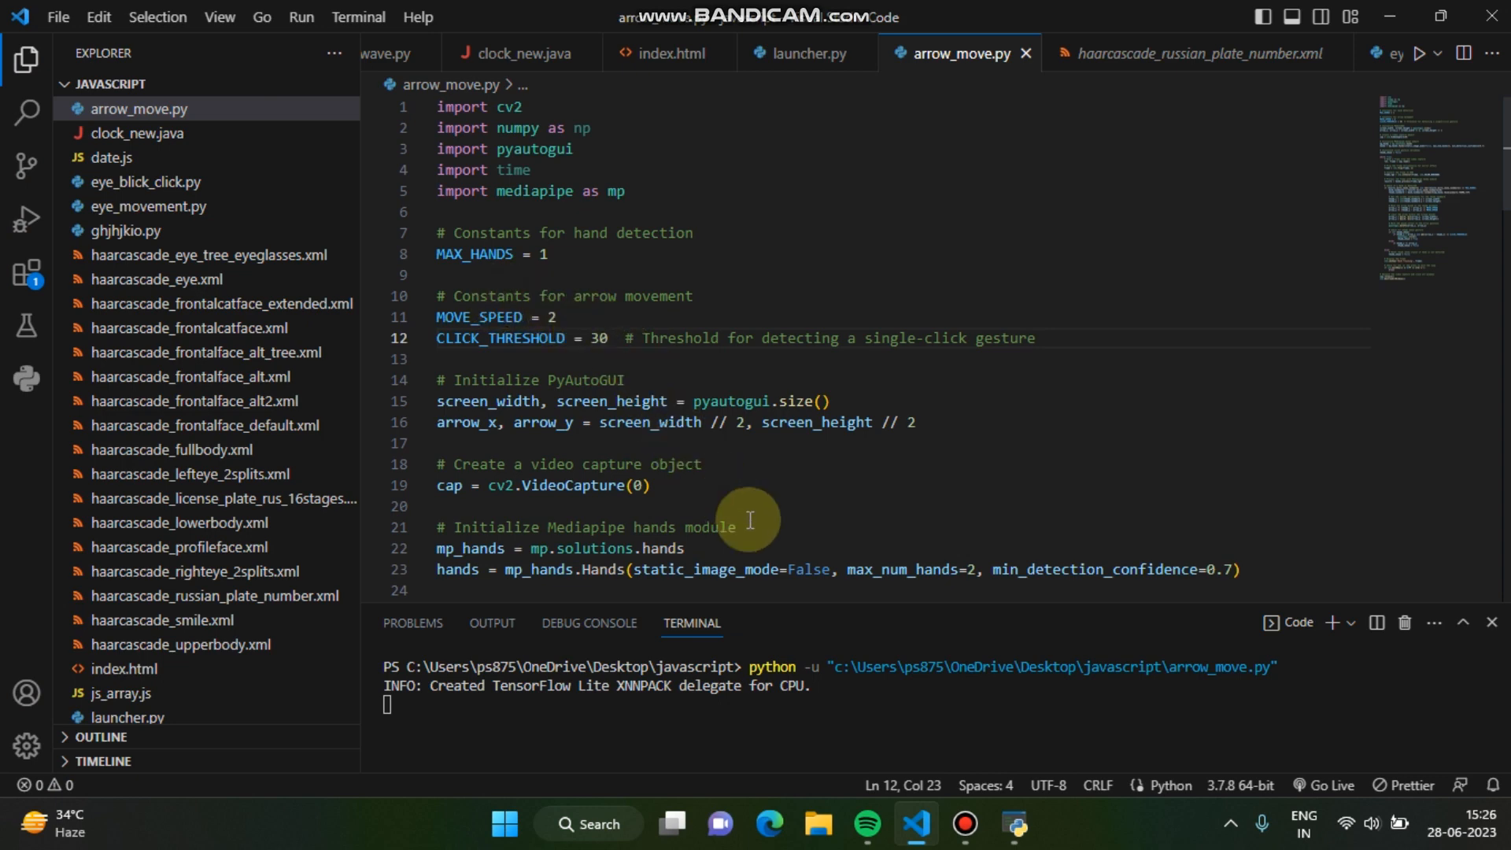
Launch the Camera app via Start search, acknowledge the camera-in-use error and close it.
left_click(503, 823)
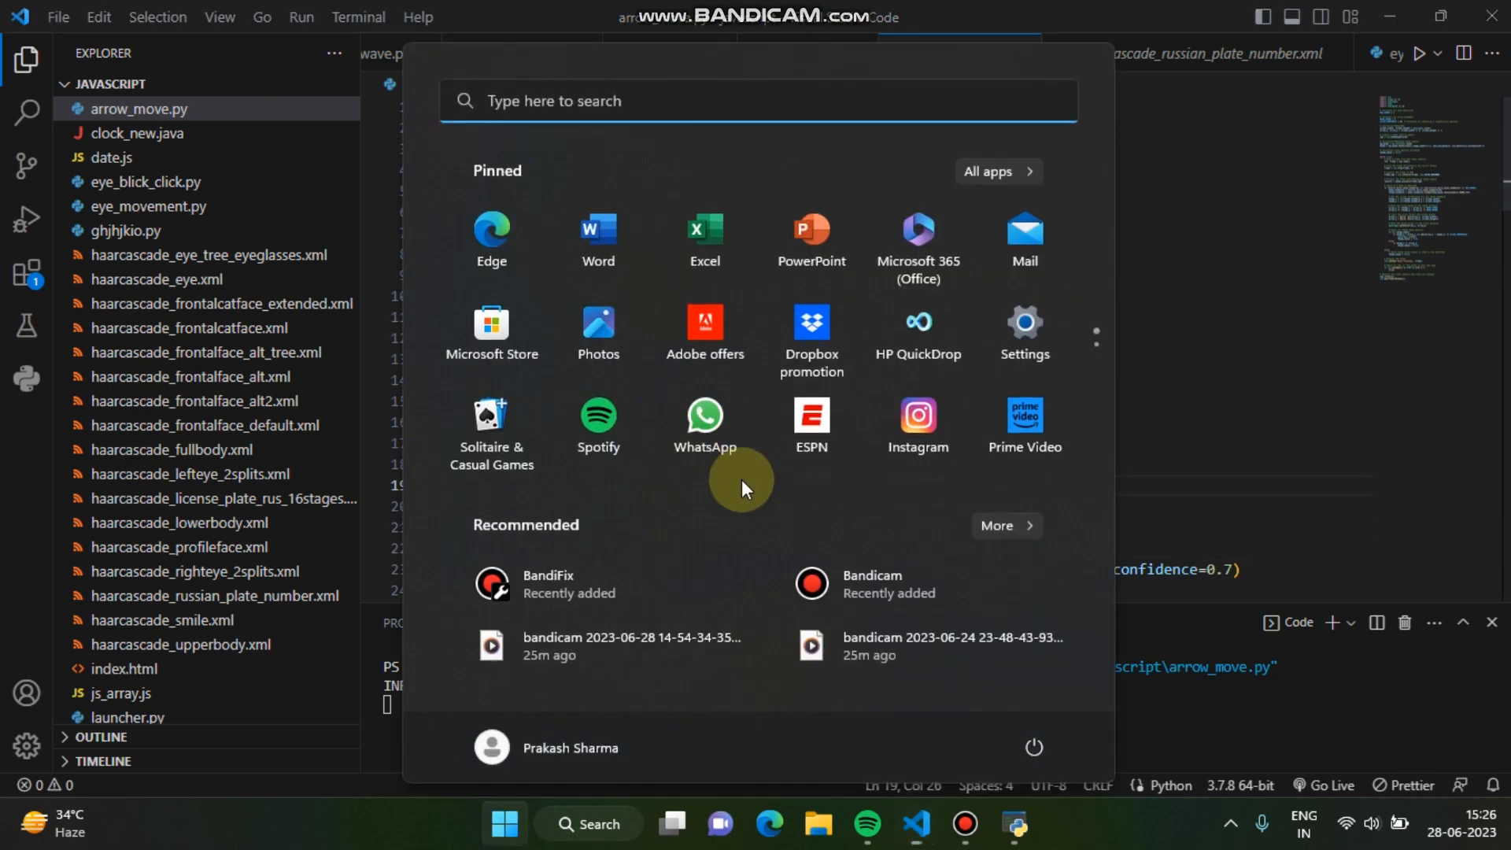
type("camera")
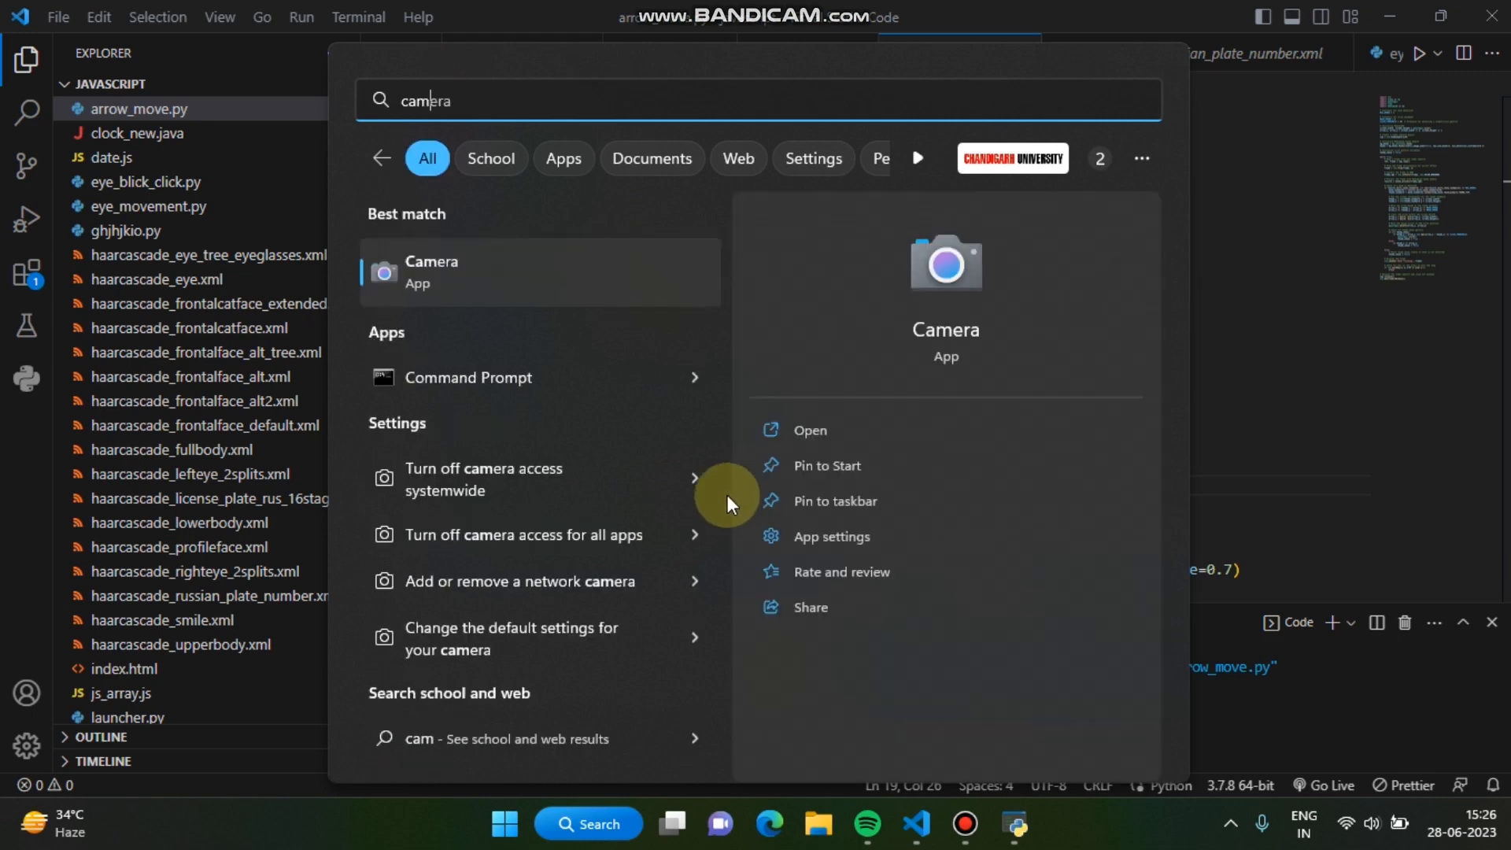
left_click(809, 429)
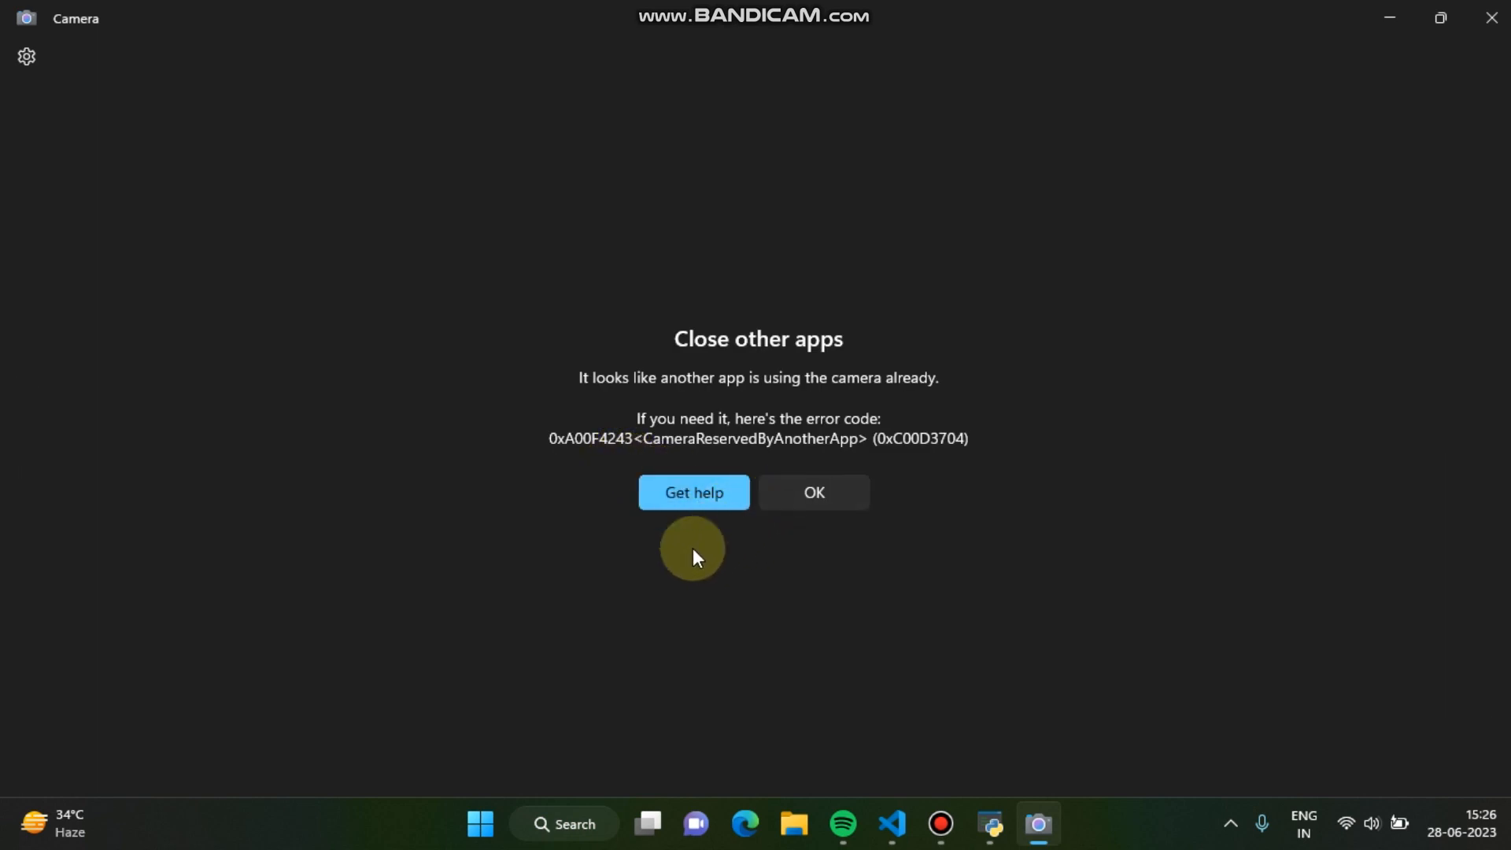
left_click(812, 492)
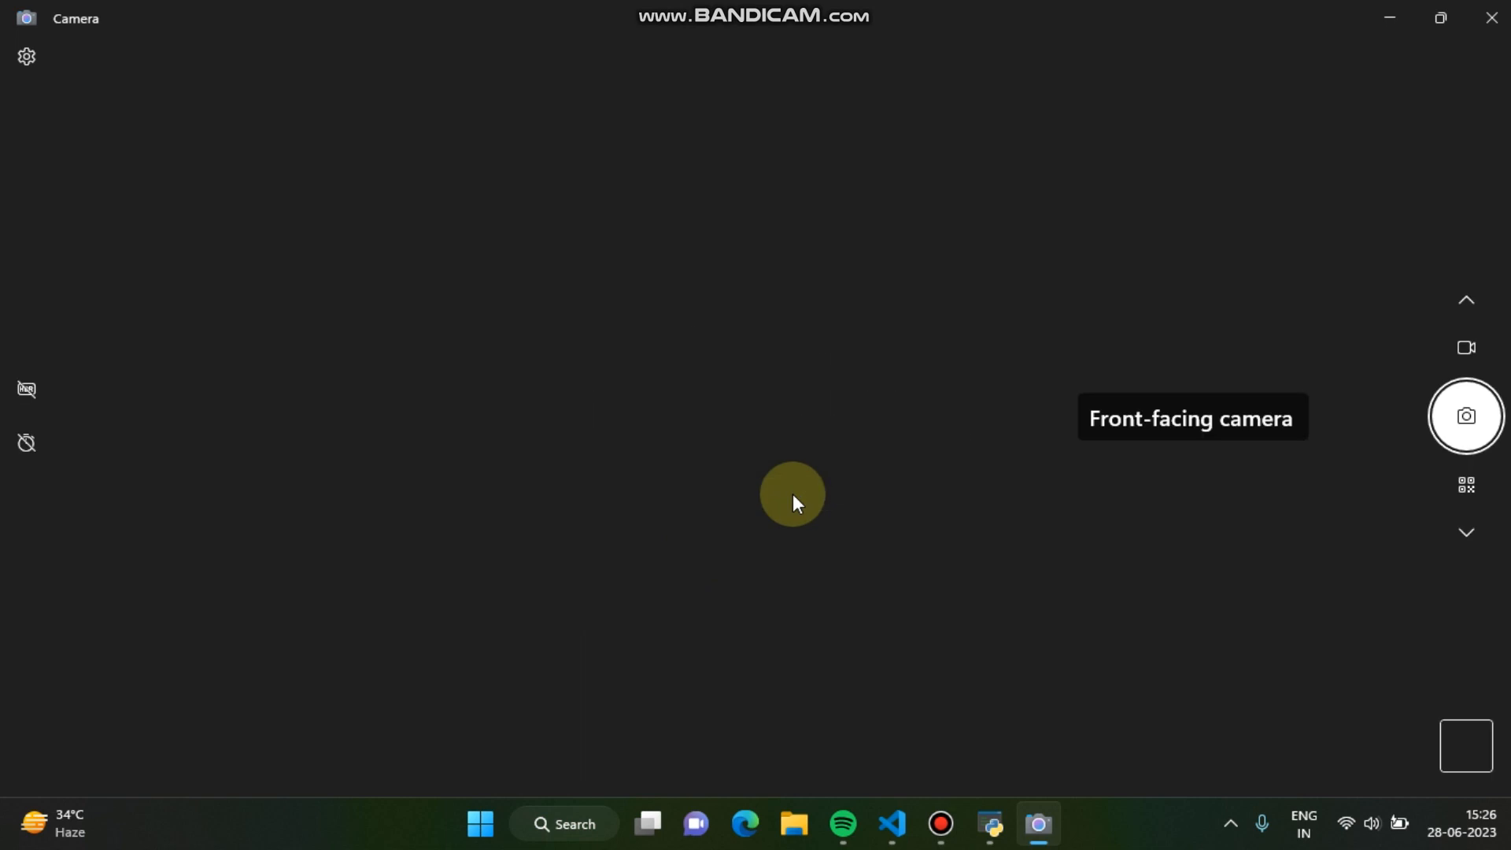
left_click(914, 823)
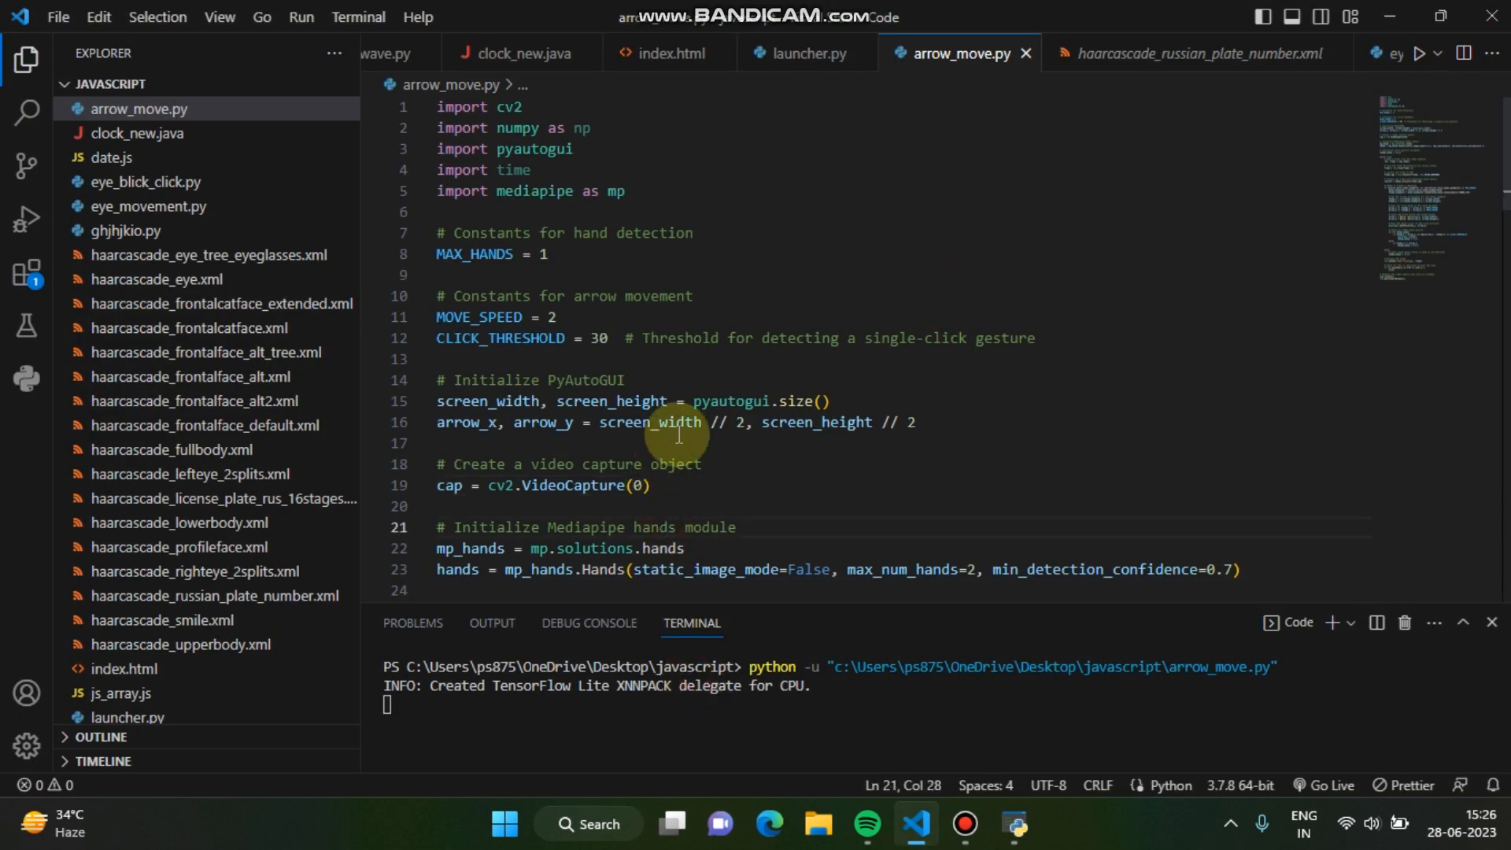
mouse_move(831, 590)
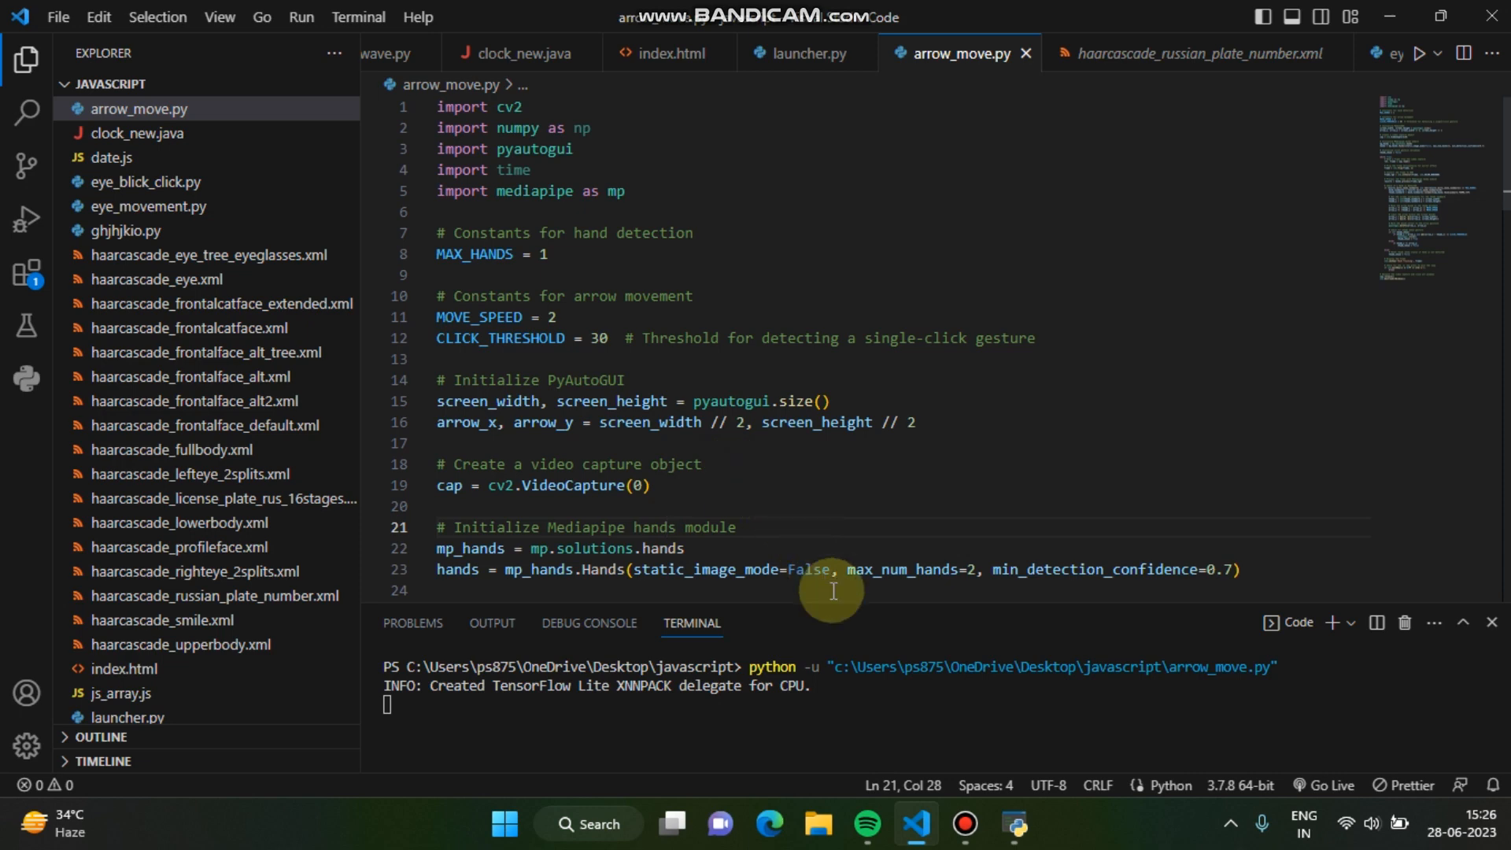
mouse_move(848, 763)
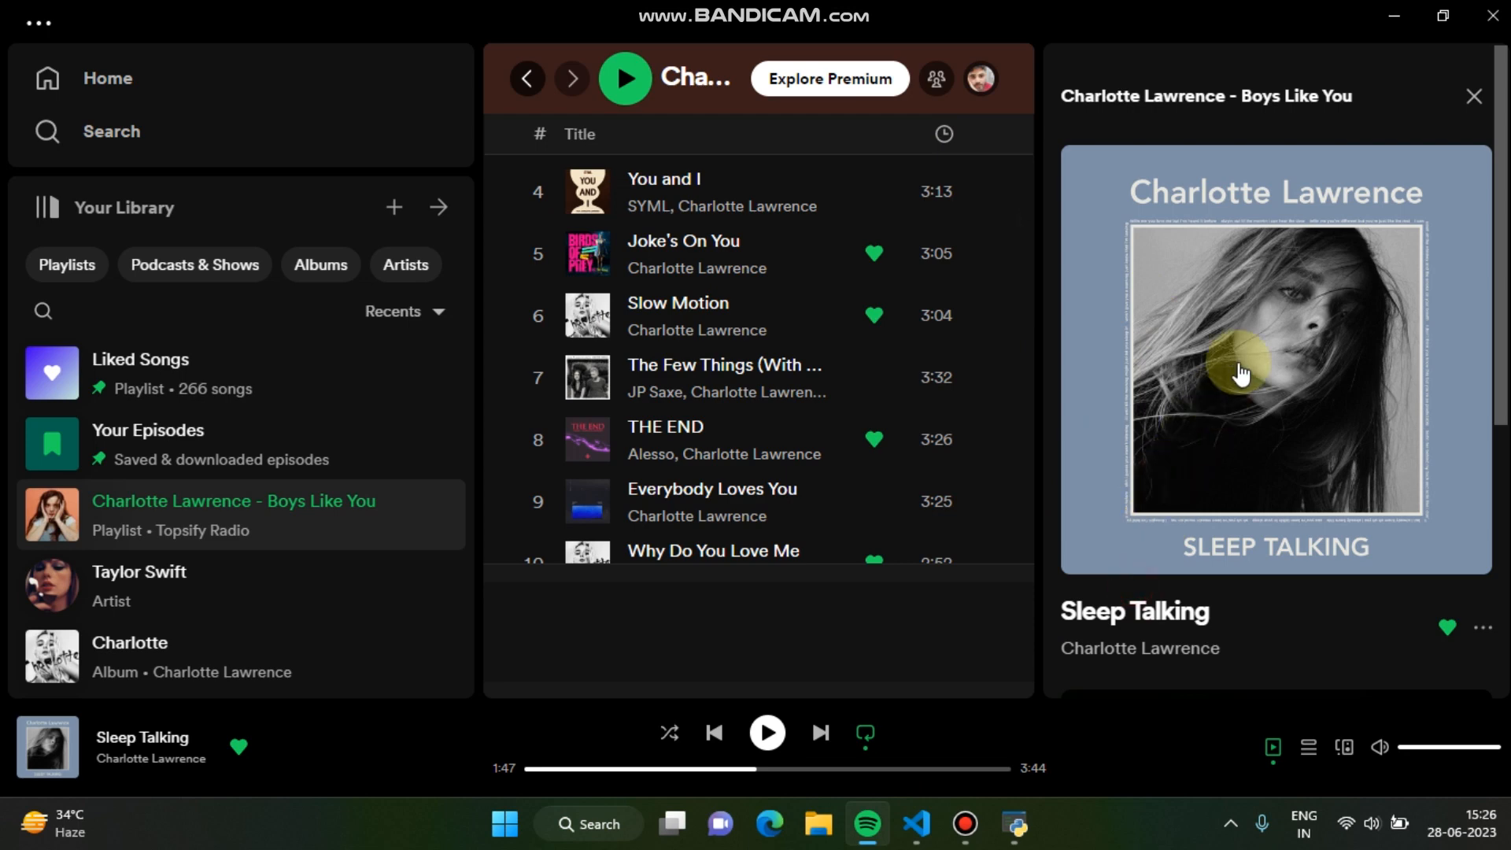
mouse_move(1374, 145)
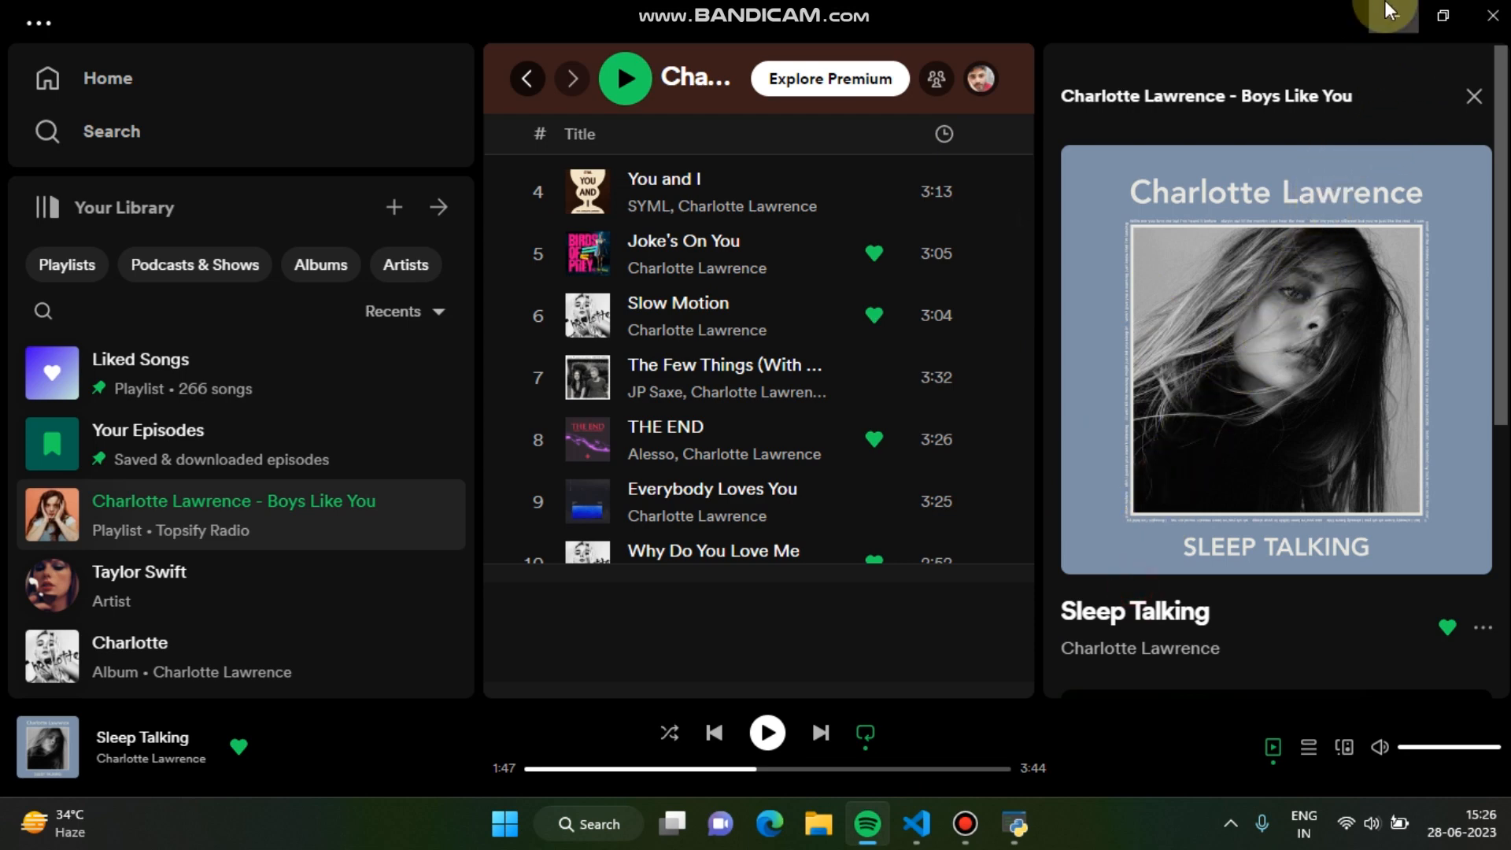
Minimize the Spotify window to return to VS Code.
left_click(913, 823)
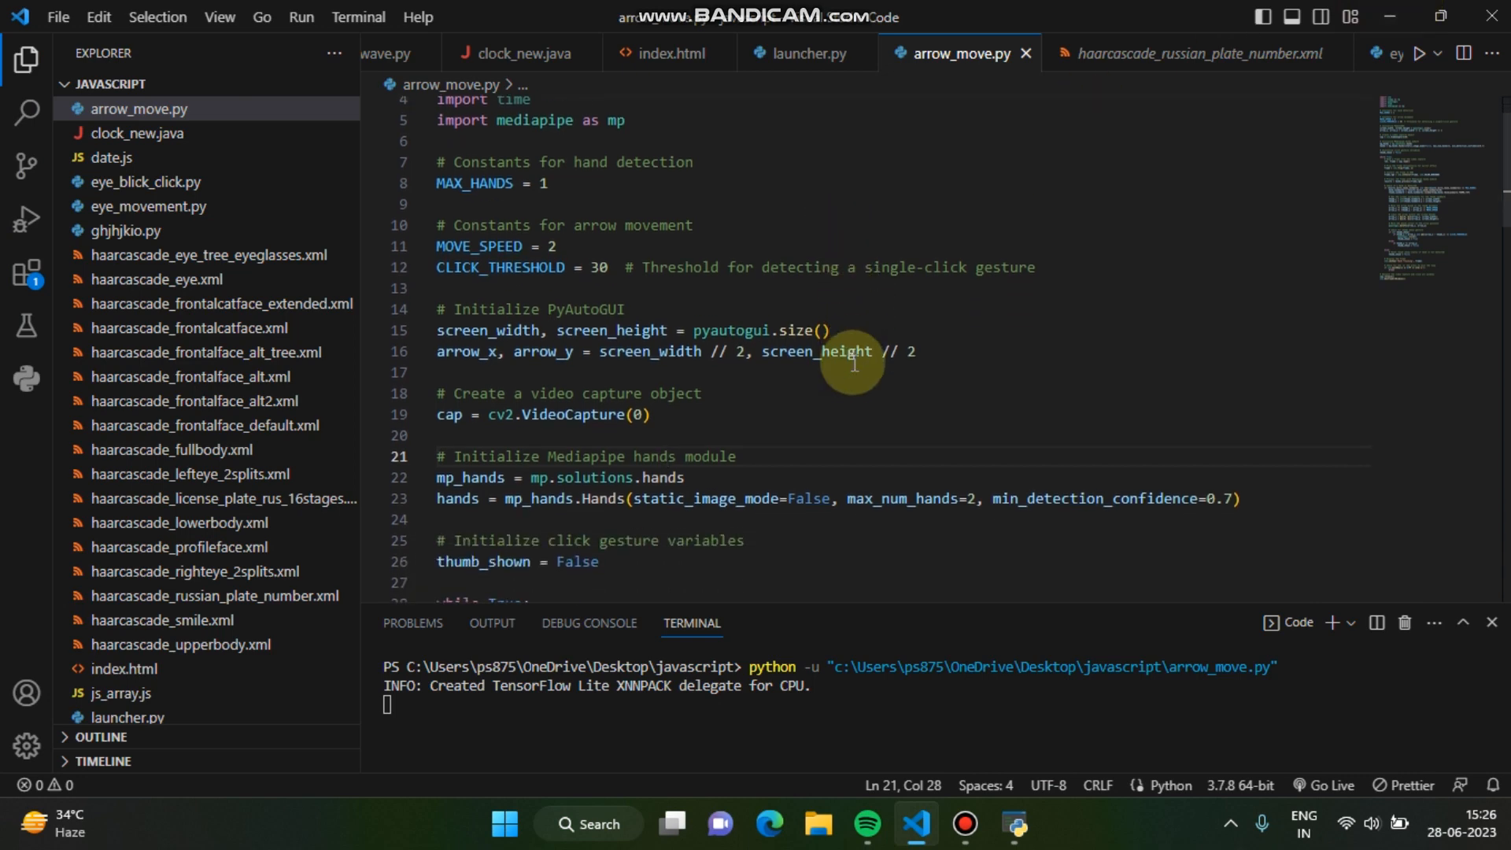
scroll("down", 3)
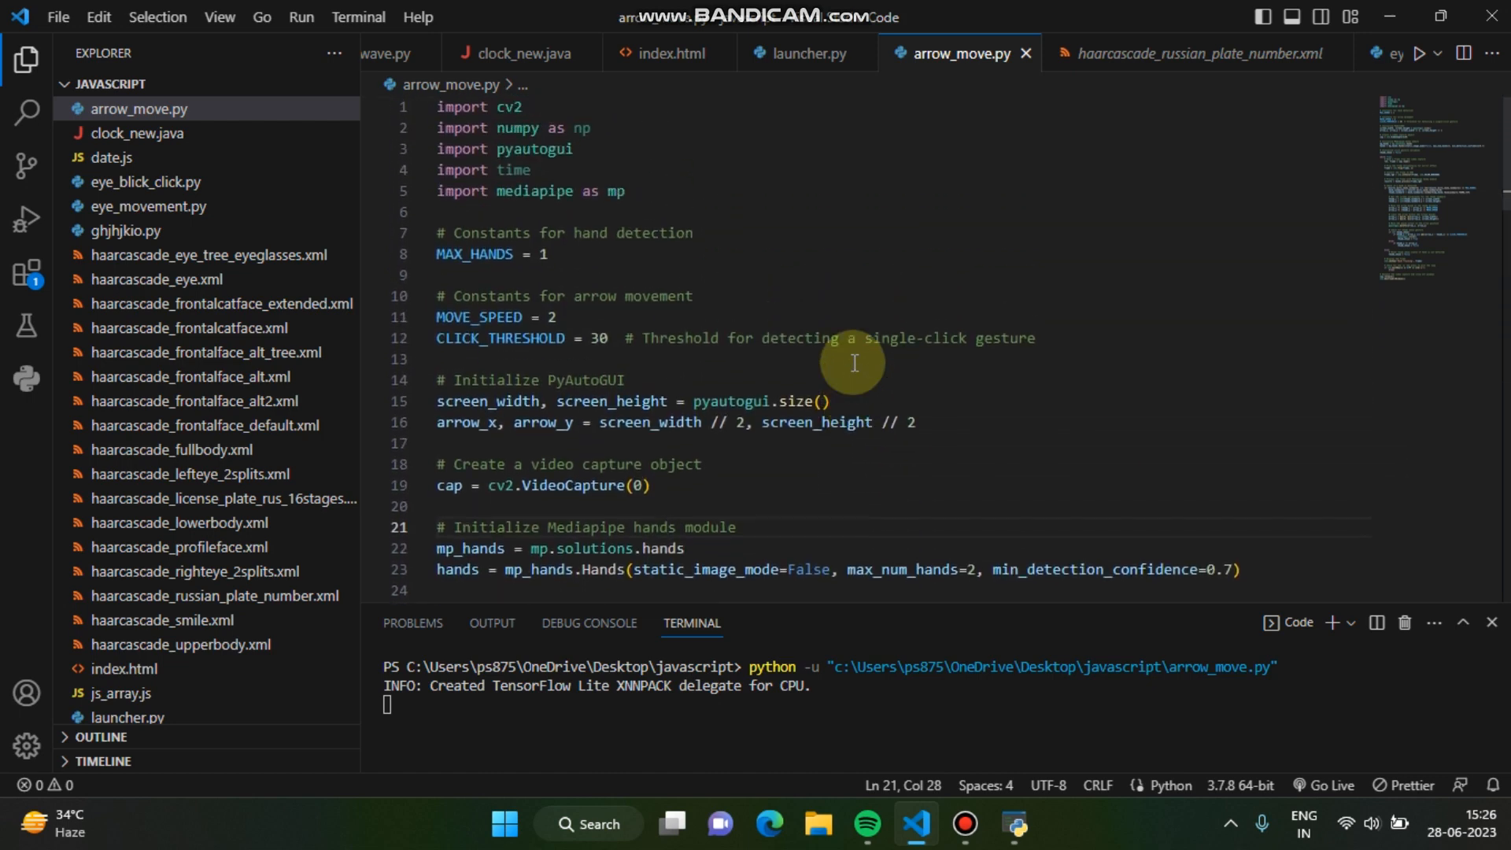
scroll("down", 3)
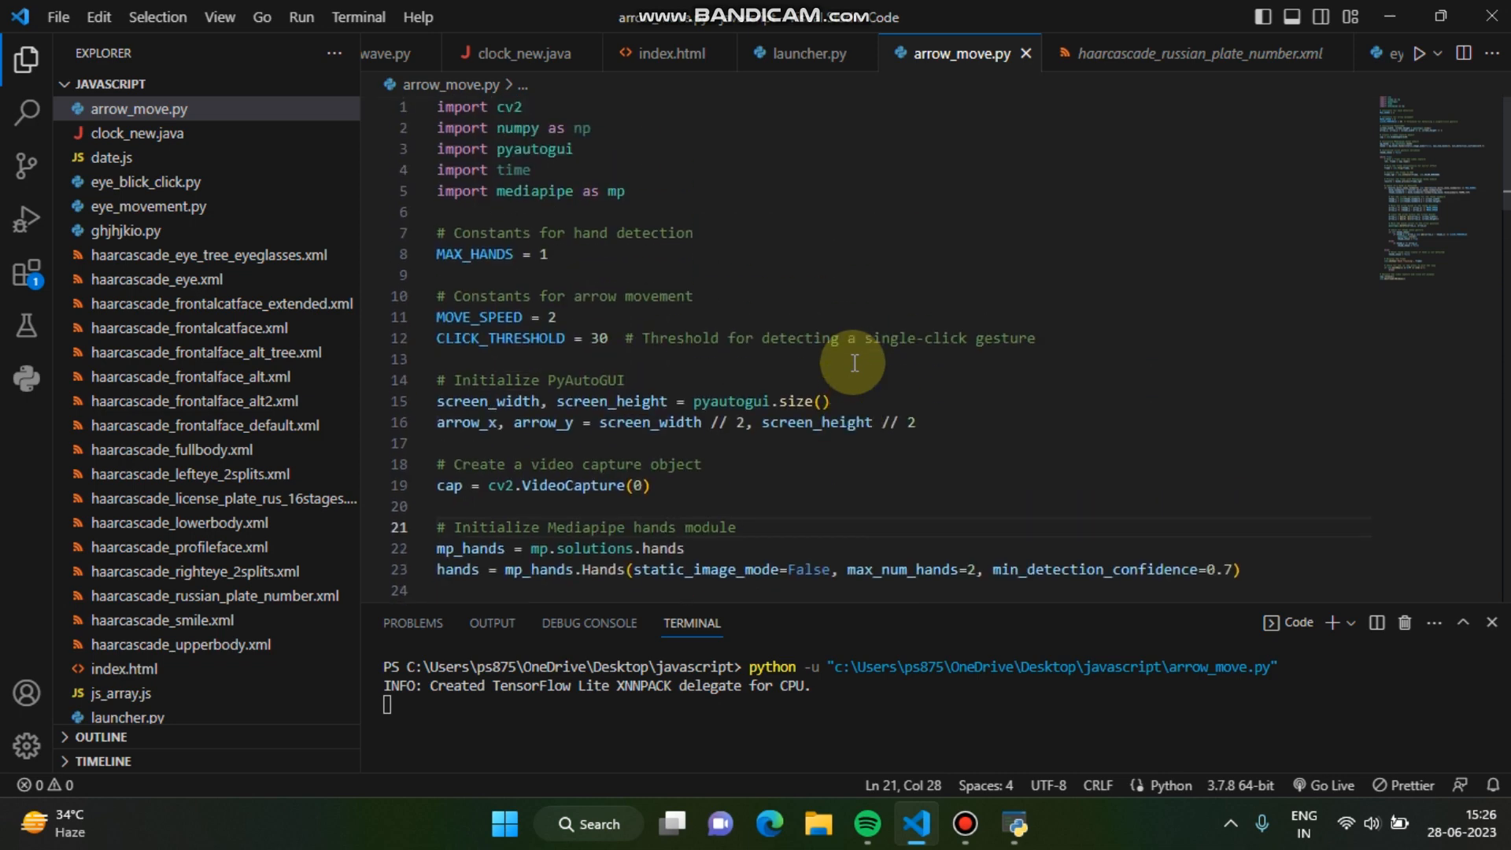
mouse_move(740, 286)
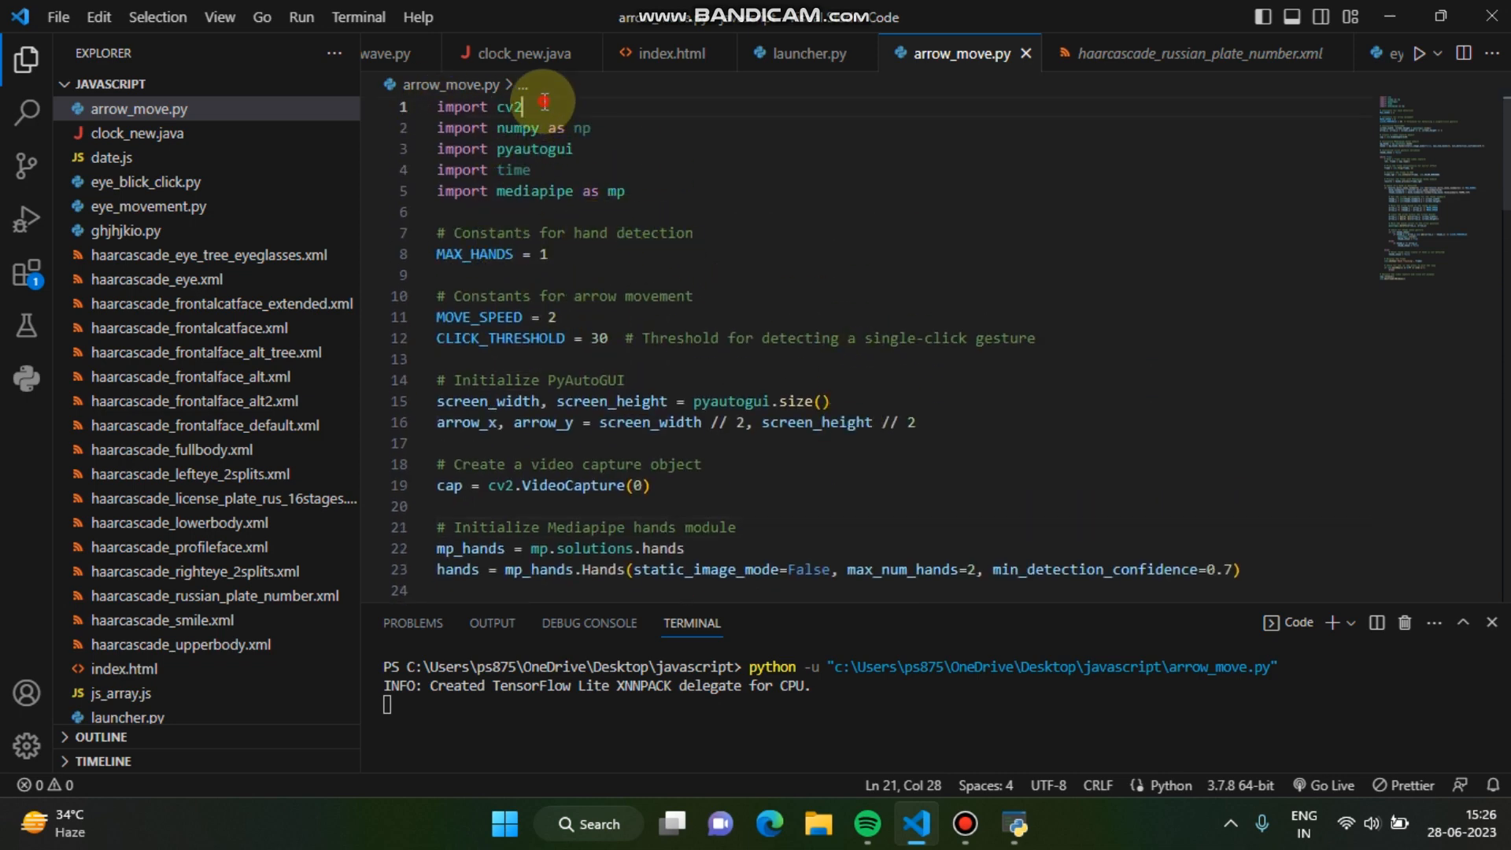
left_click_drag(543, 101, 543, 203)
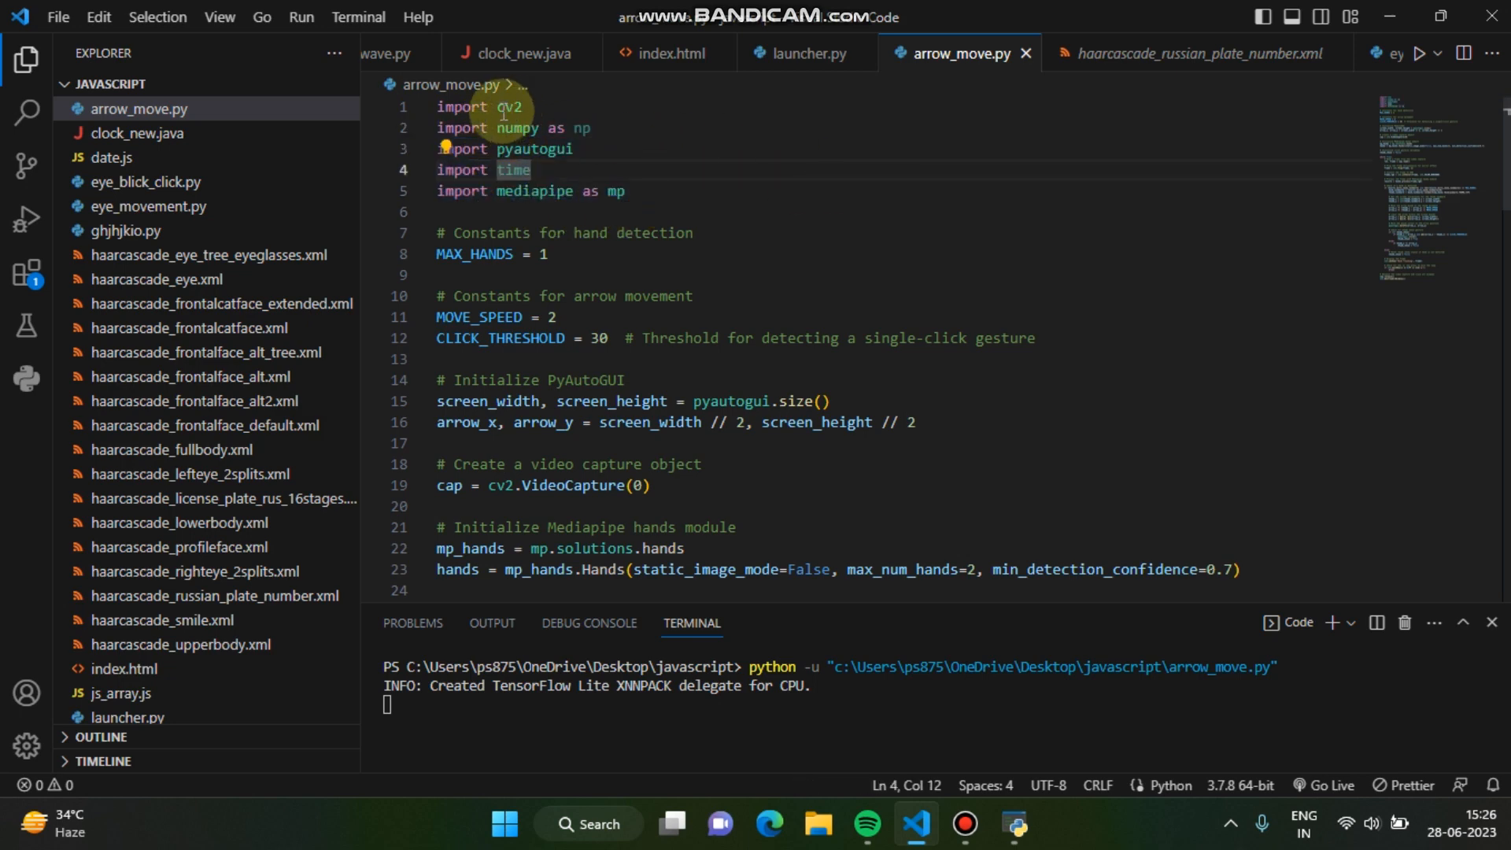
mouse_move(528, 148)
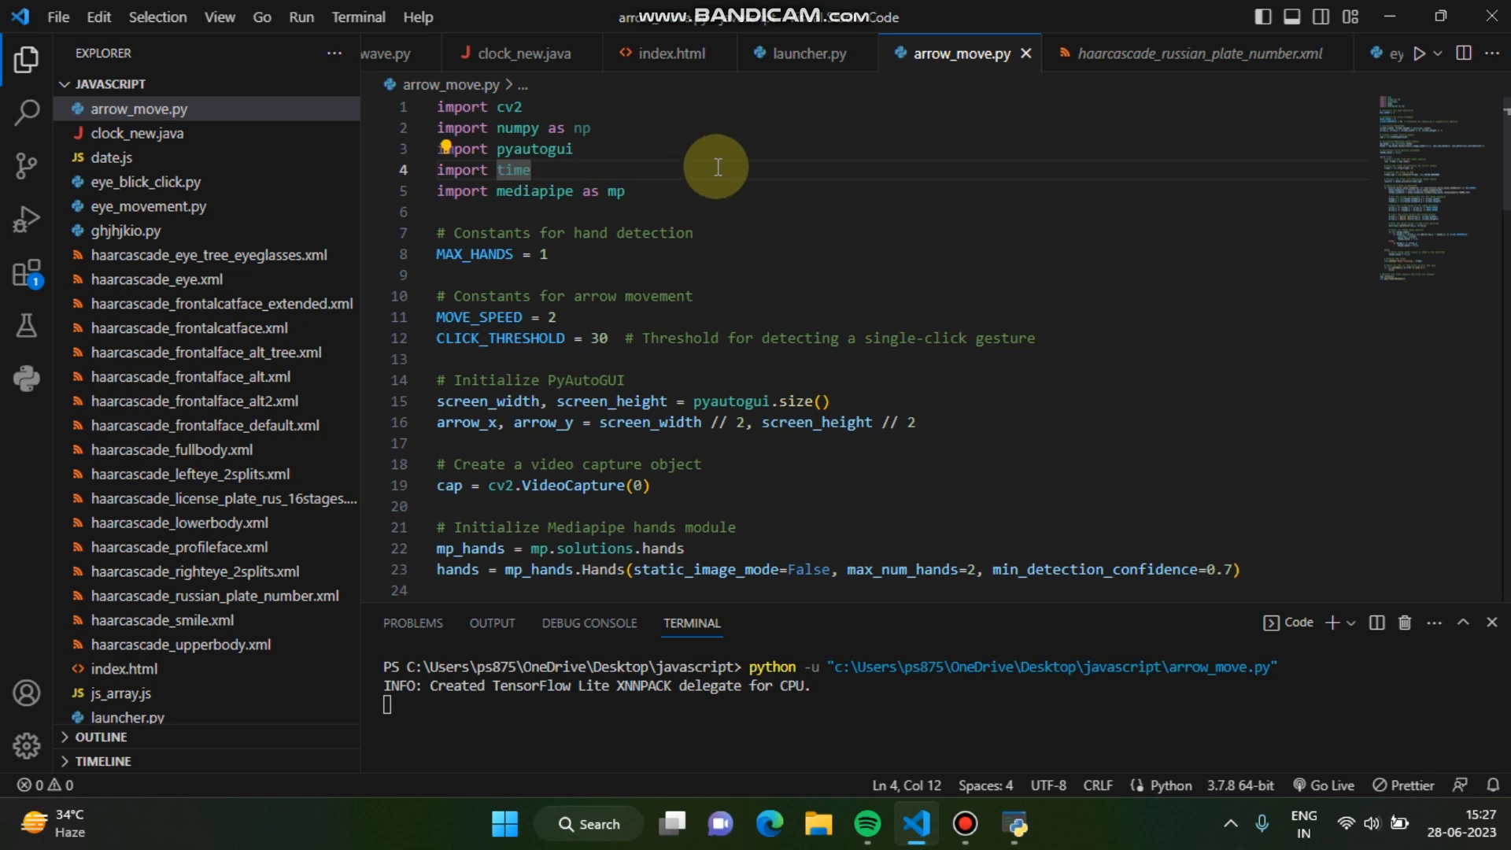
scroll("down", 3)
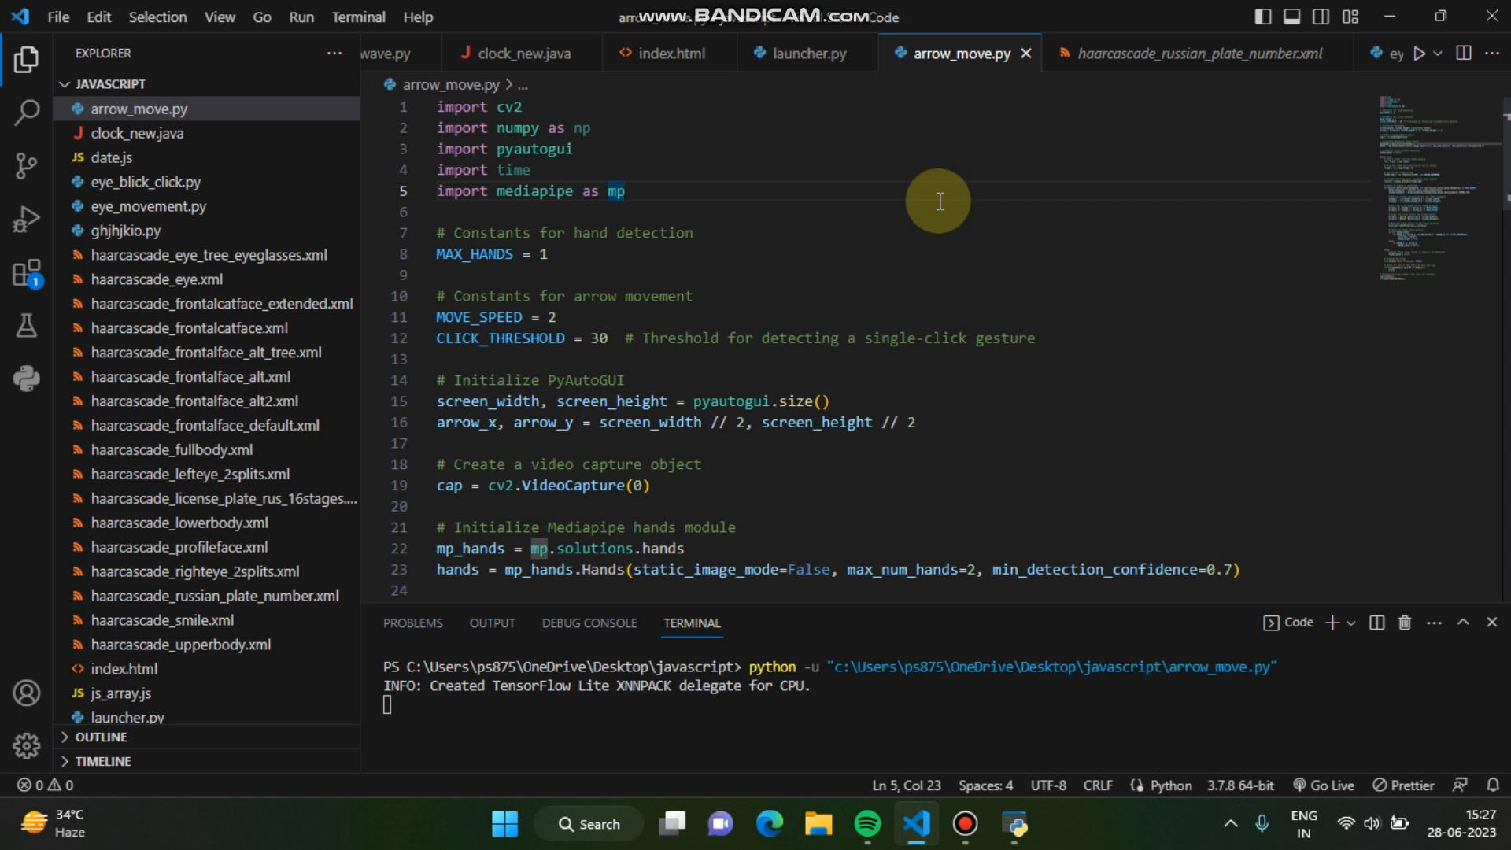
mouse_move(688, 234)
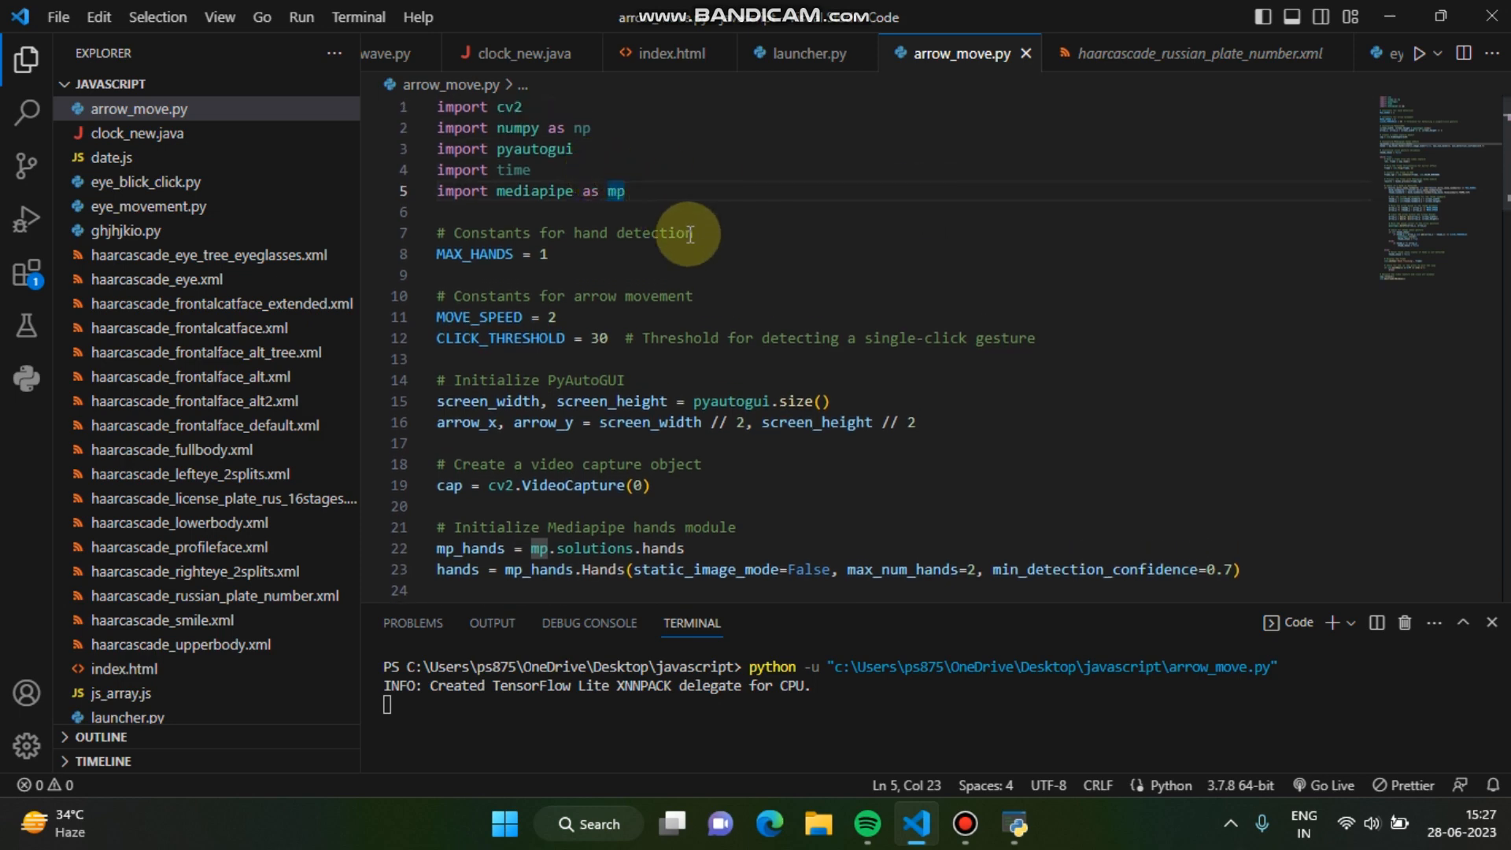
mouse_move(535, 214)
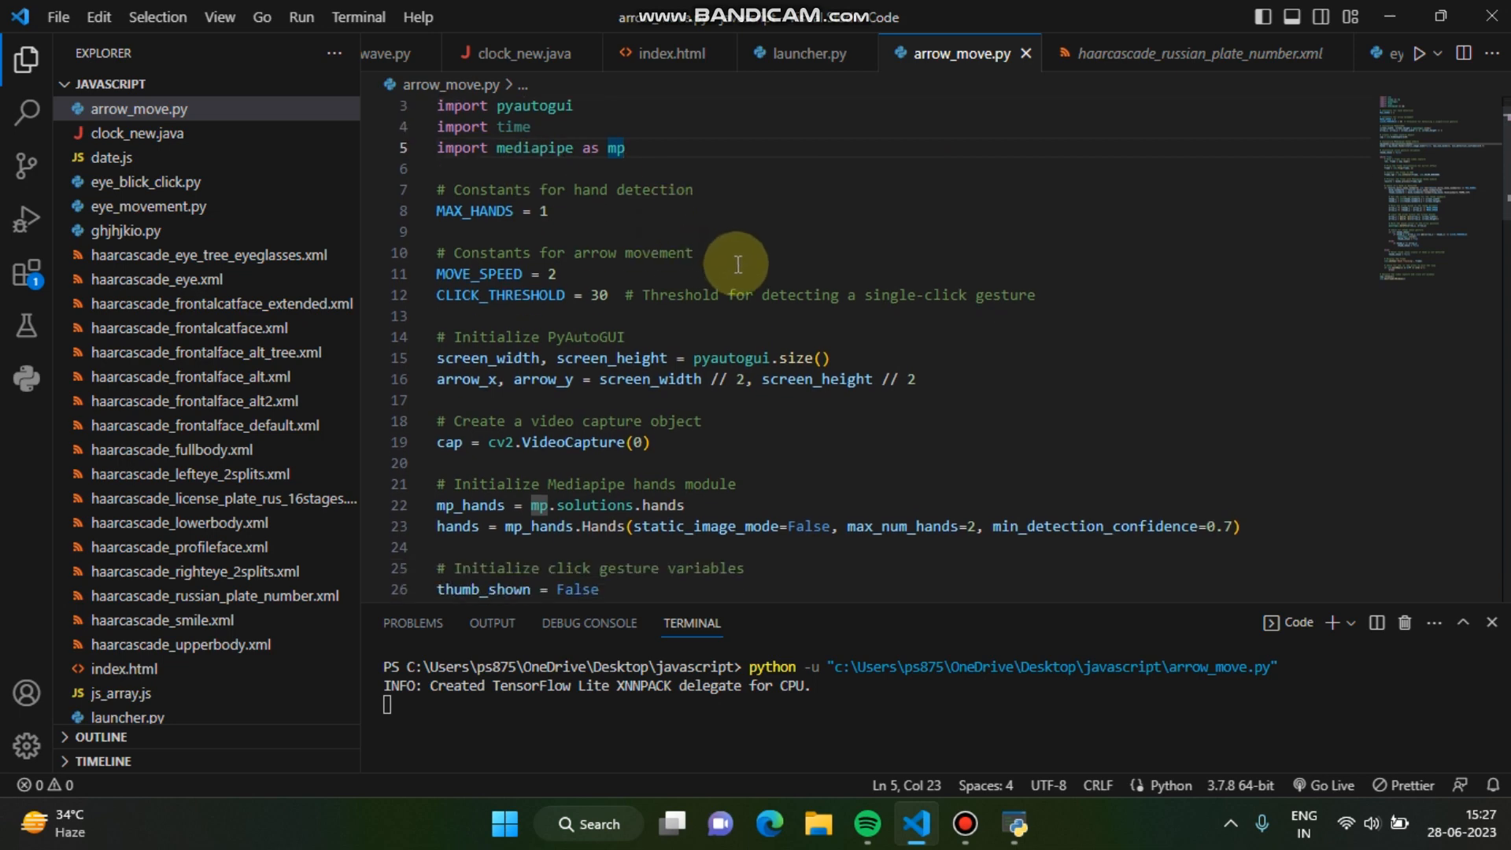
mouse_move(598, 306)
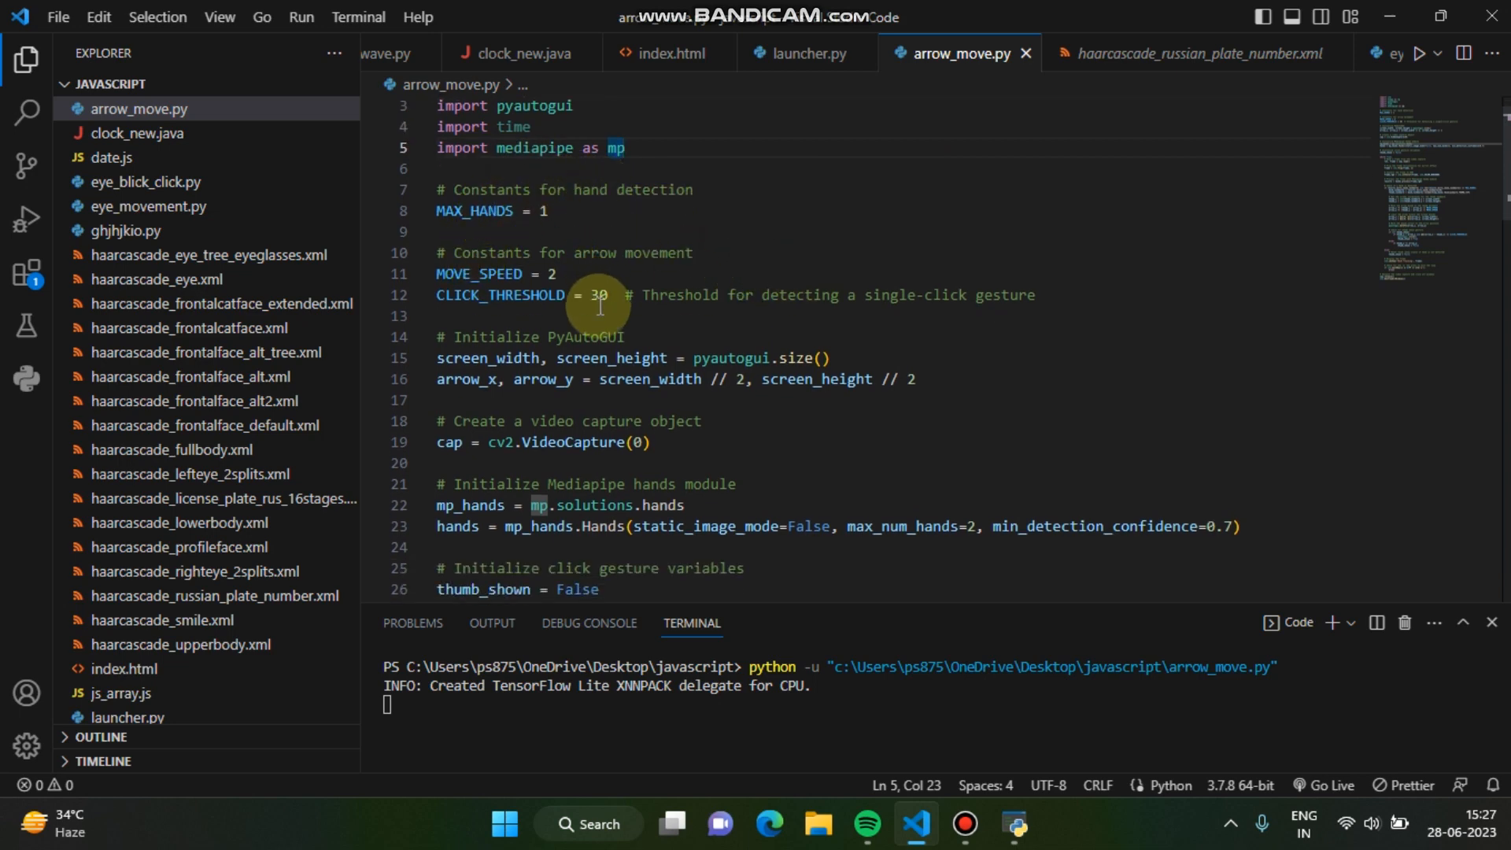
mouse_move(489, 211)
type("6")
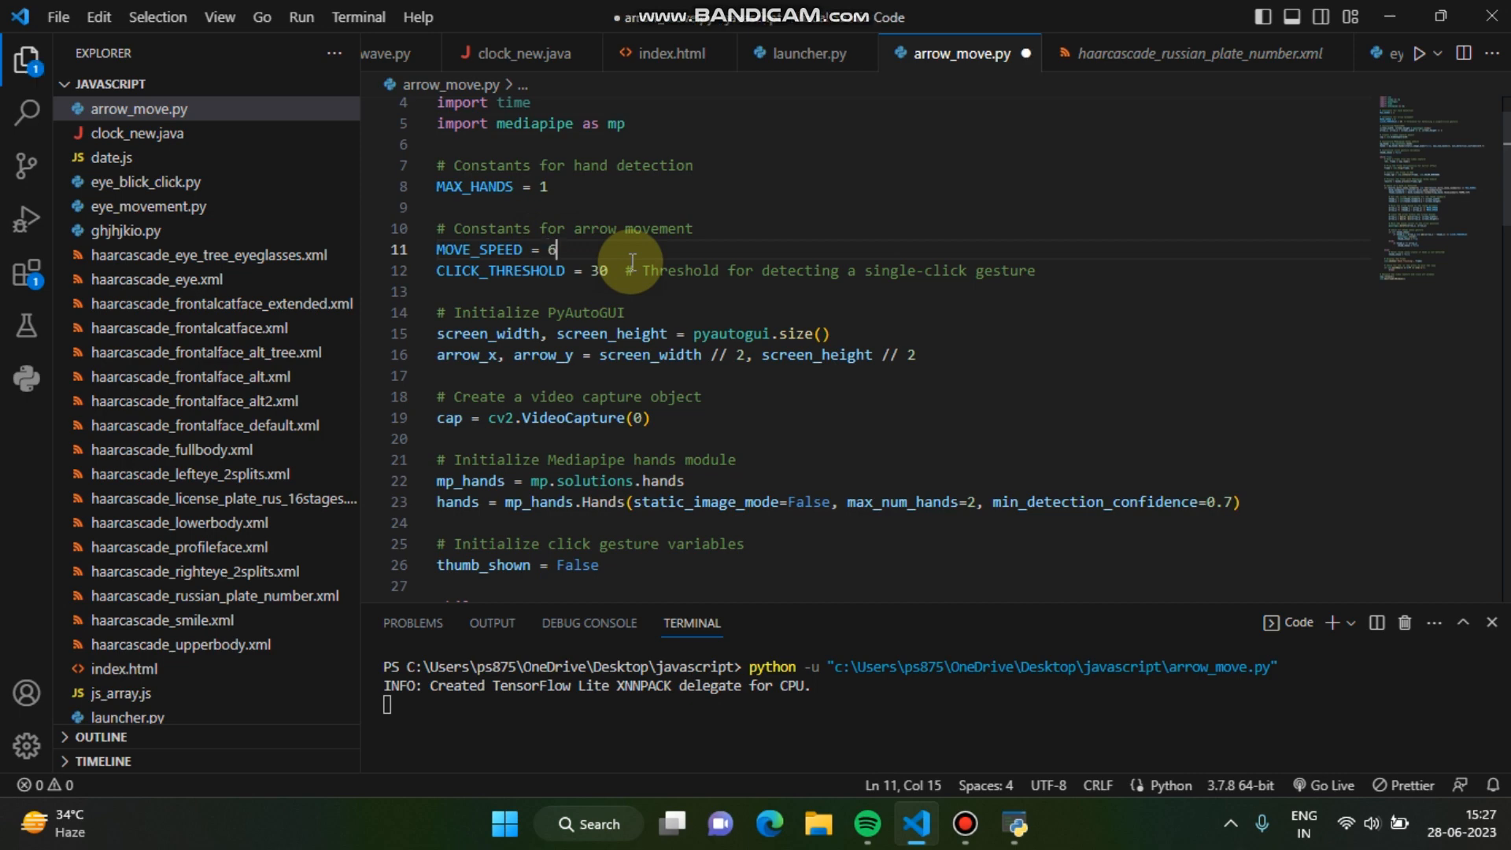
Change MOVE_SPEED on line 11 to 8, then settle on 1.
type("8")
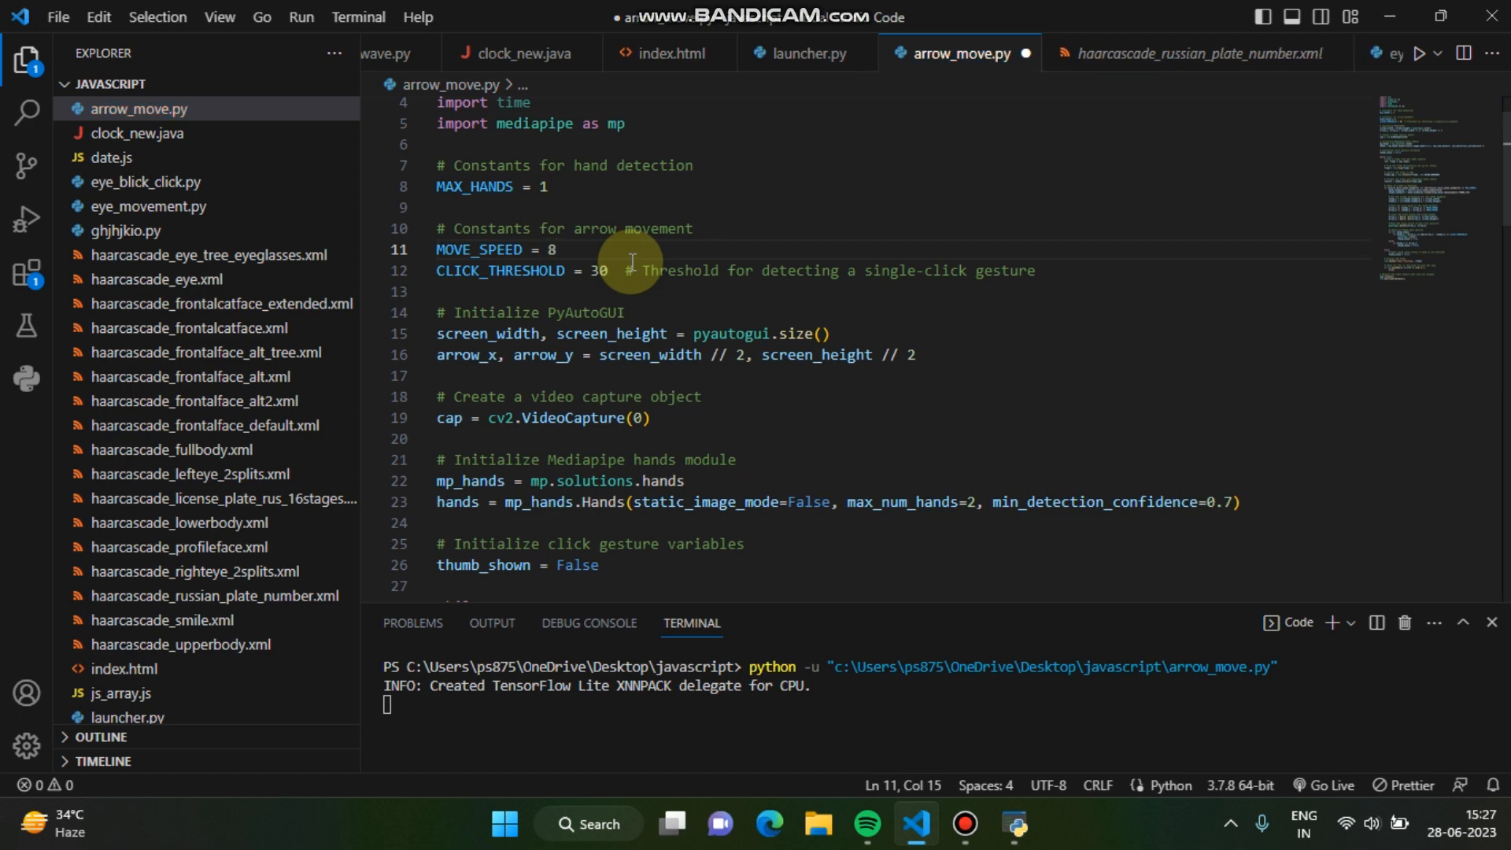
type("1")
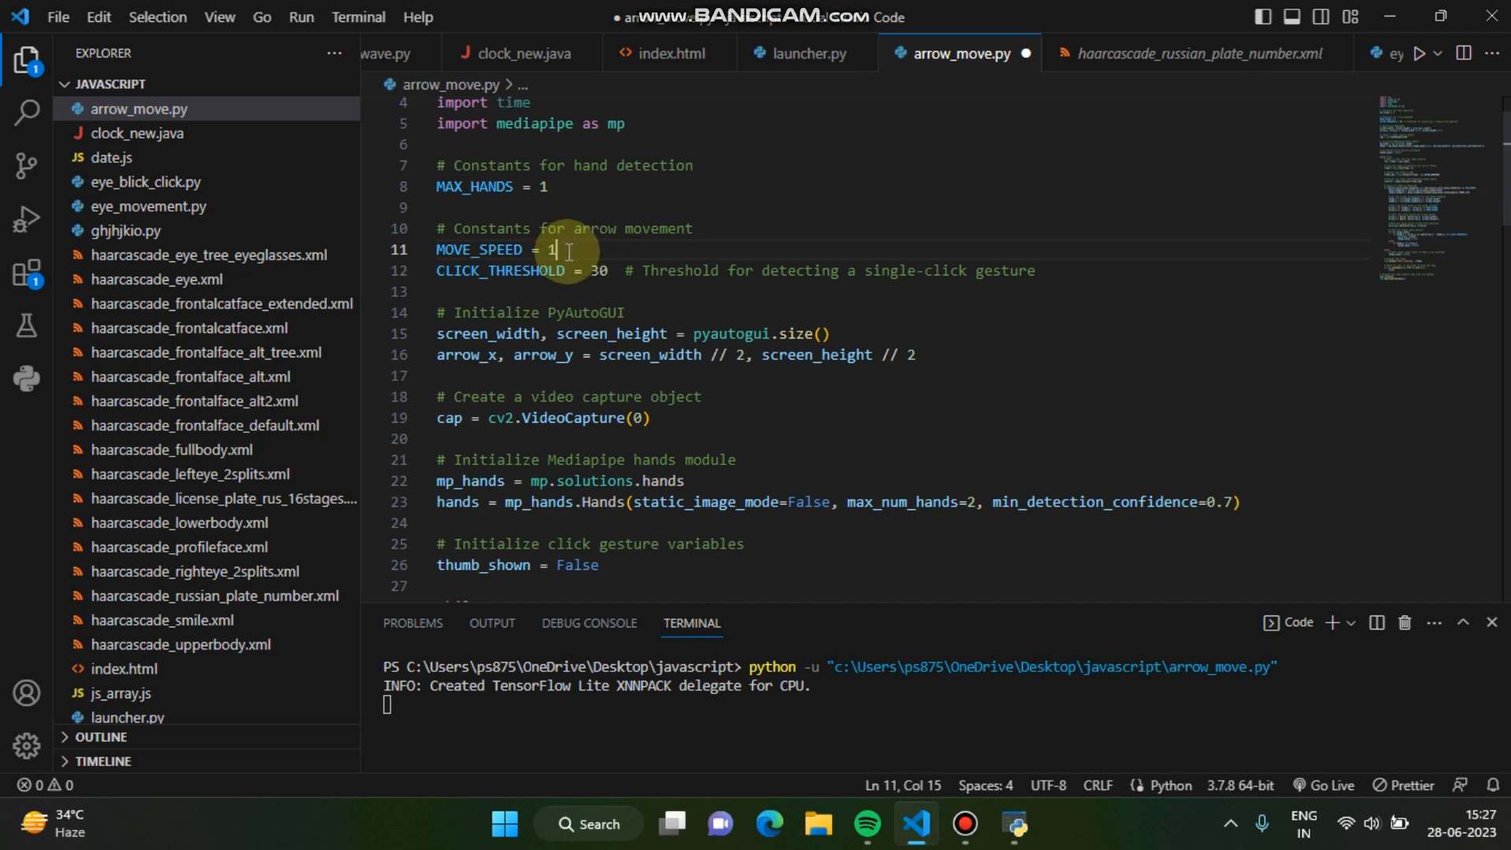
mouse_move(573, 250)
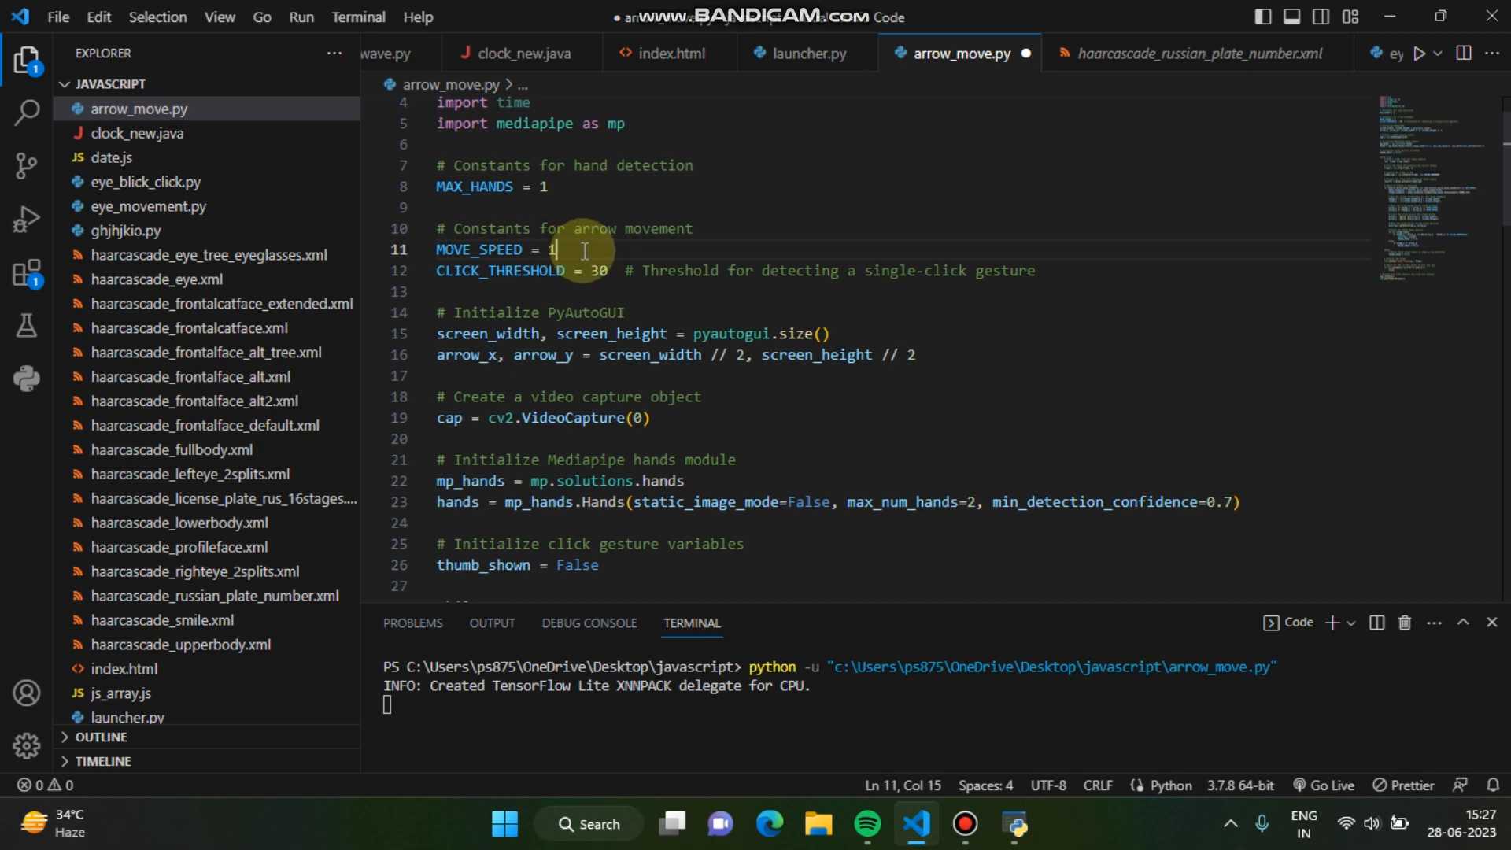
scroll("down", 3)
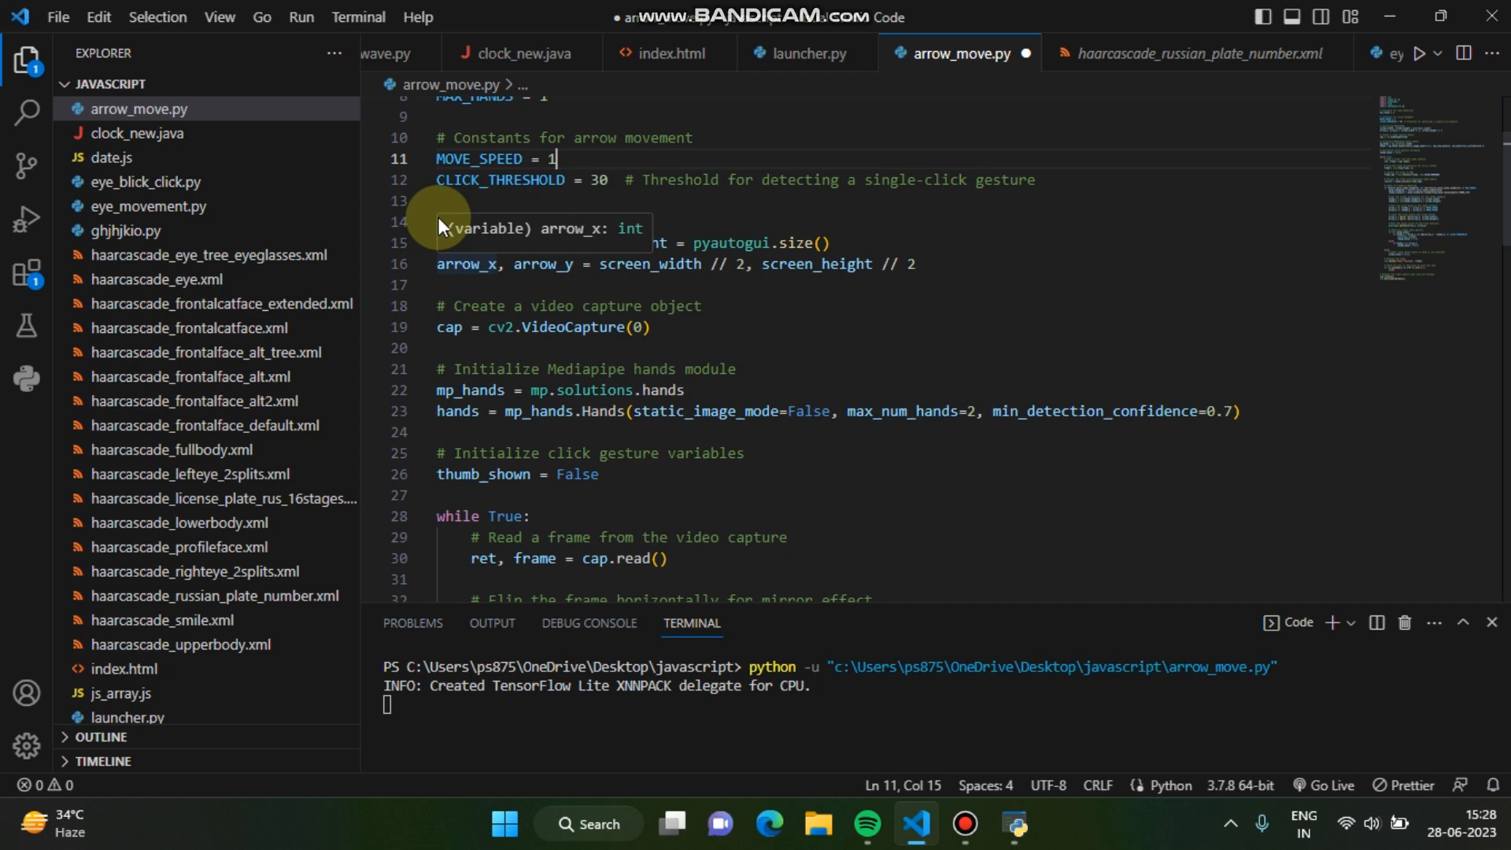
mouse_move(963, 324)
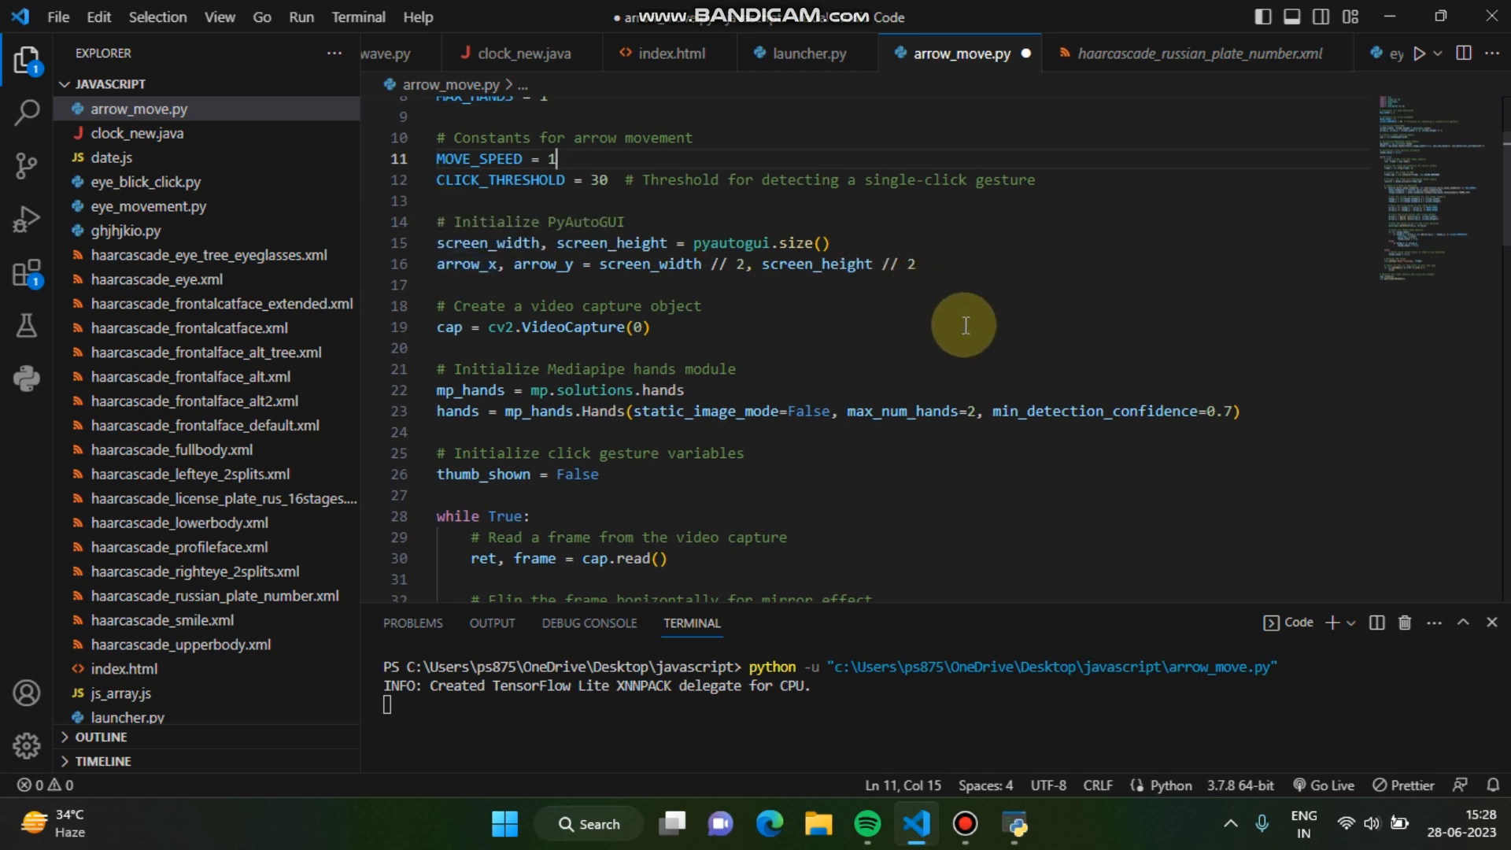
mouse_move(628, 275)
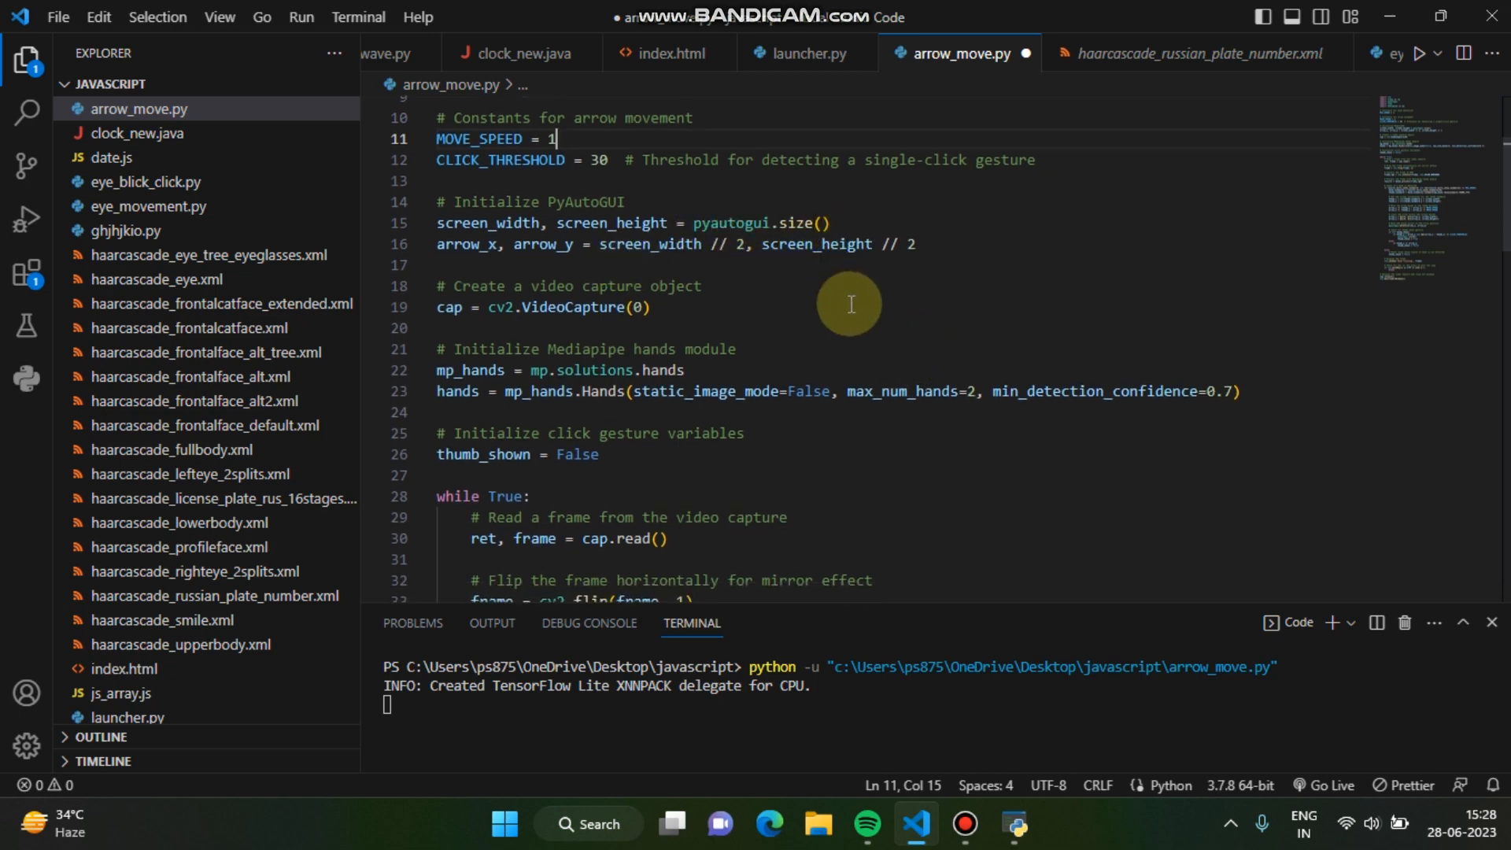
scroll("down", 3)
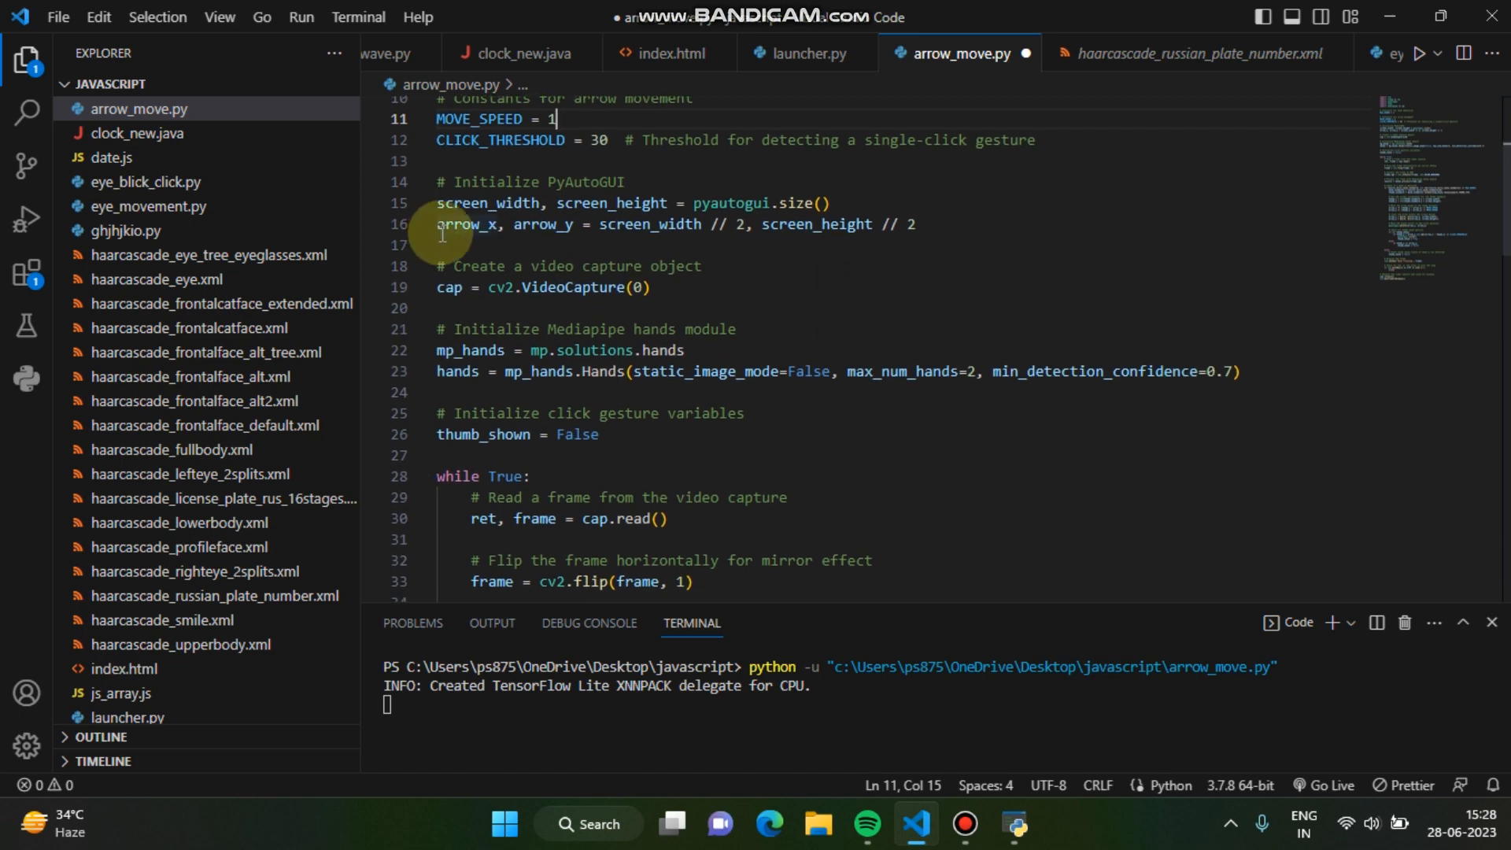
mouse_move(485, 241)
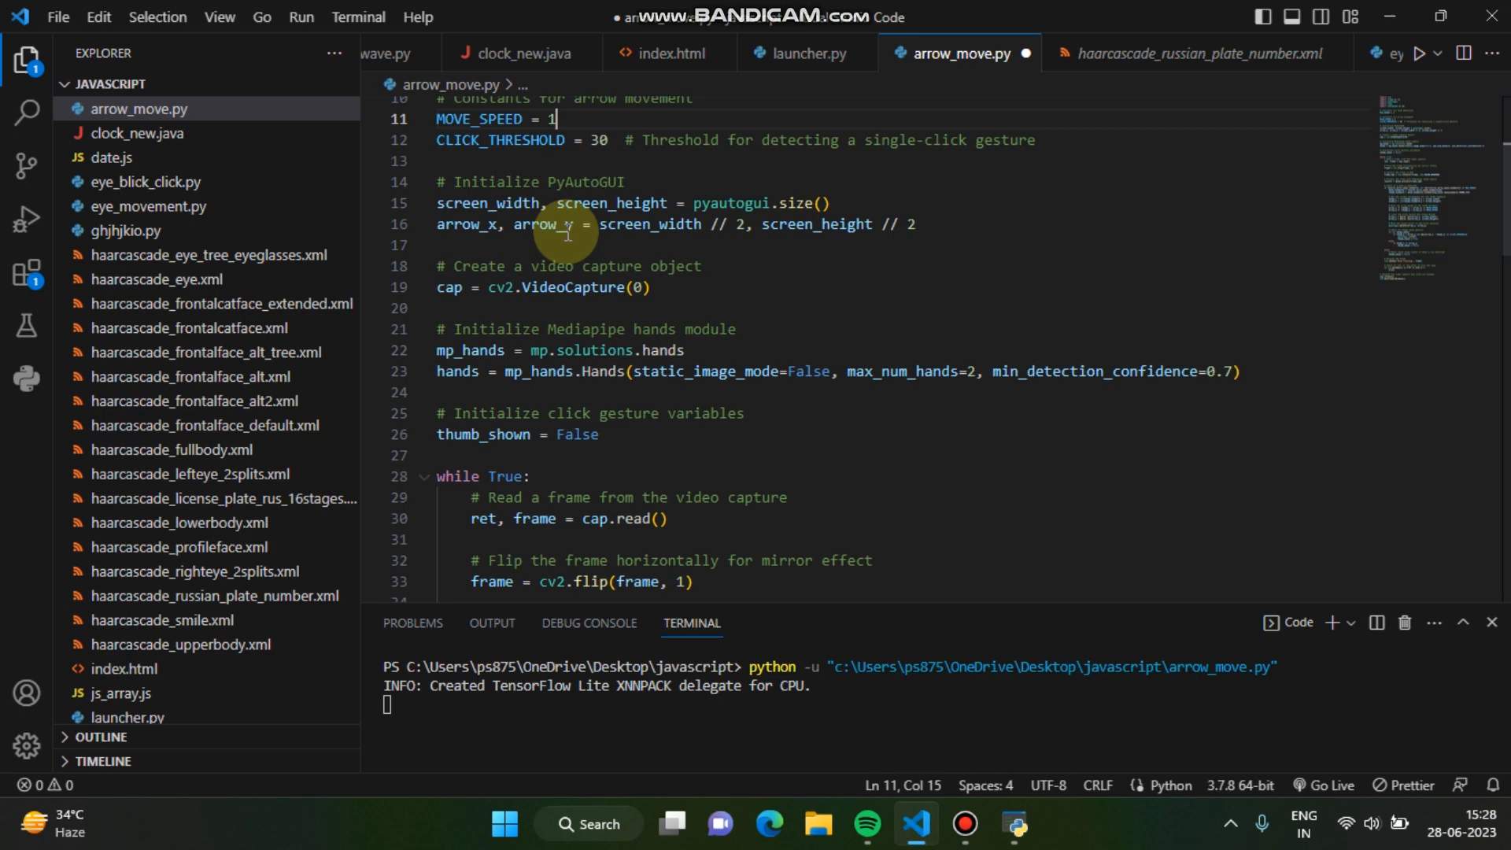
mouse_move(771, 290)
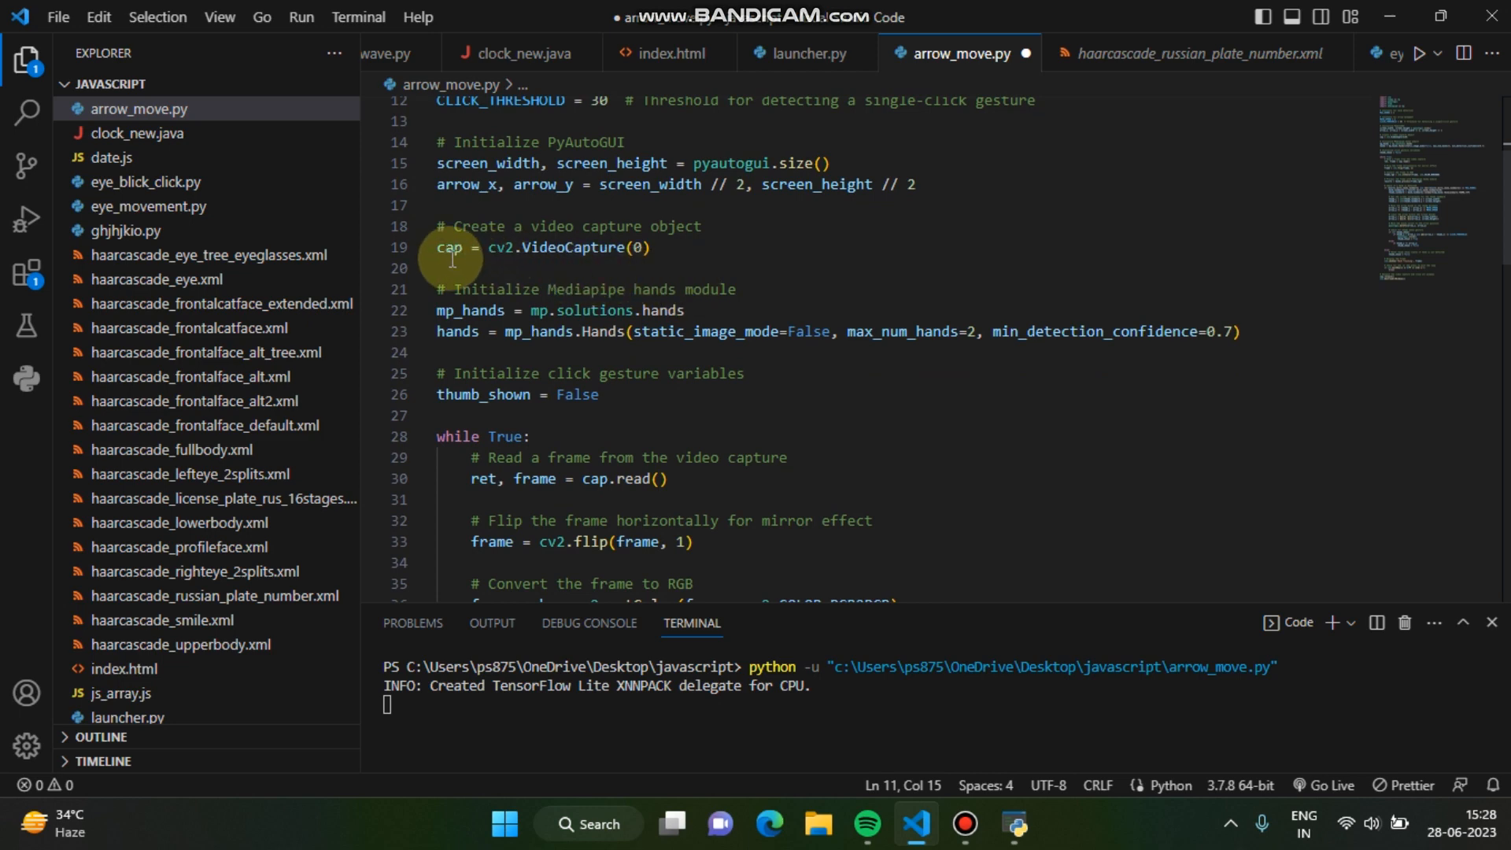
mouse_move(546, 260)
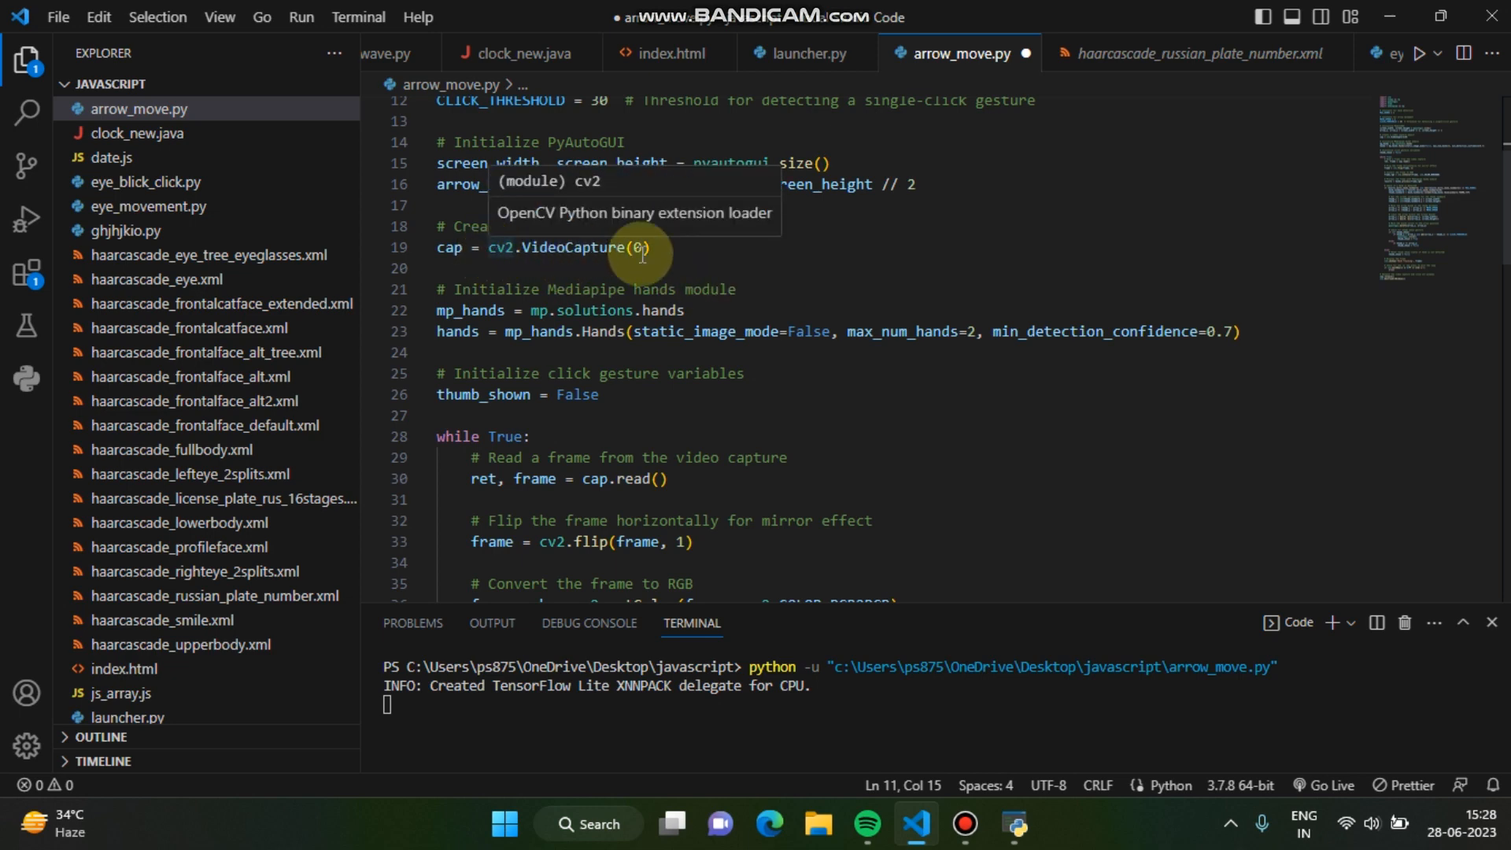
scroll("down", 3)
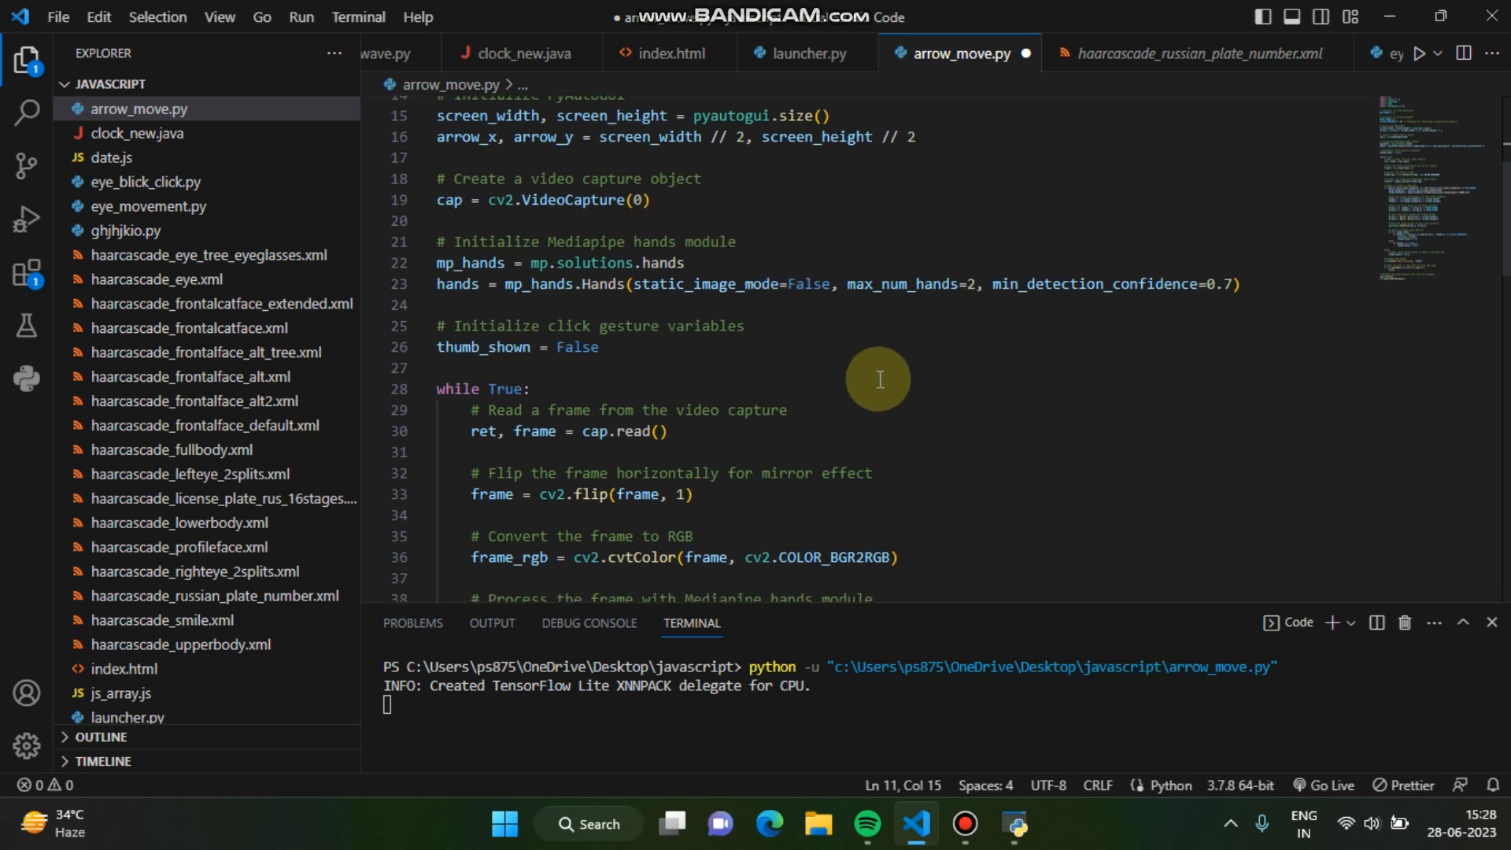
scroll("down", 3)
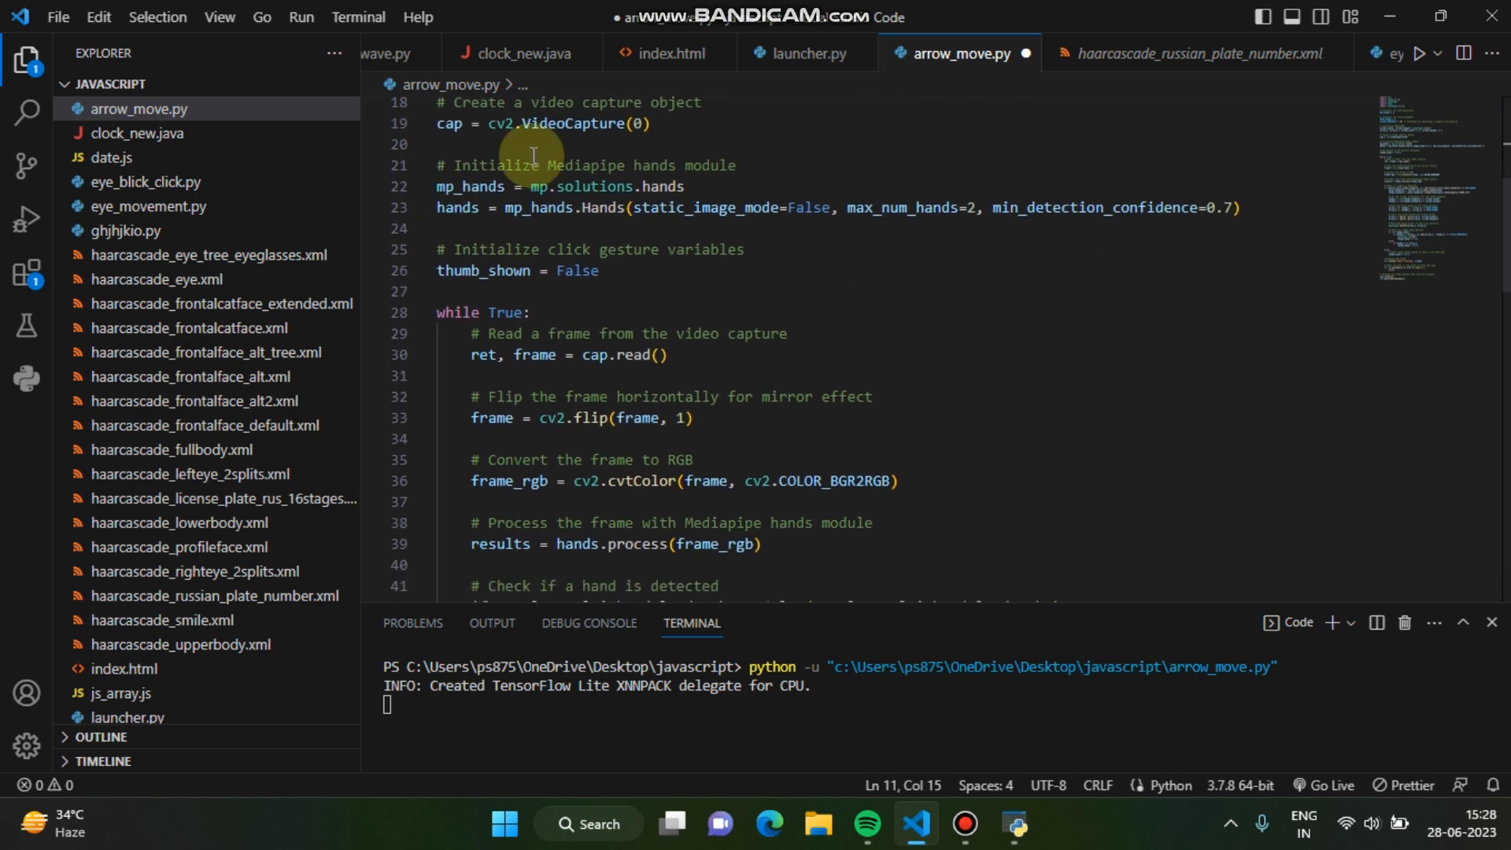
mouse_move(568, 229)
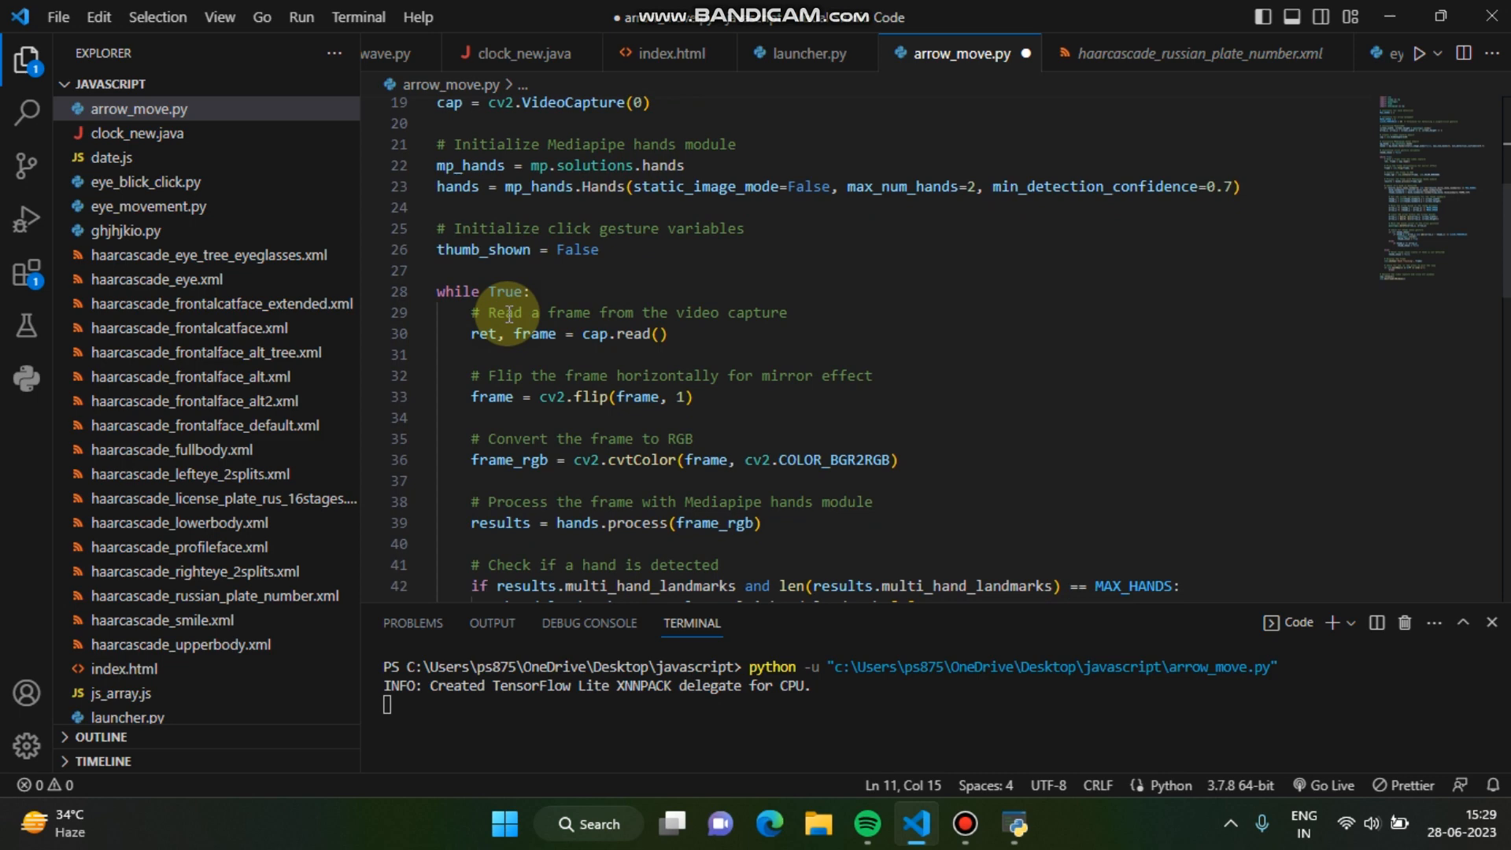
scroll("down", 3)
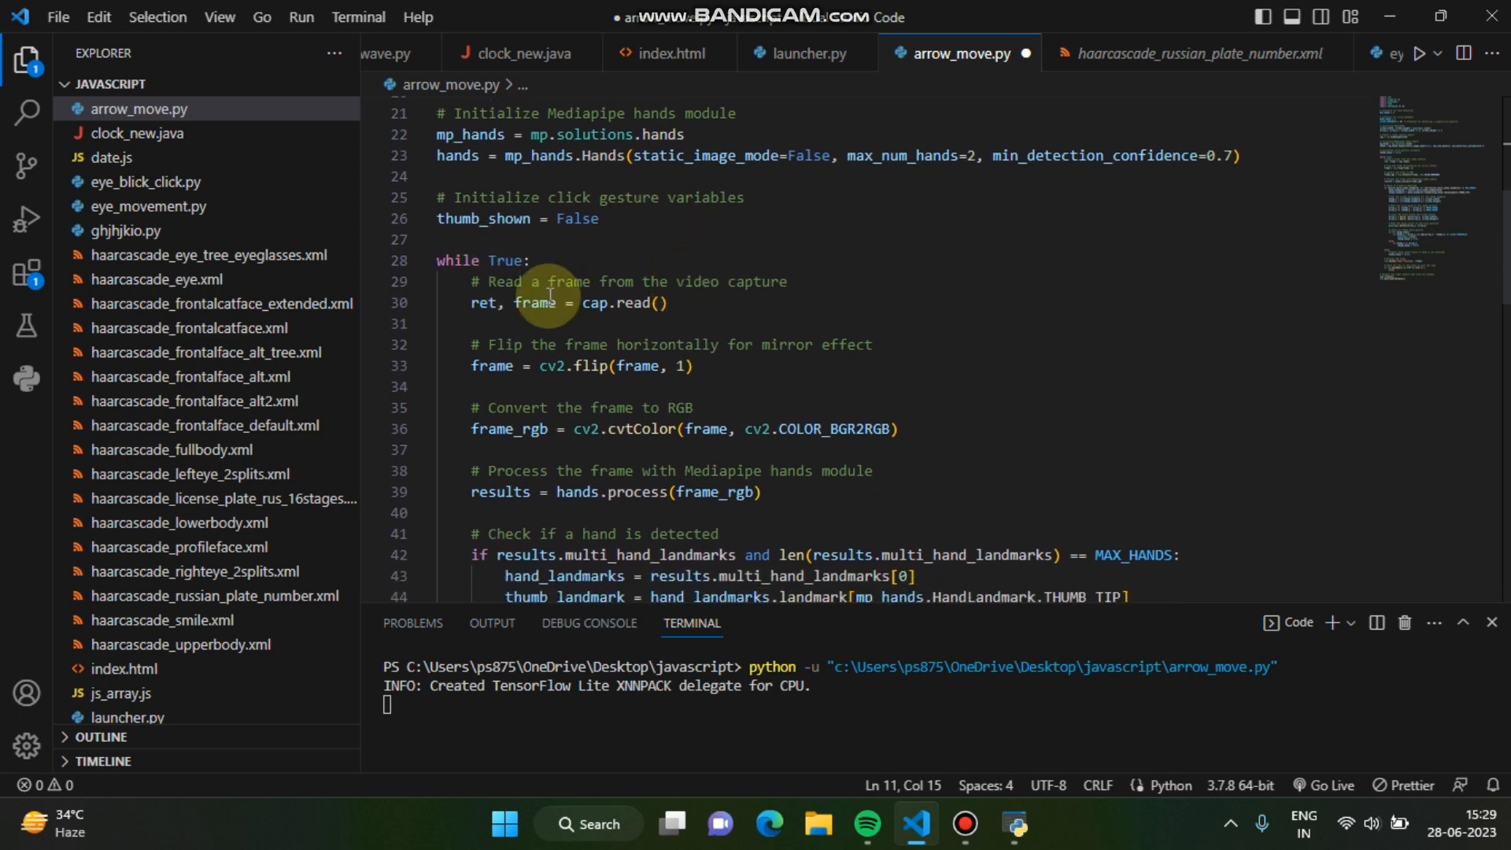
scroll("down", 3)
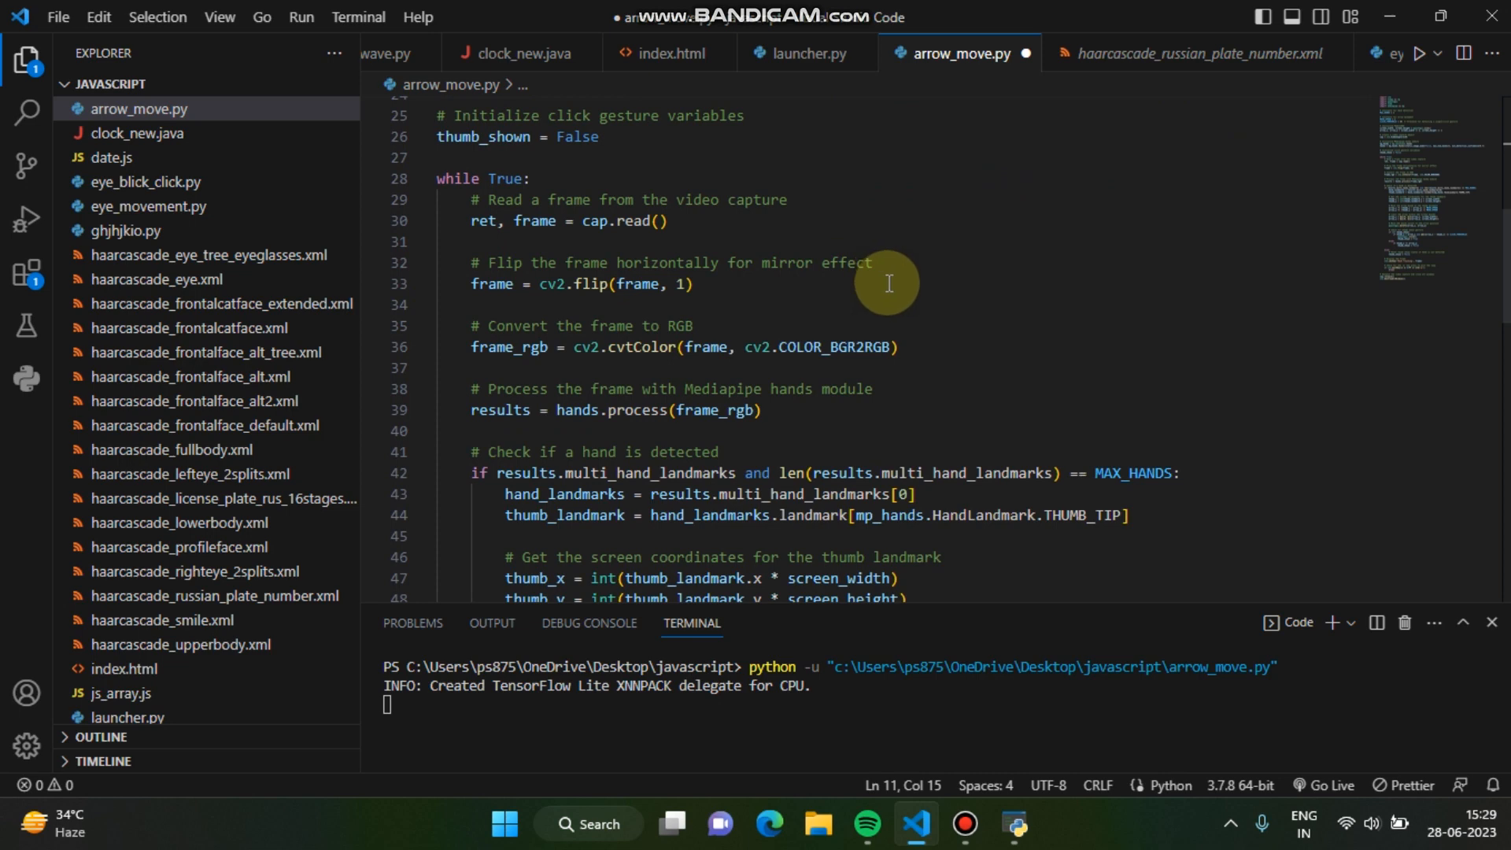
mouse_move(805, 325)
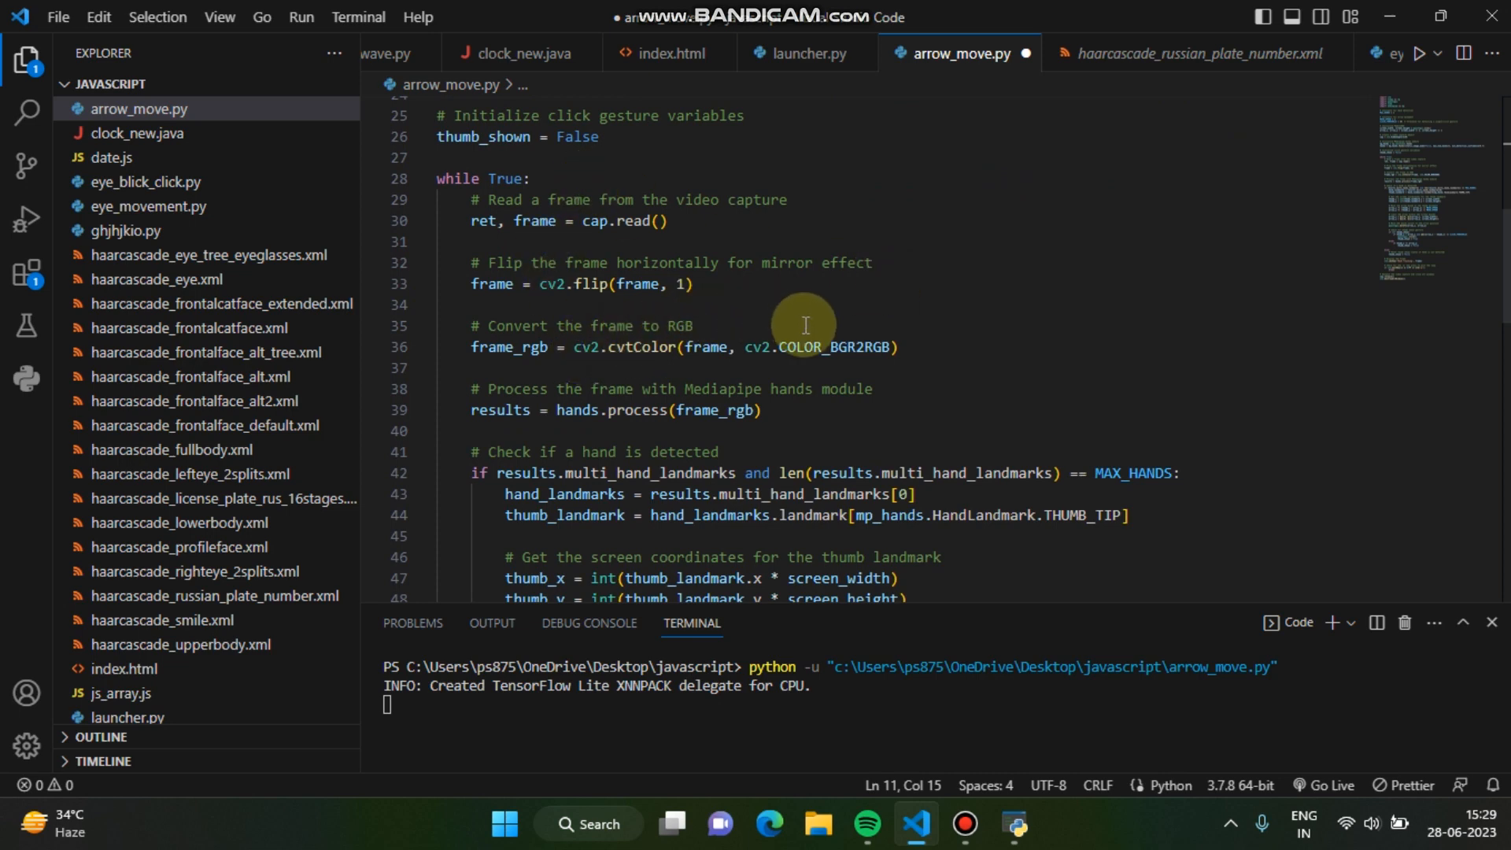
scroll("down", 3)
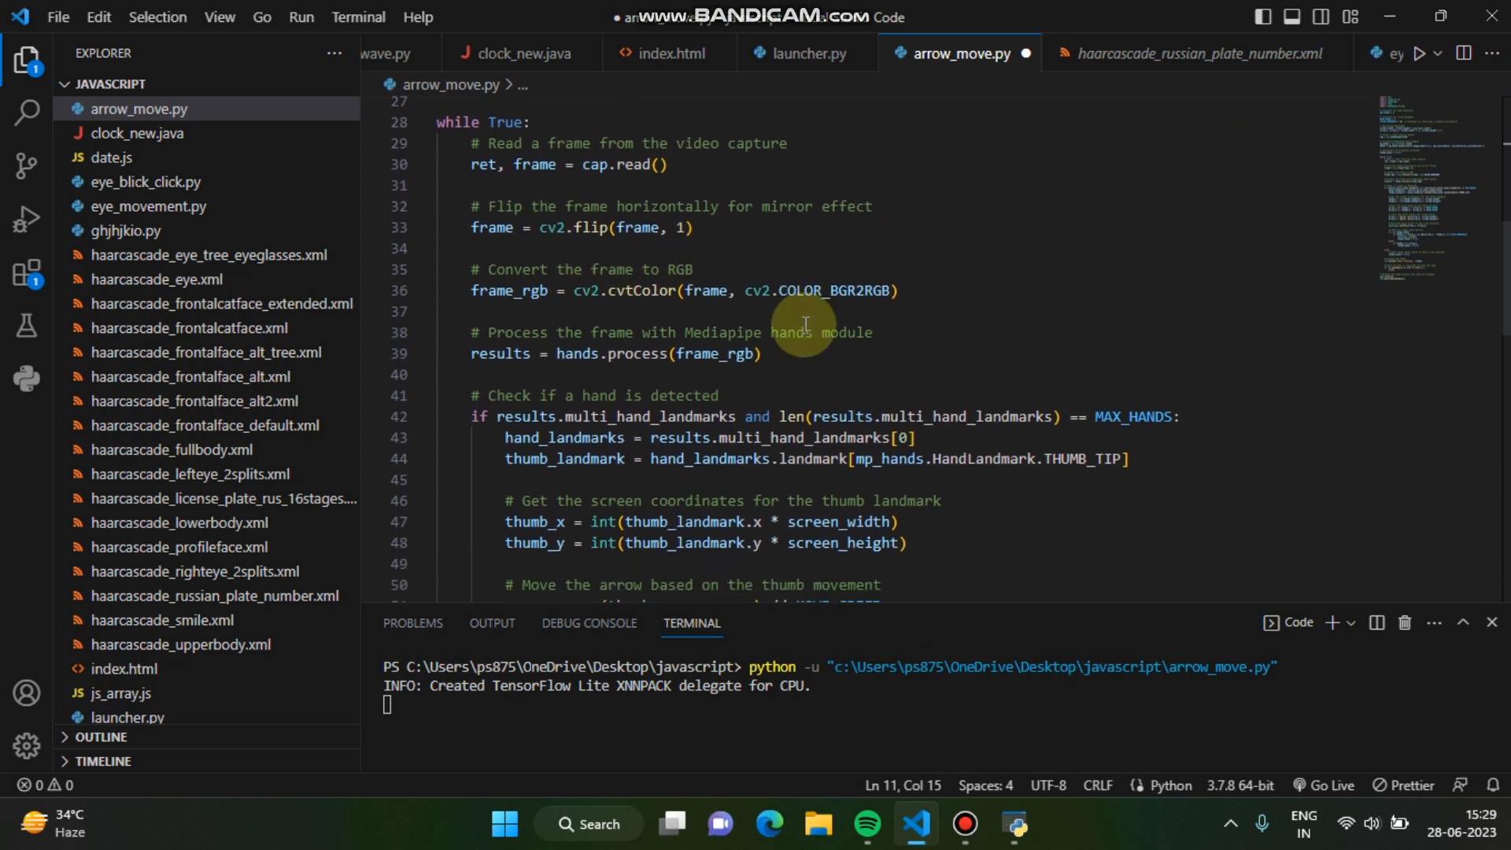
scroll("down", 3)
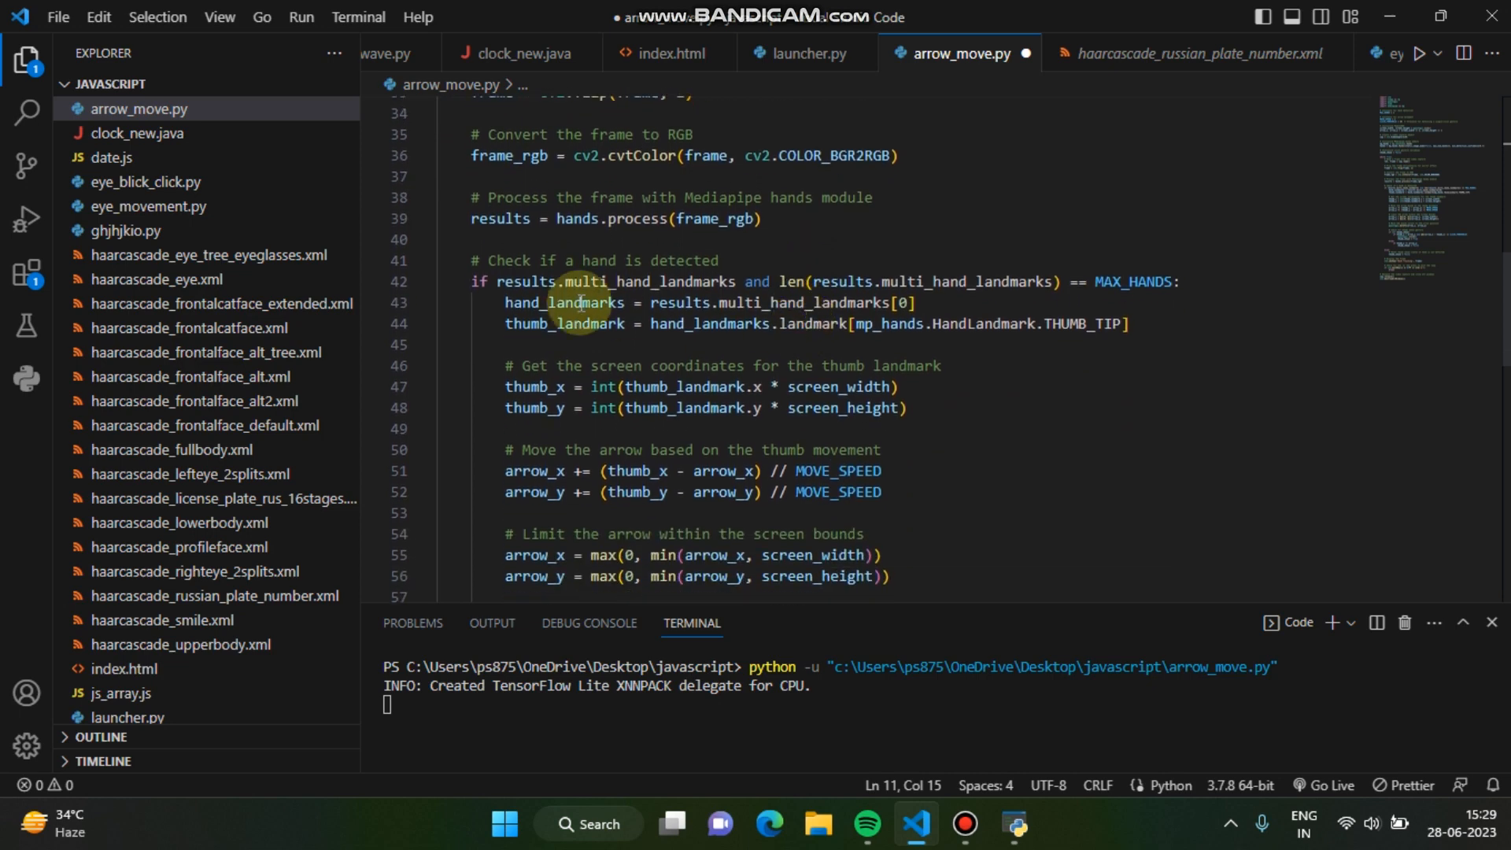
mouse_move(1018, 394)
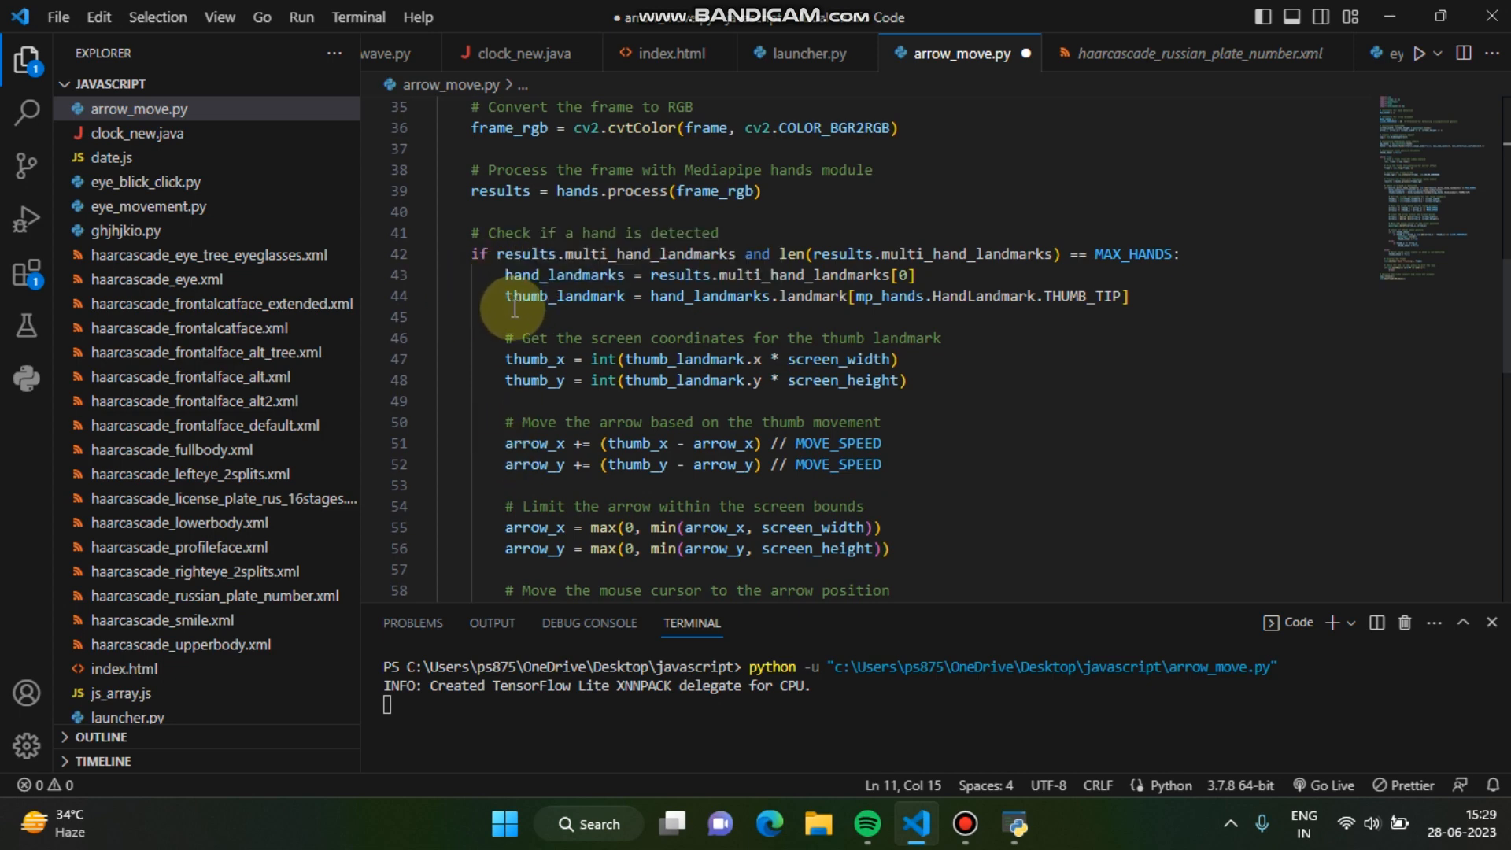
mouse_move(987, 382)
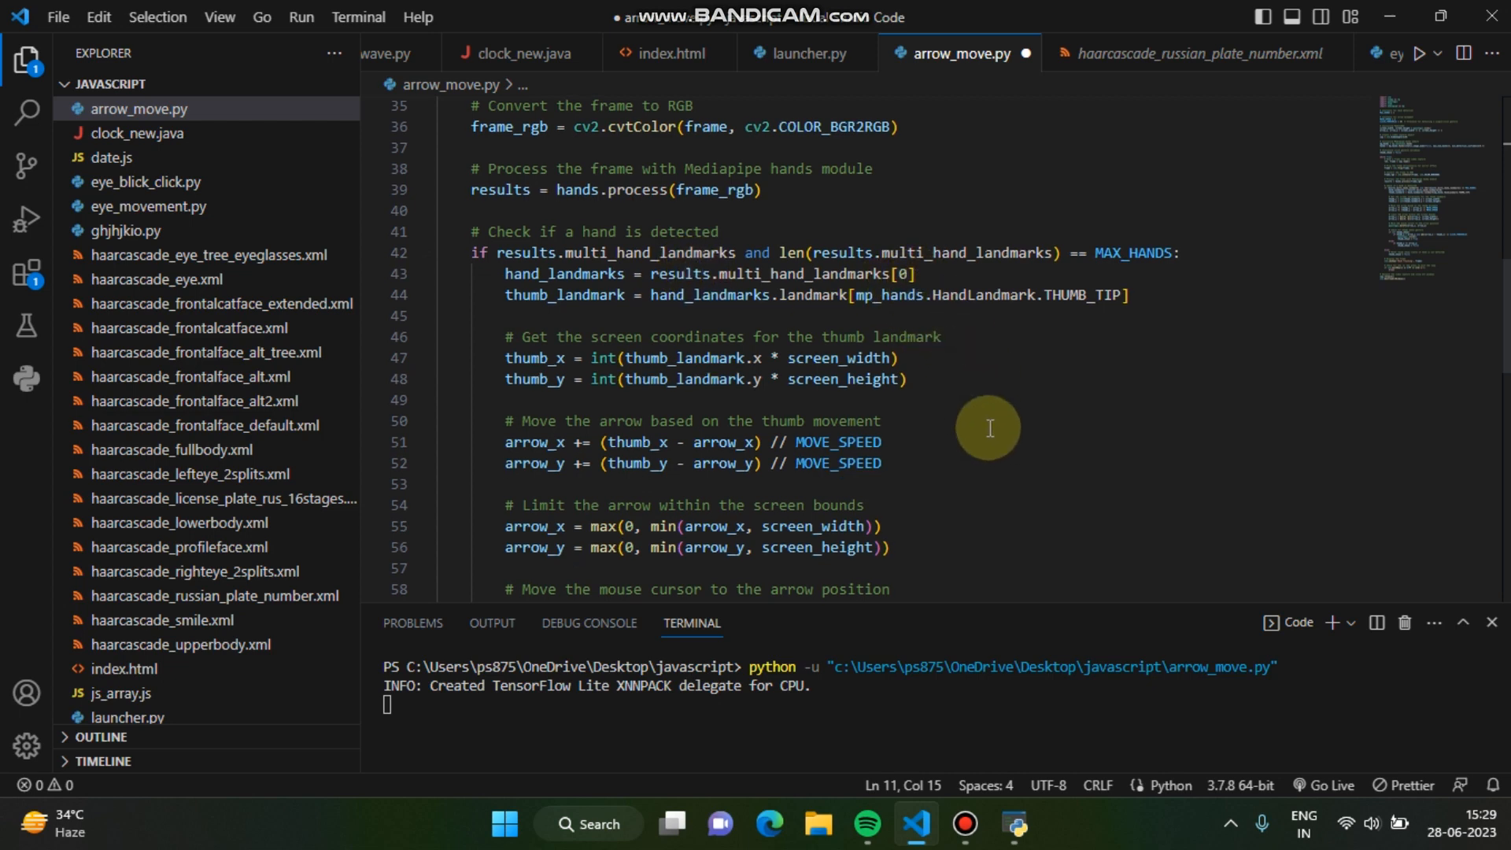
scroll("down", 3)
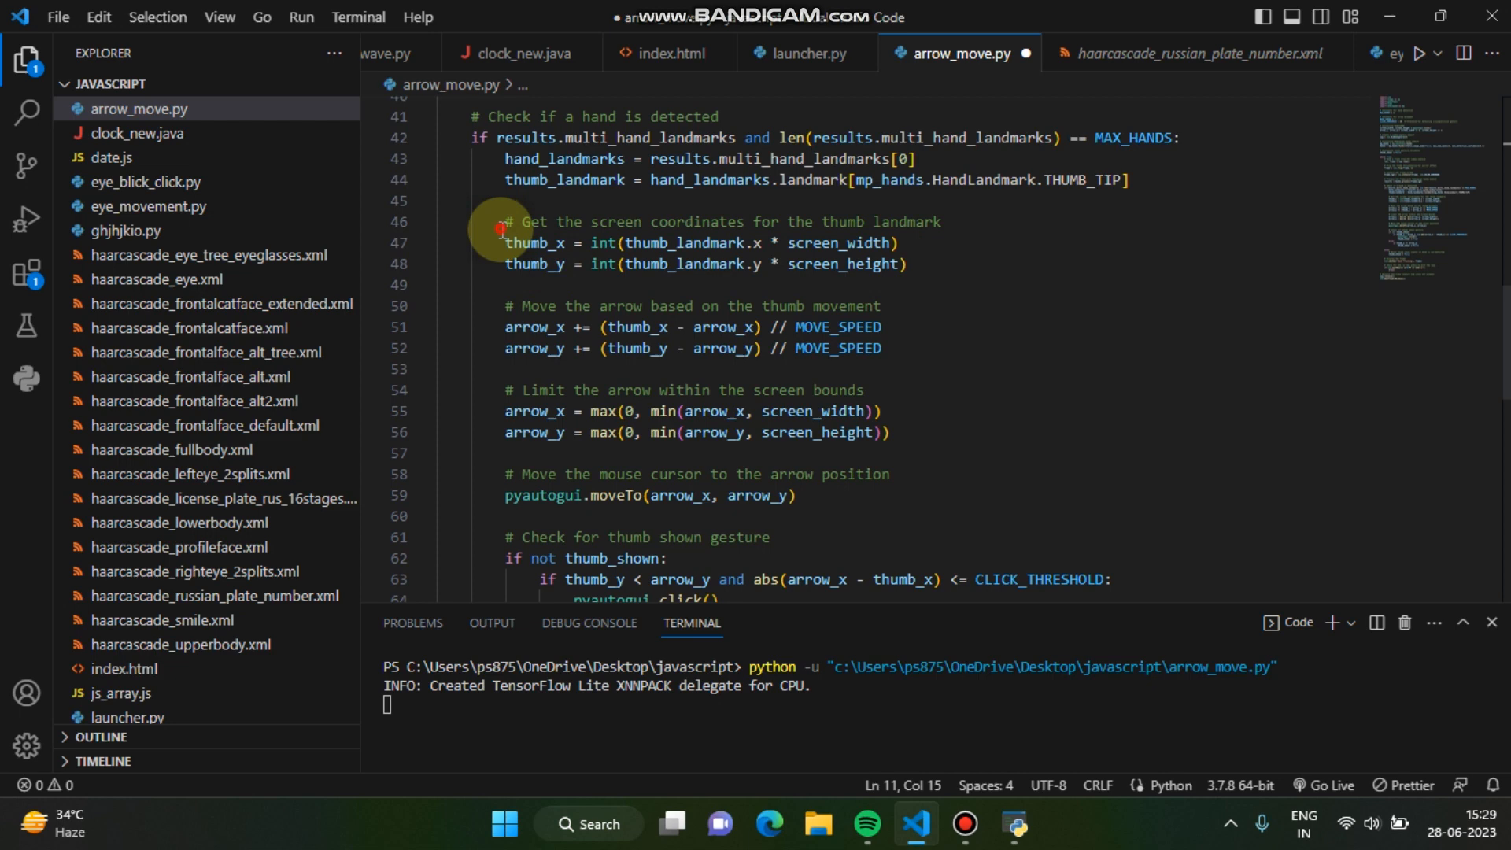
left_click_drag(501, 222, 753, 431)
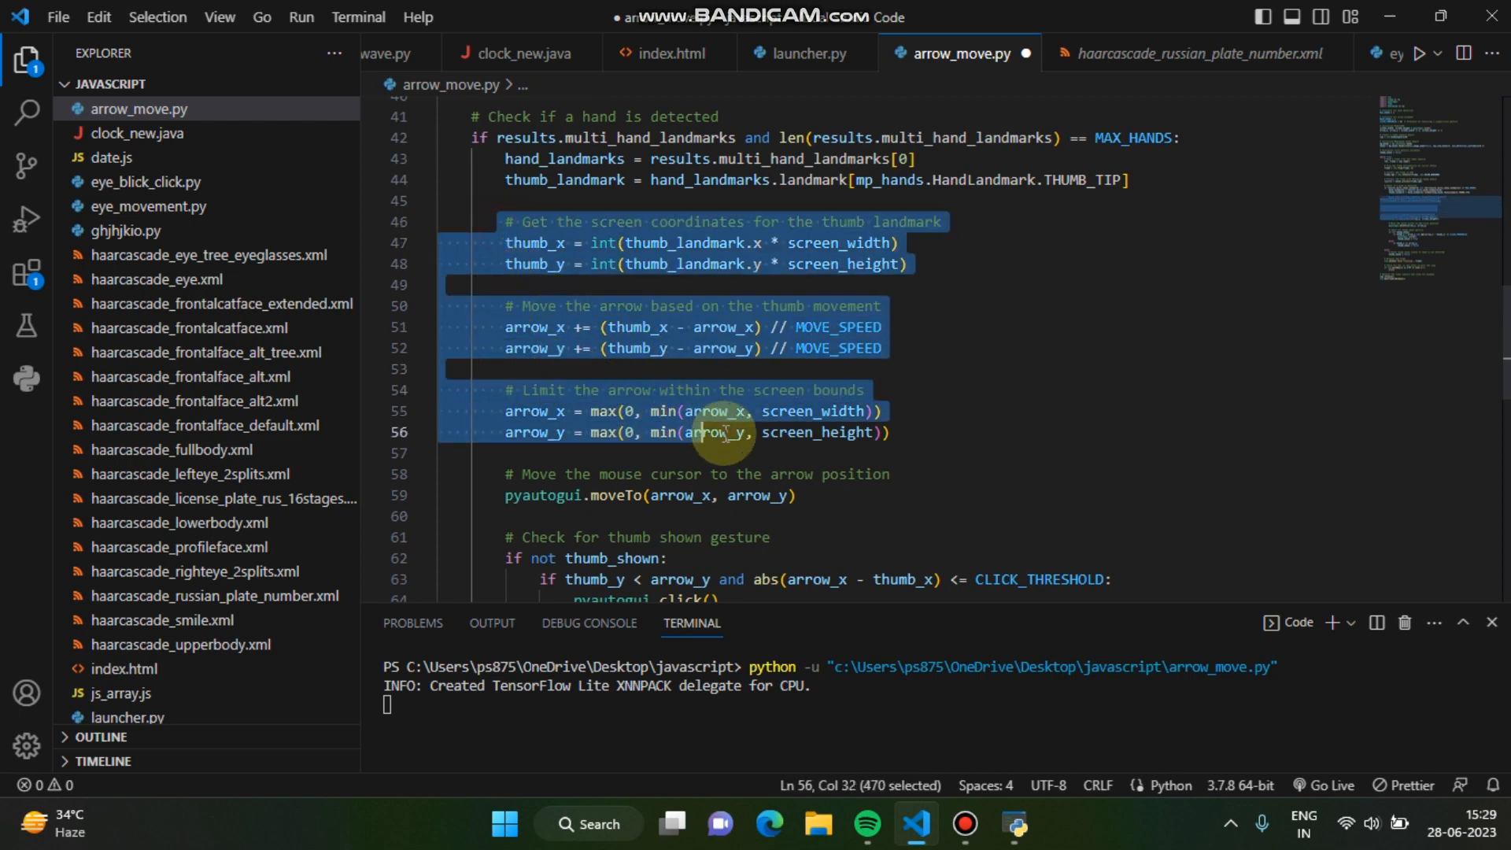
left_click(675, 557)
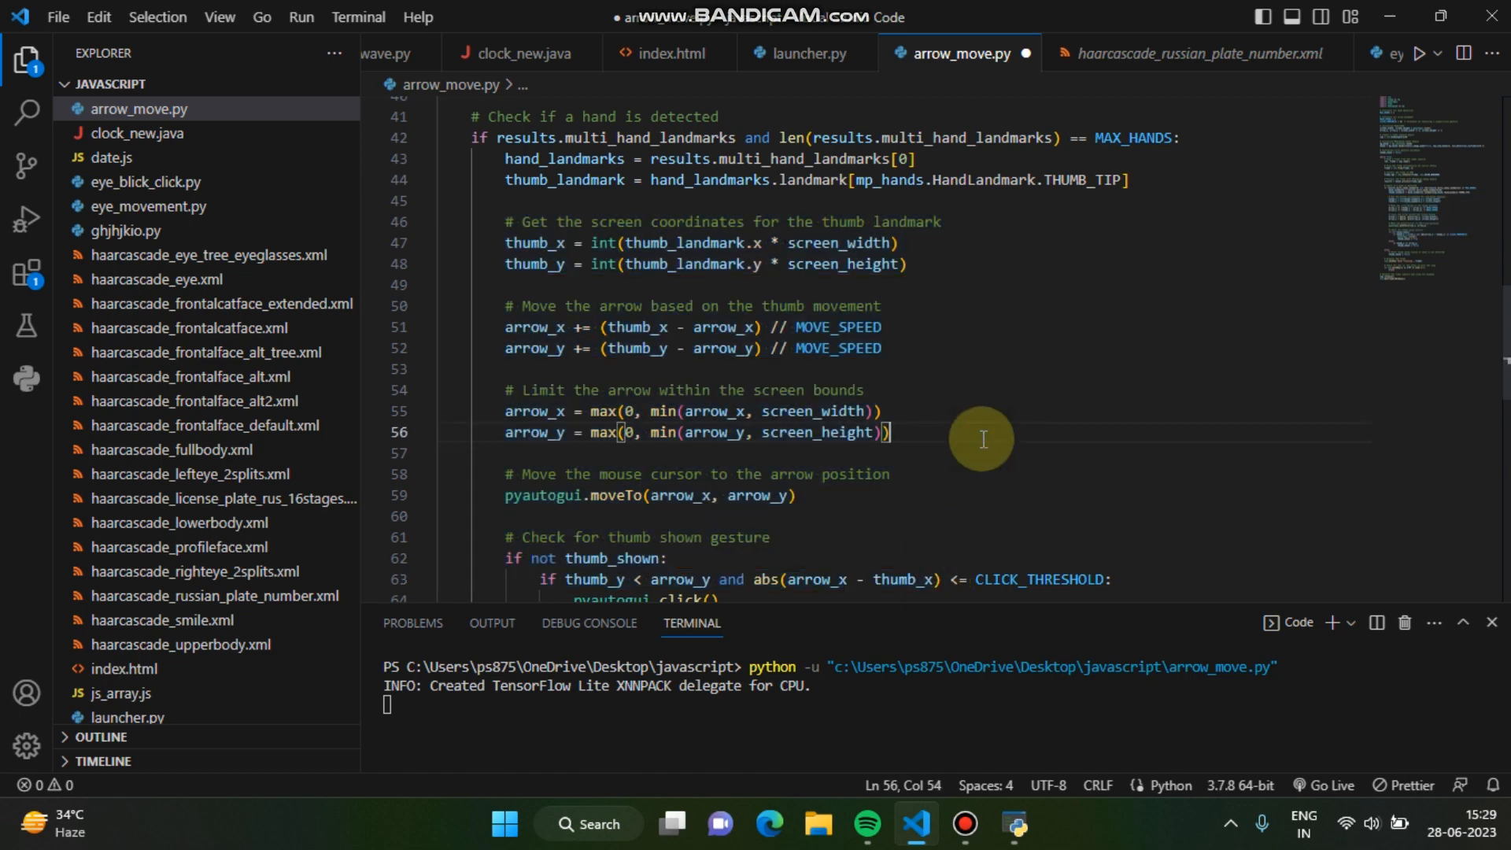
mouse_move(503, 253)
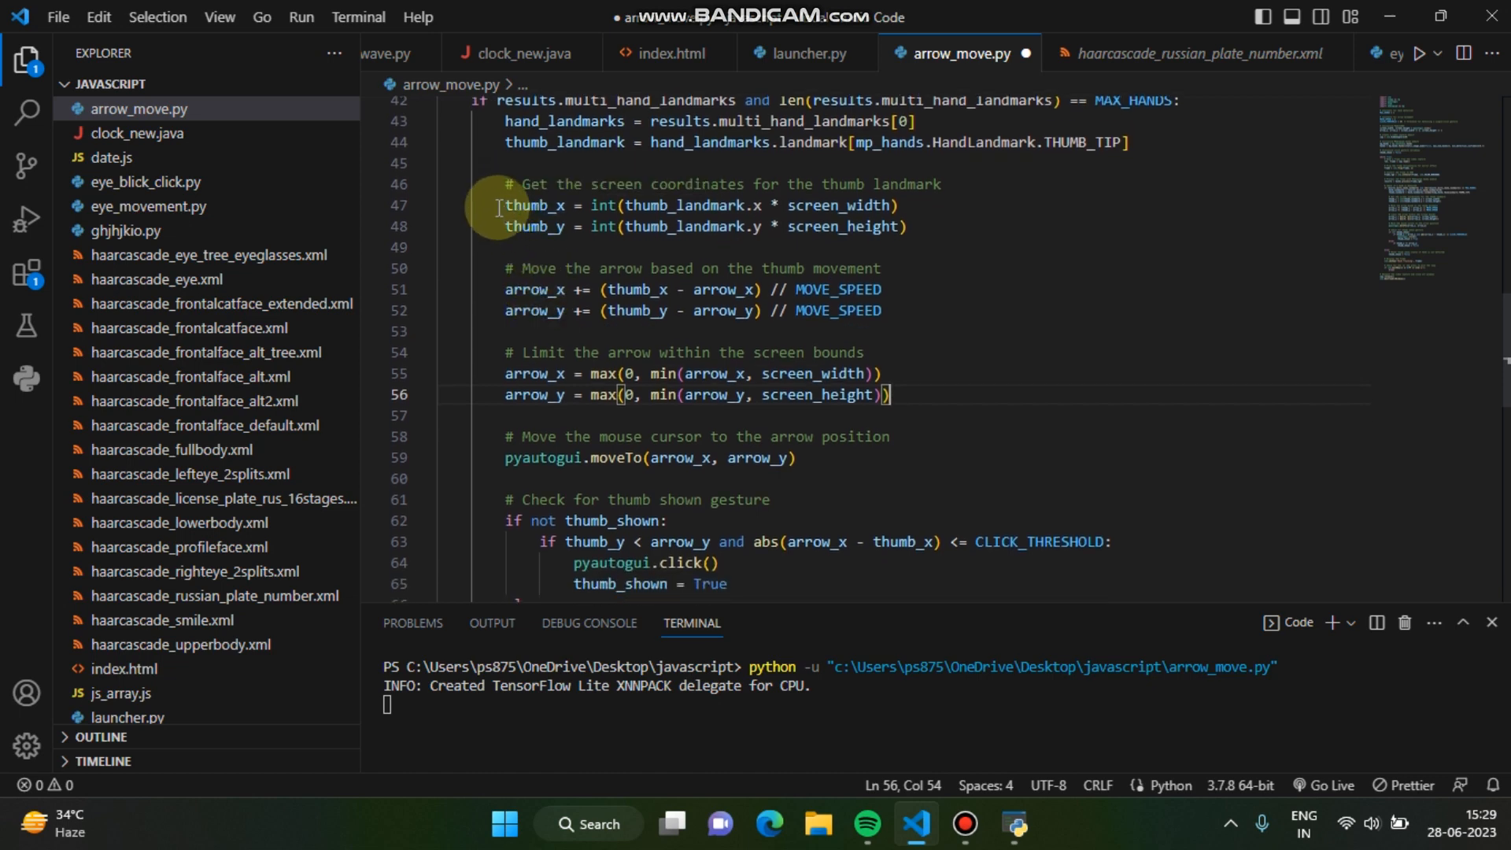
left_click_drag(497, 205, 883, 310)
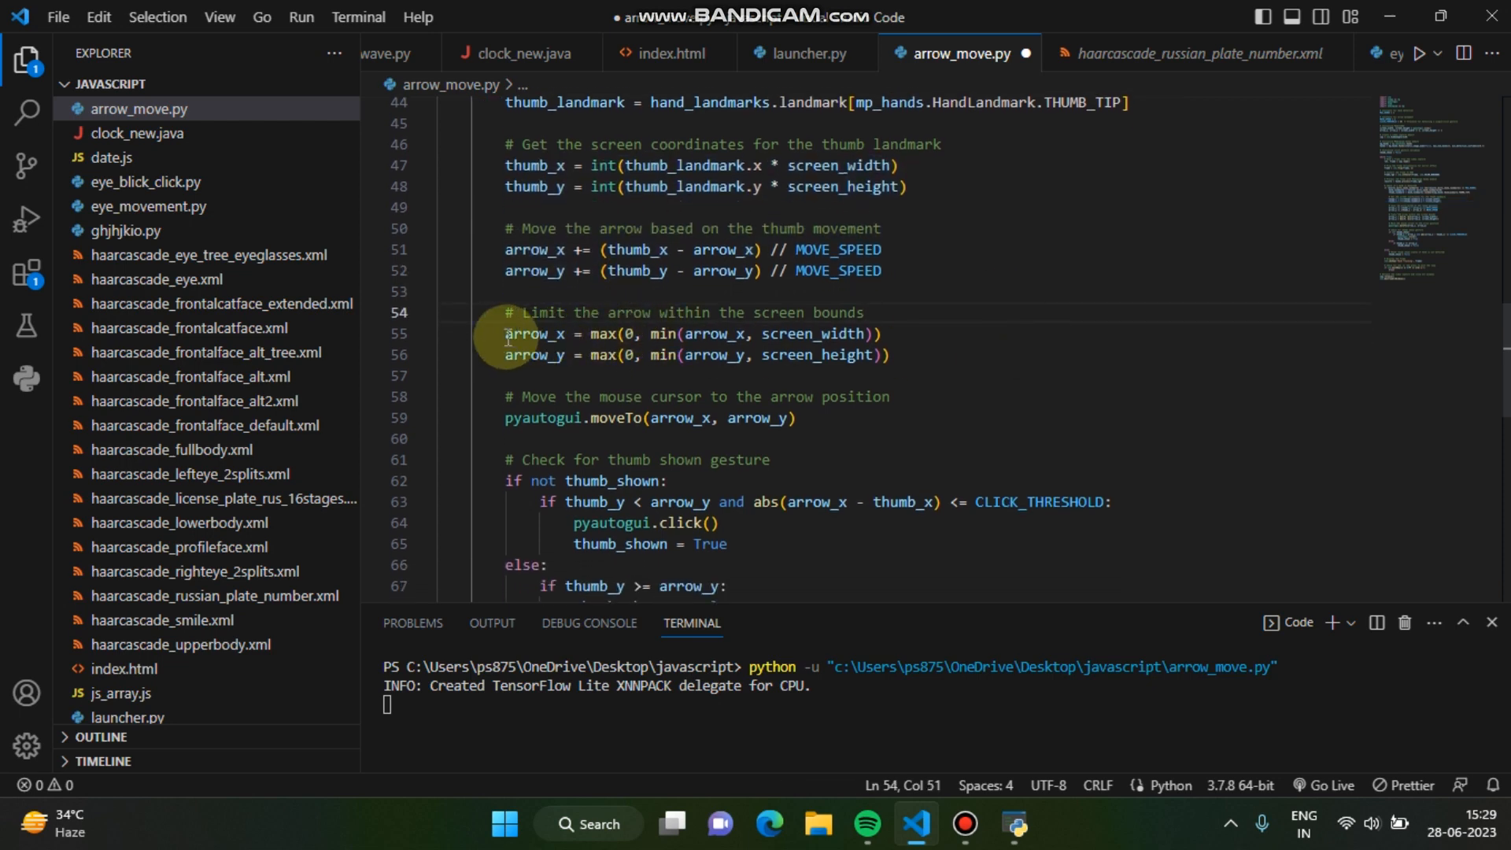
scroll("down", 3)
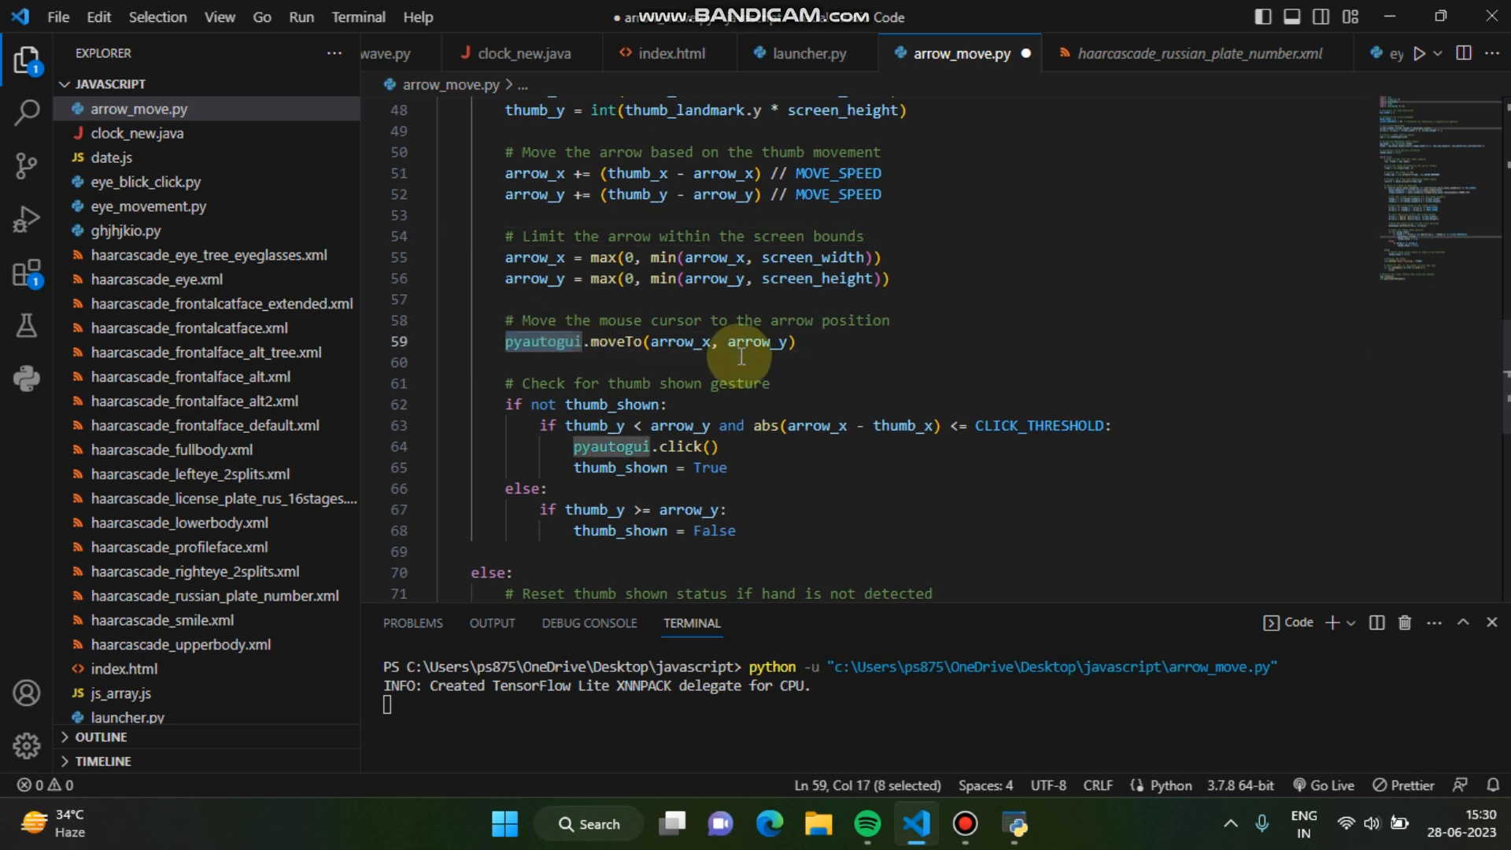
left_click(885, 362)
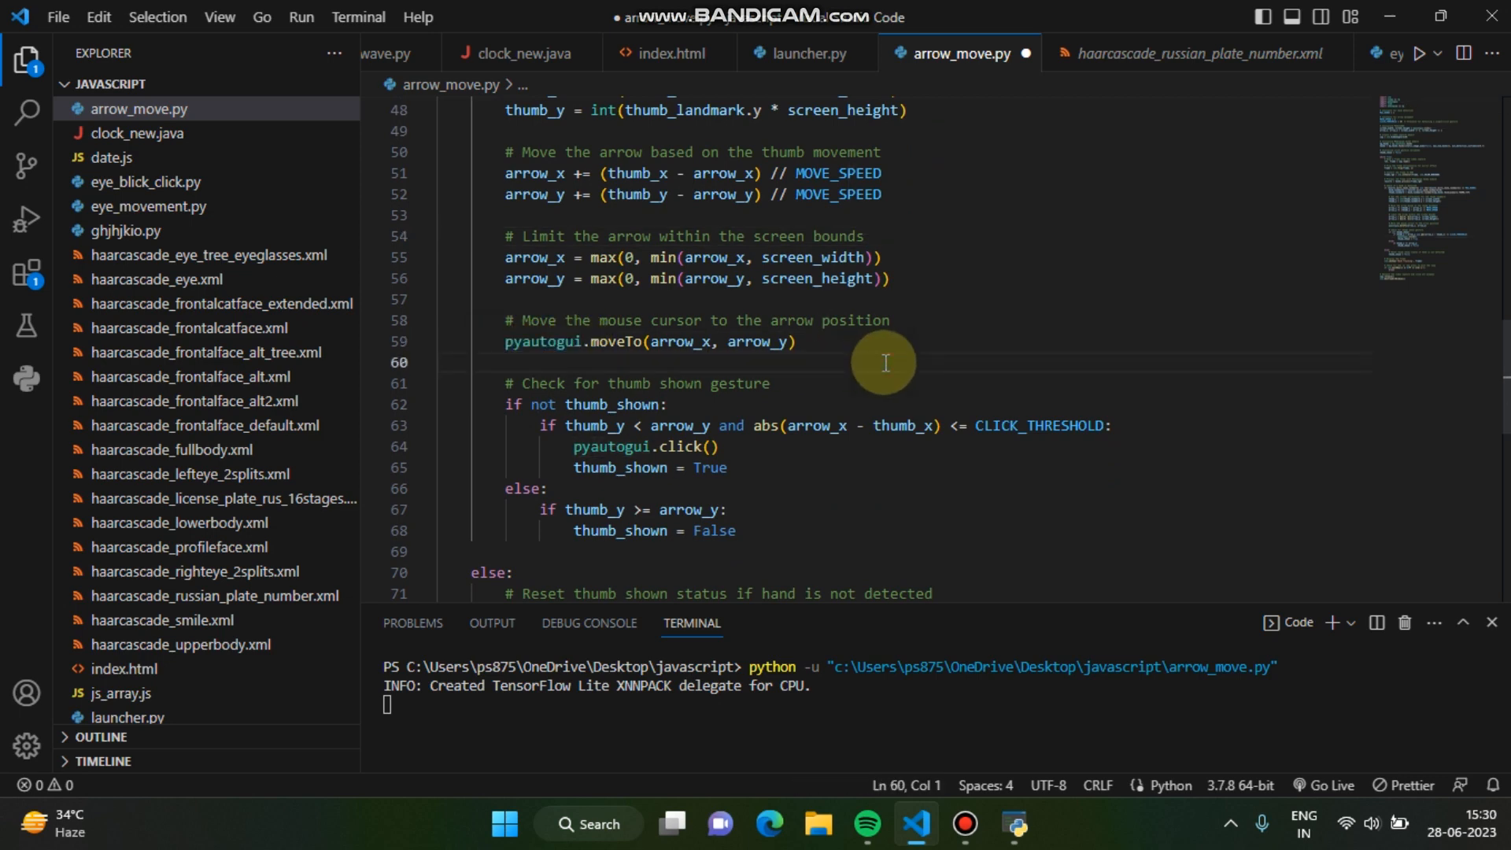
mouse_move(643, 376)
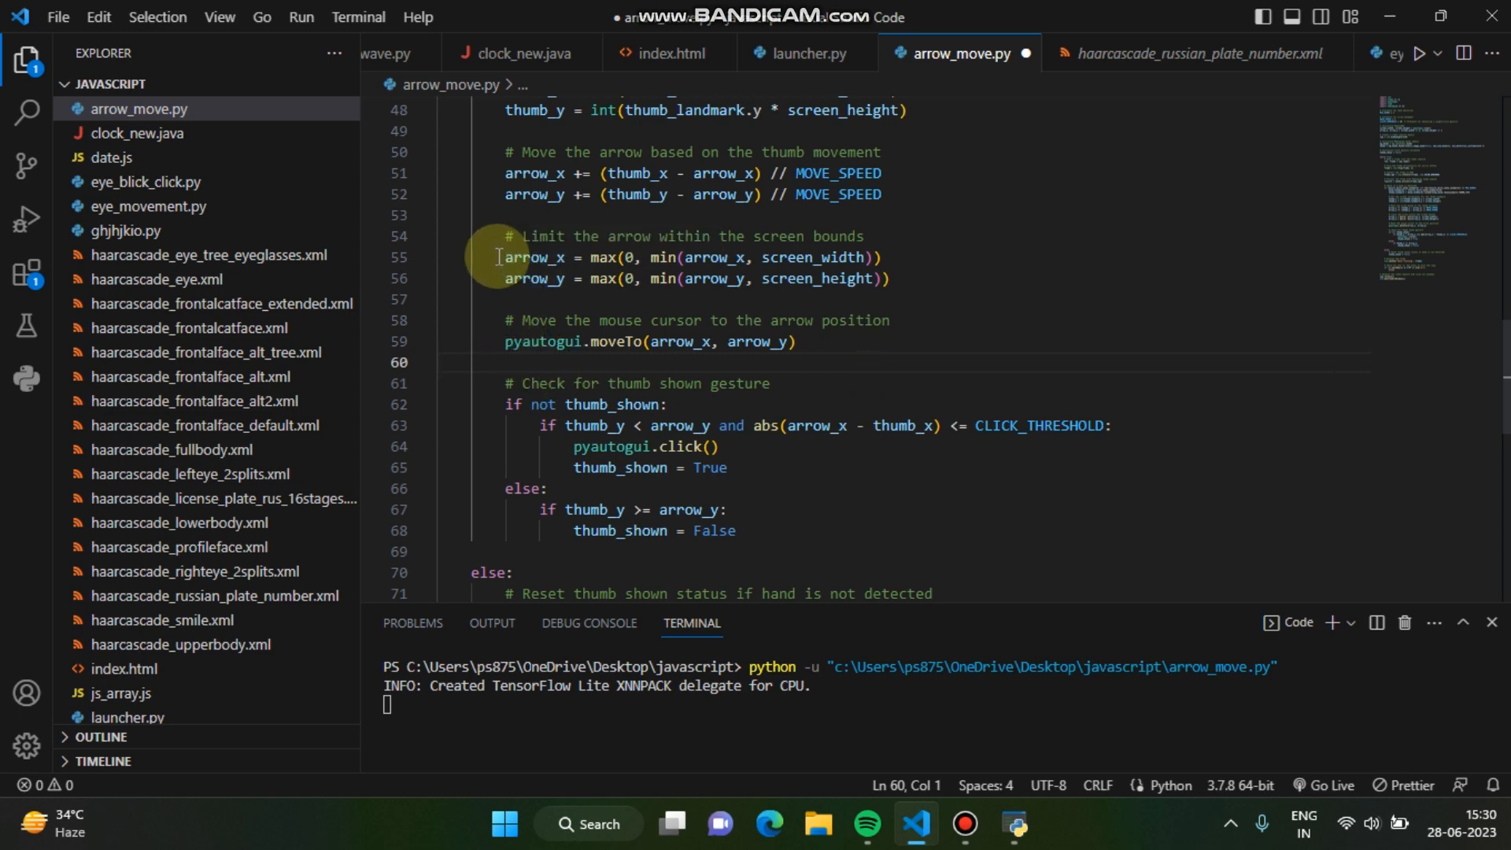
mouse_move(533, 379)
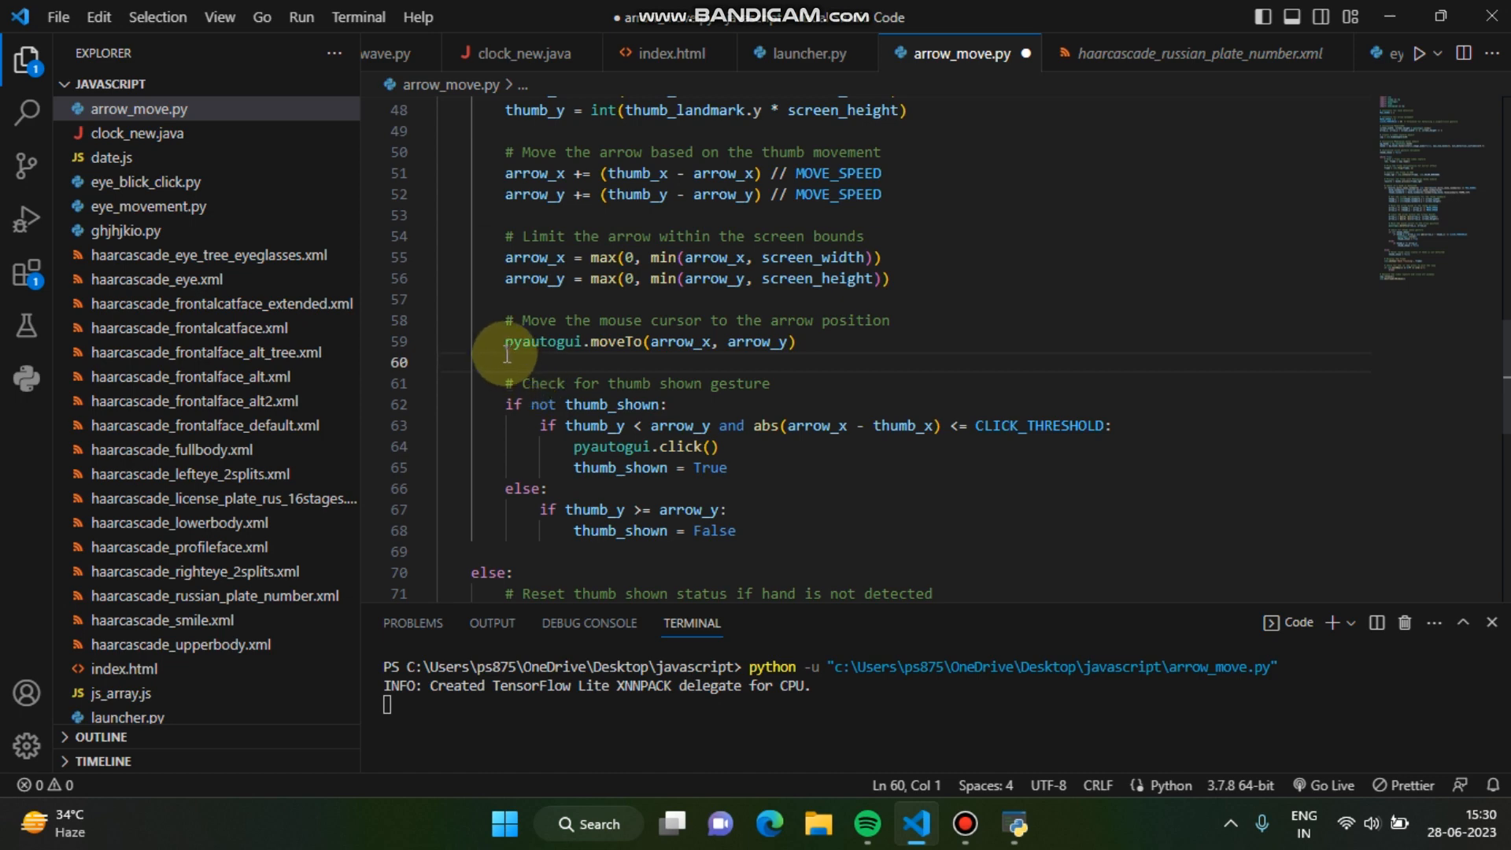
mouse_move(577, 373)
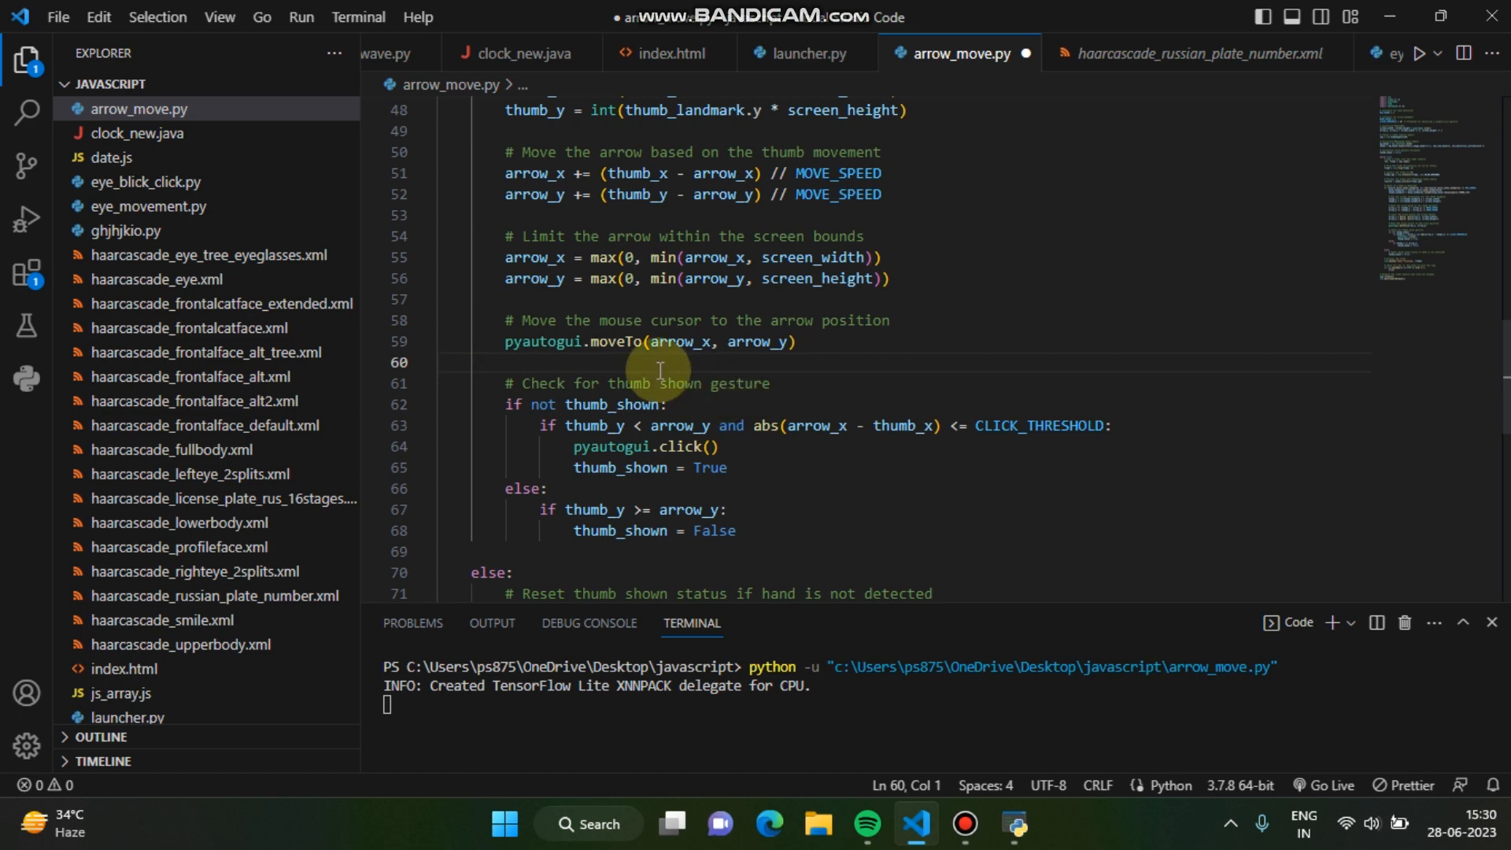
mouse_move(737, 345)
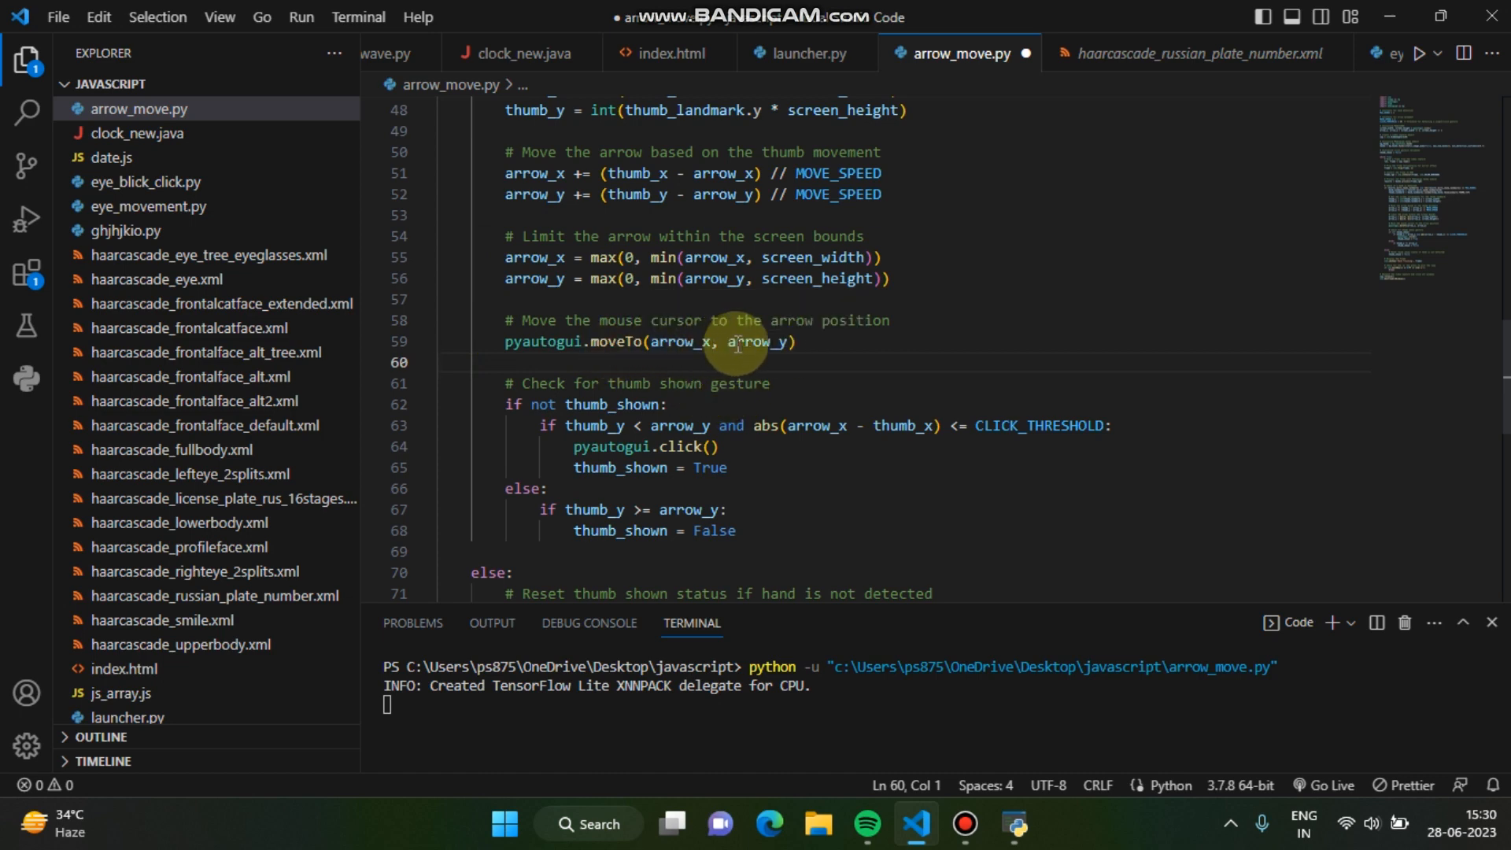
mouse_move(835, 371)
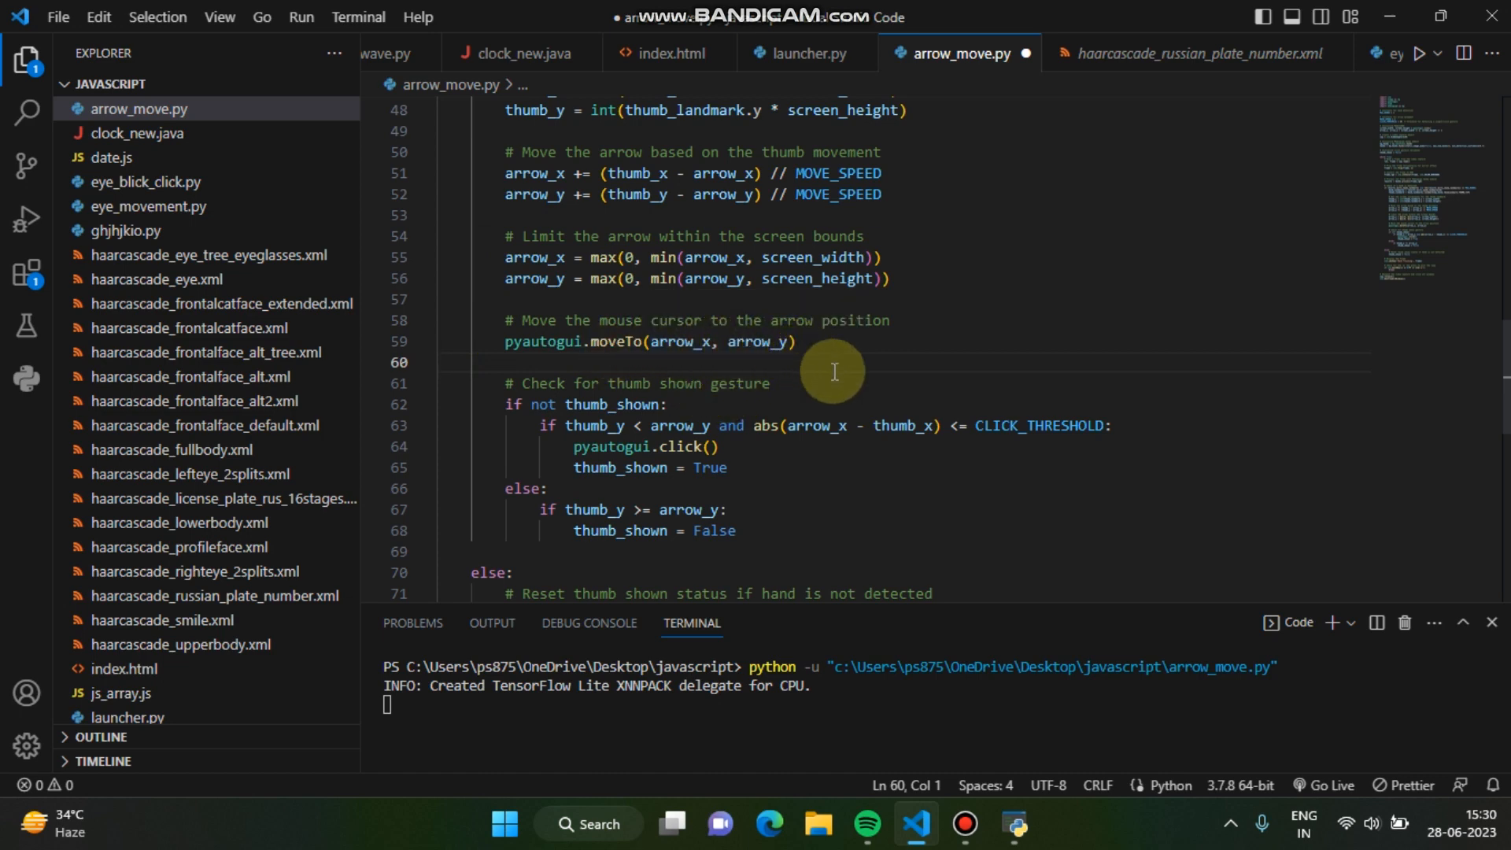
scroll("down", 3)
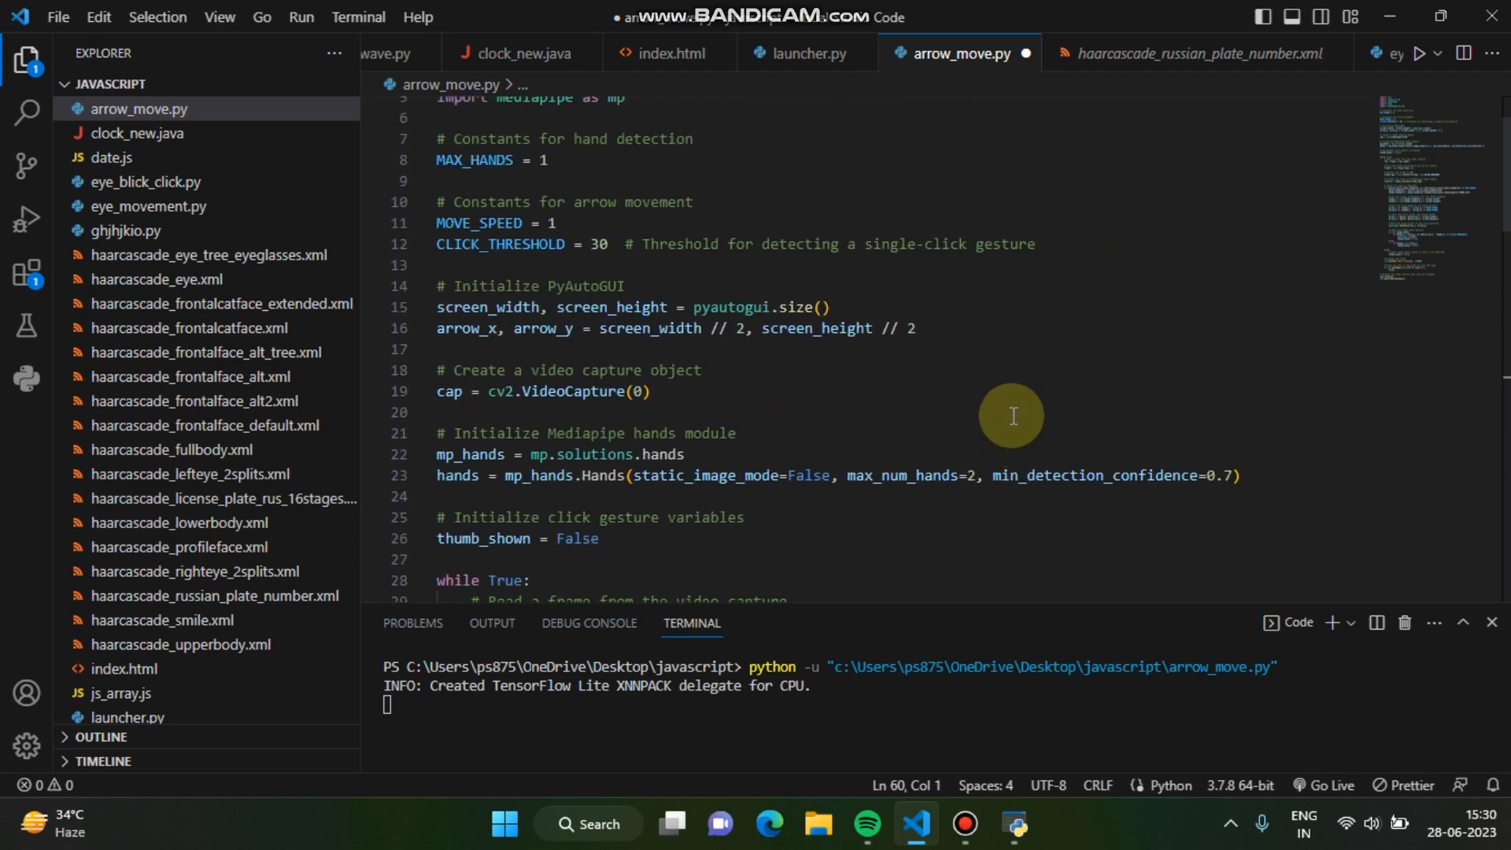
scroll("down", 3)
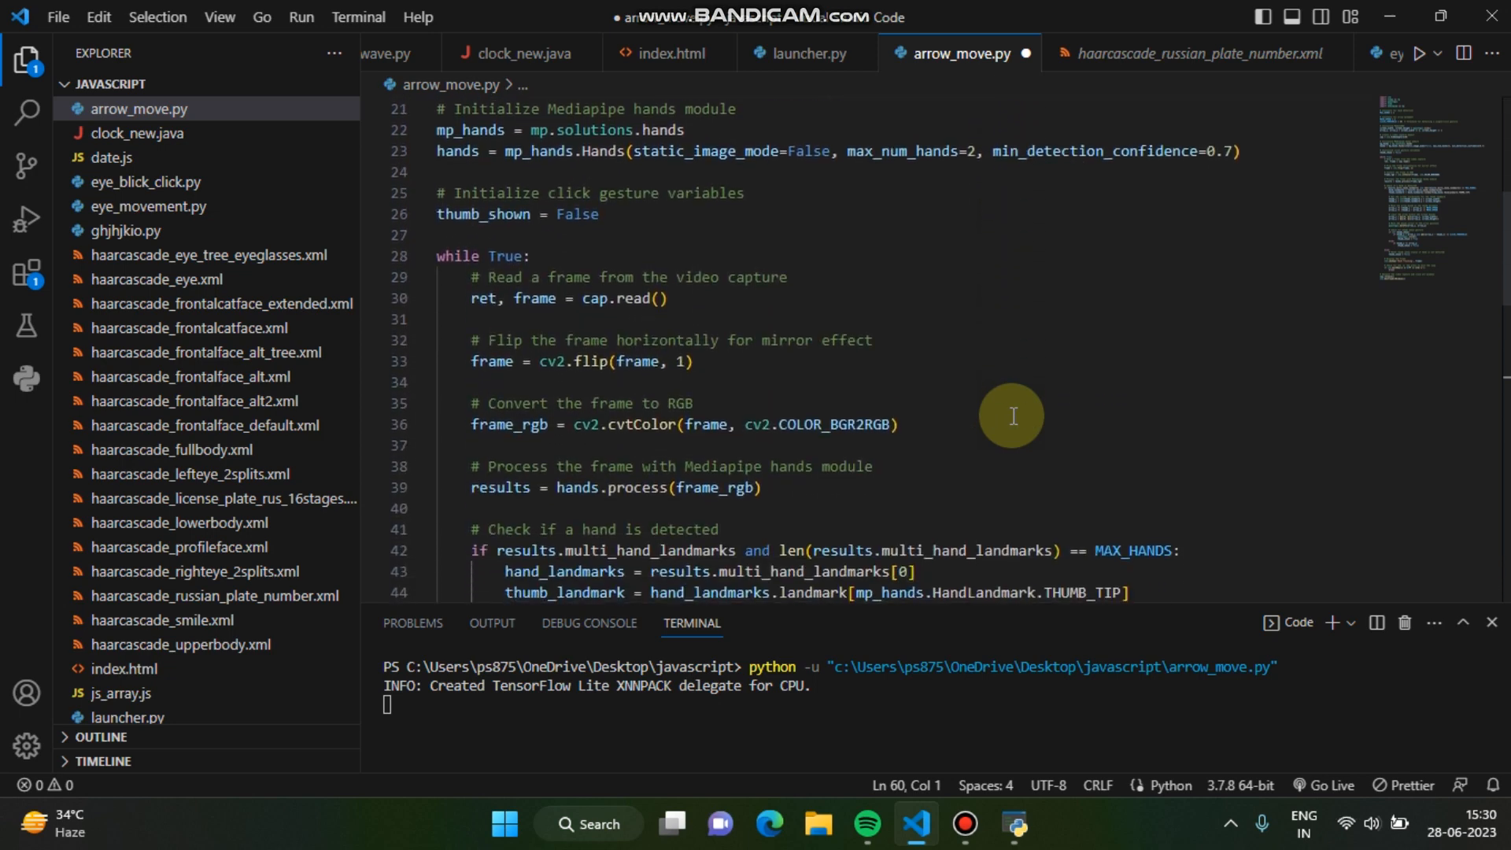
scroll("down", 3)
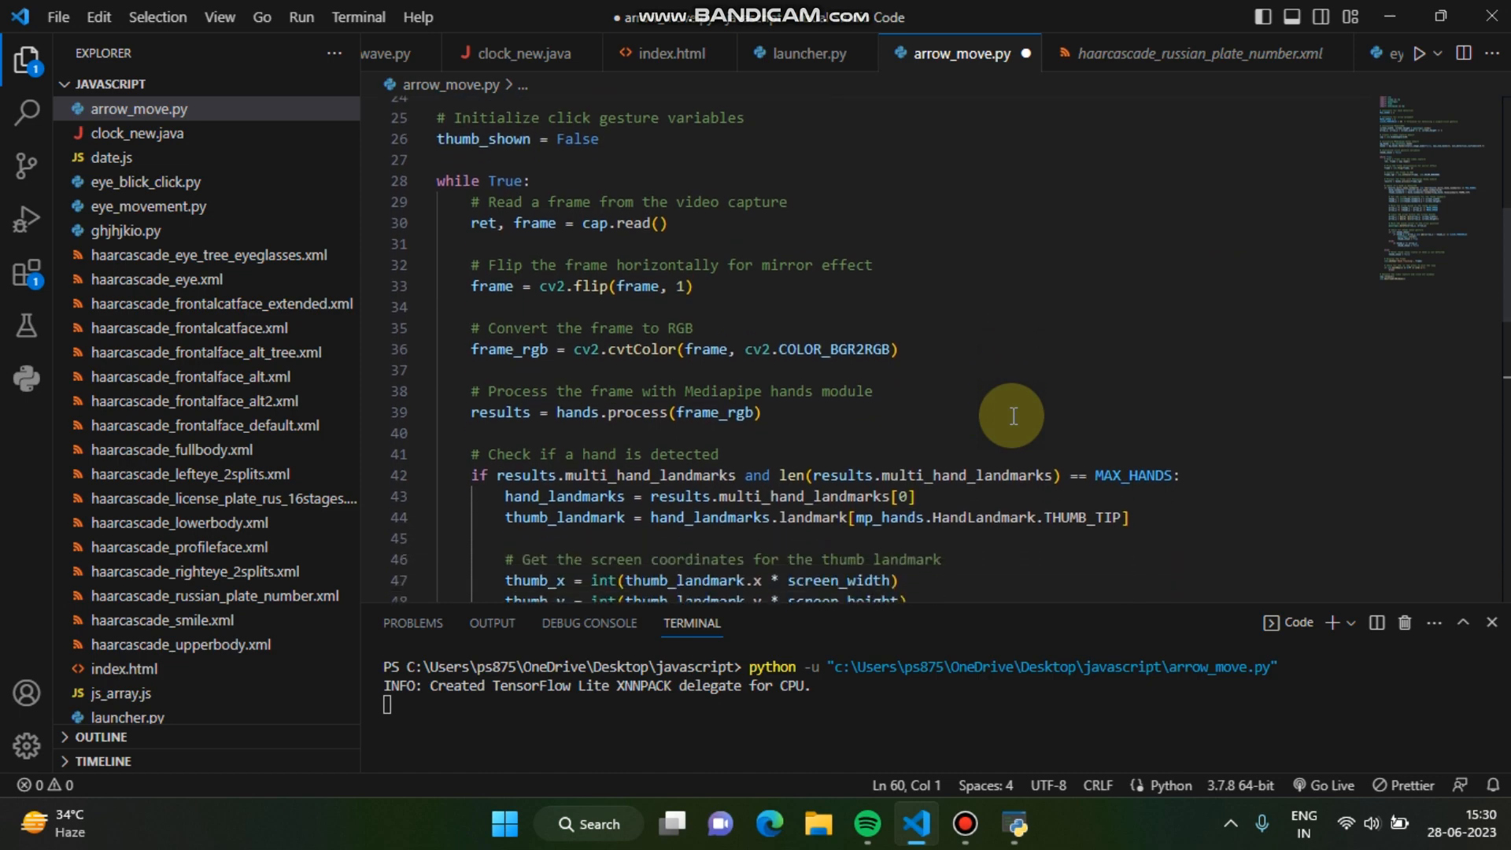
scroll("down", 3)
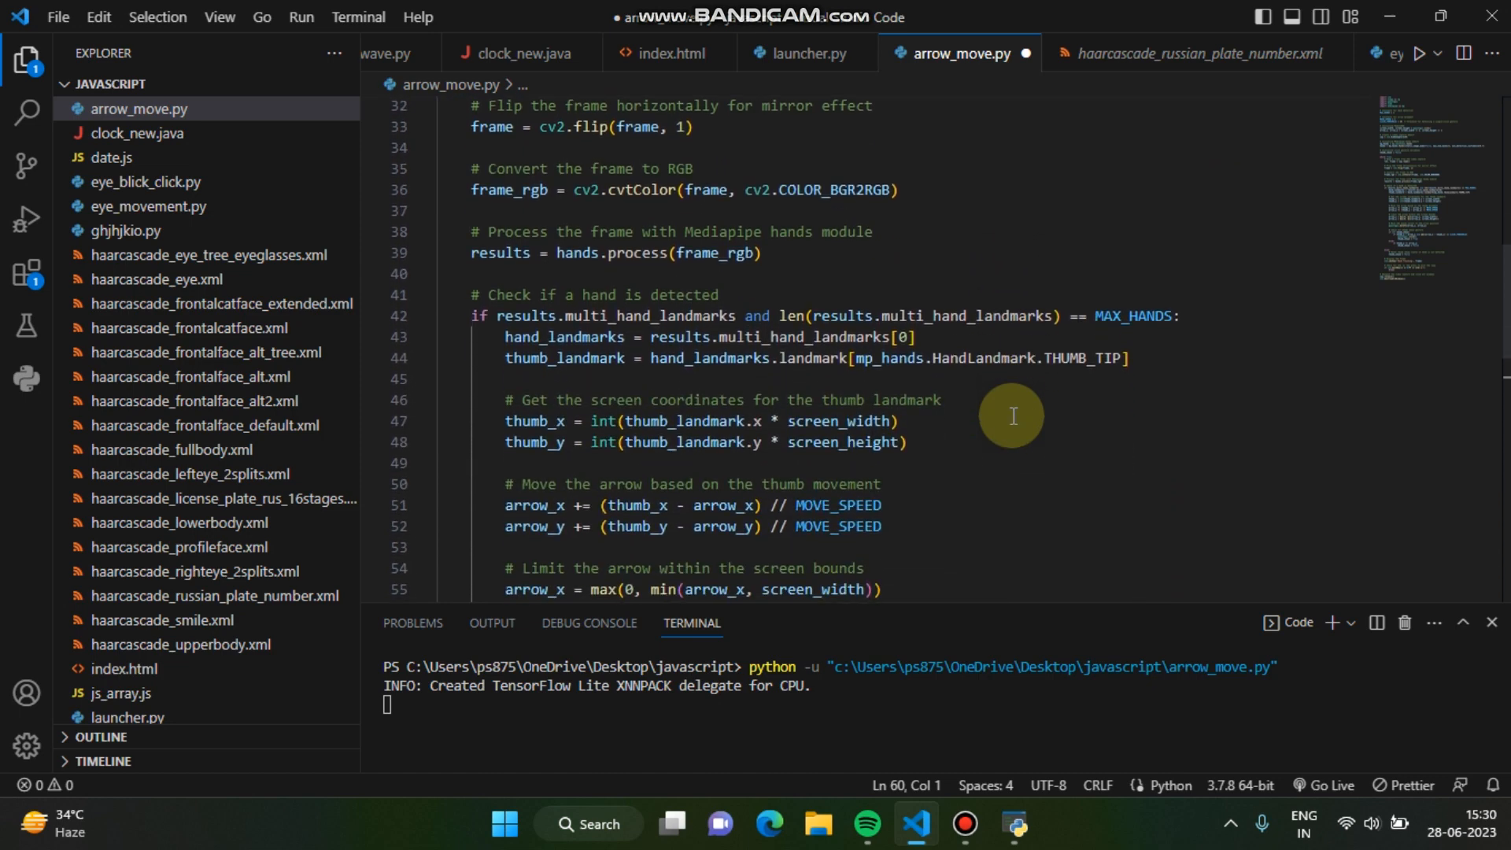
scroll("down", 3)
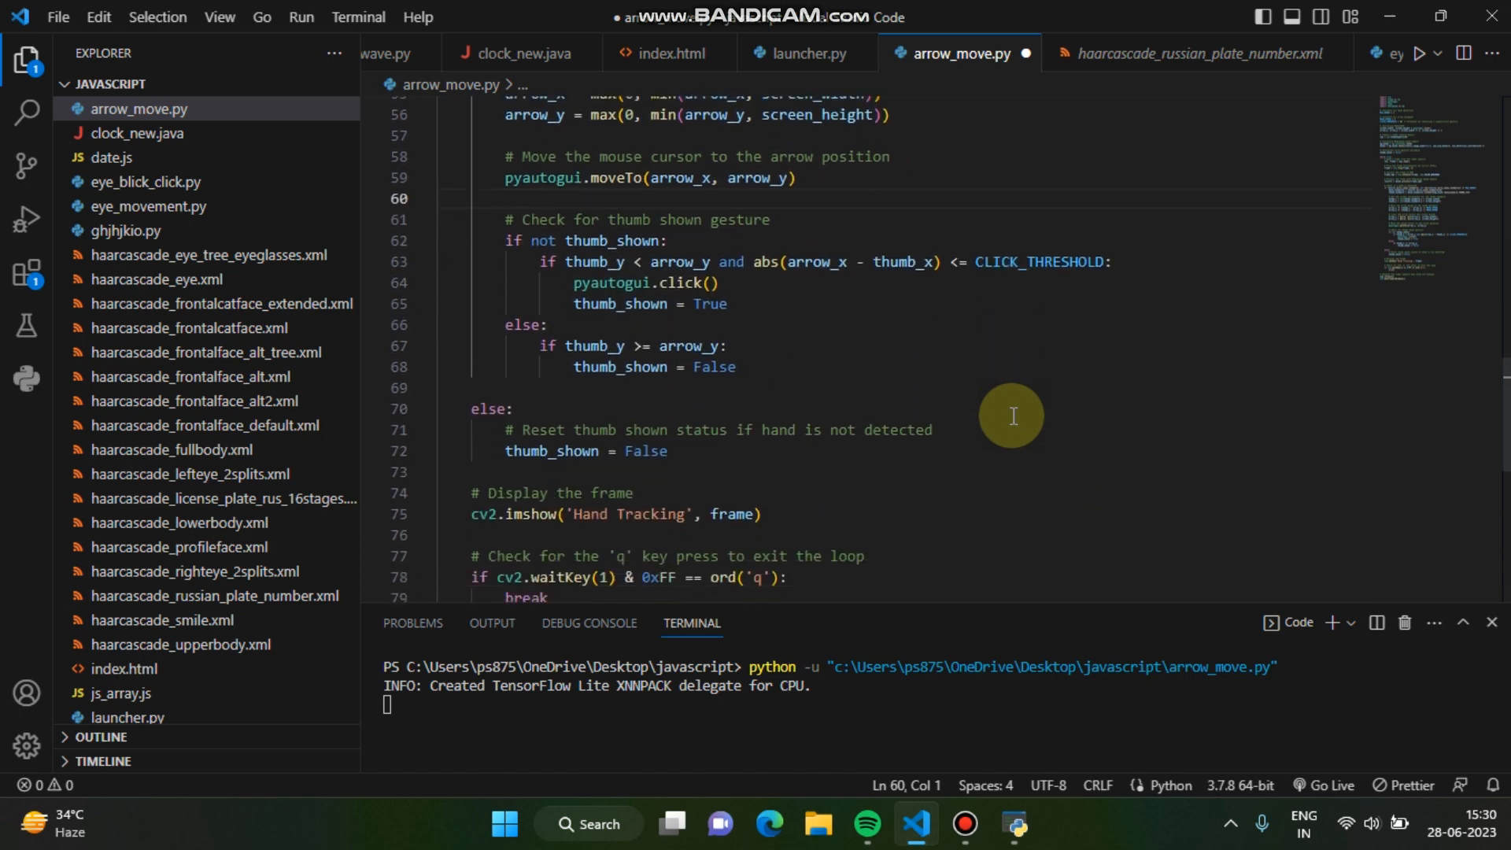